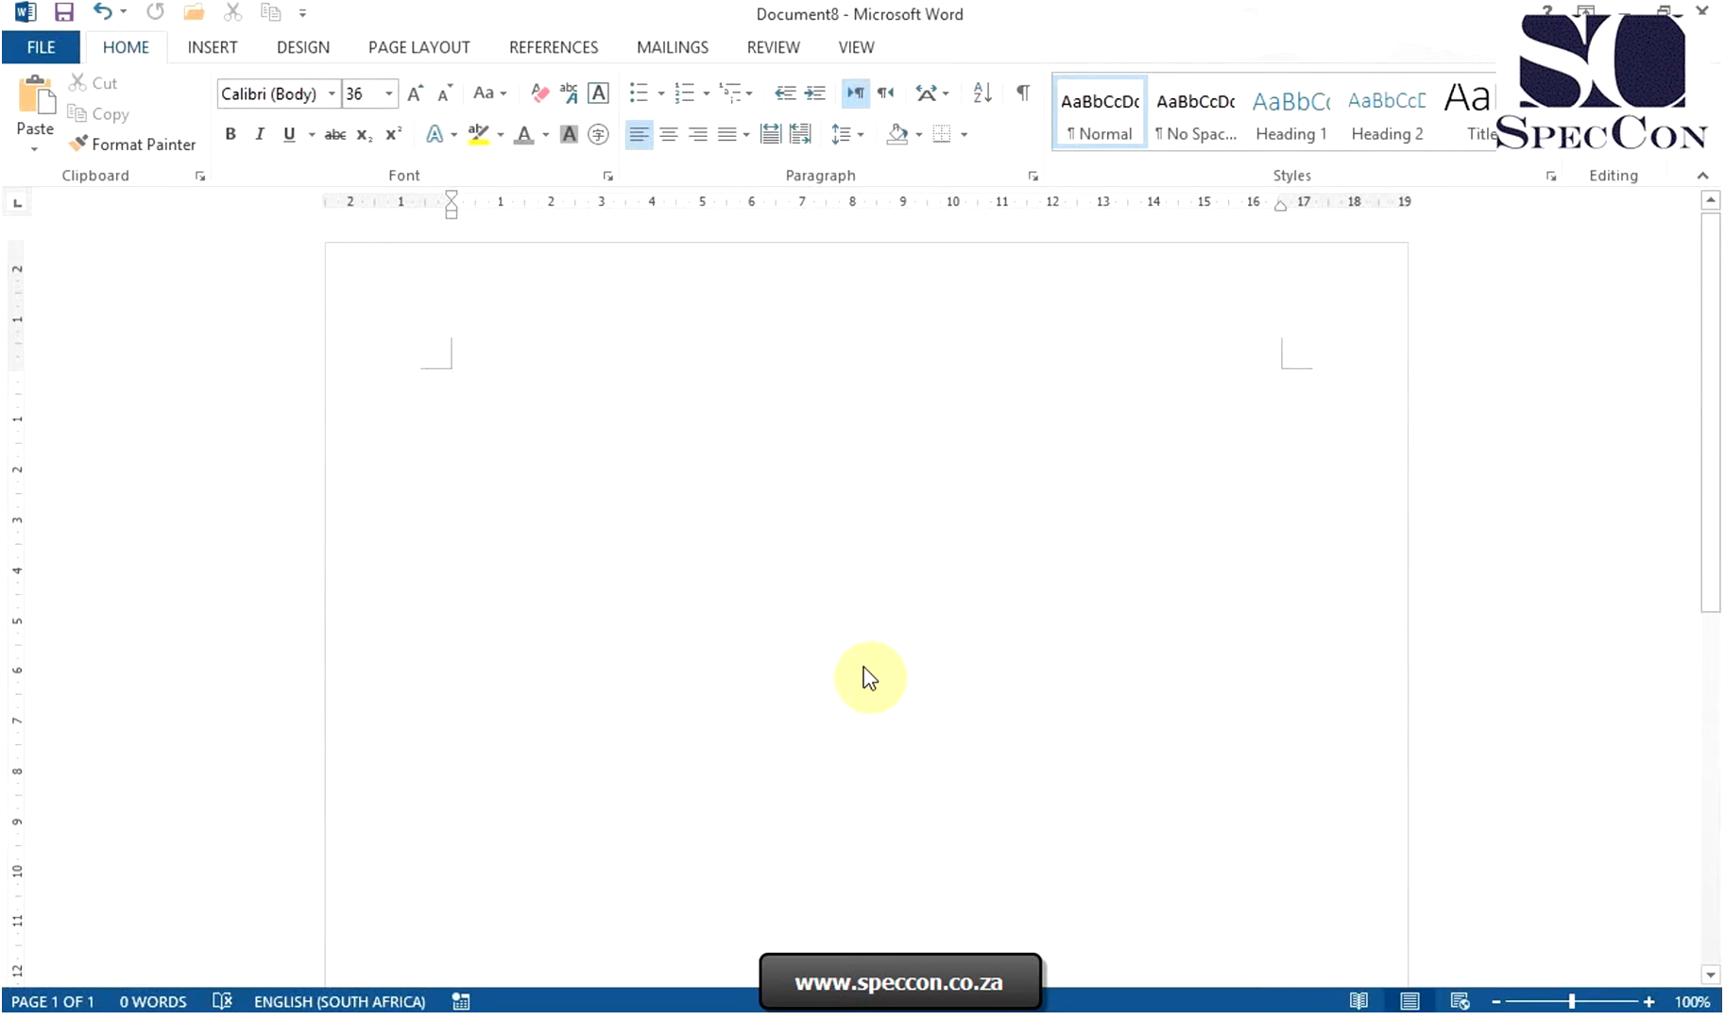
{"action": "mouse_move", "coordinate": [850, 667]}
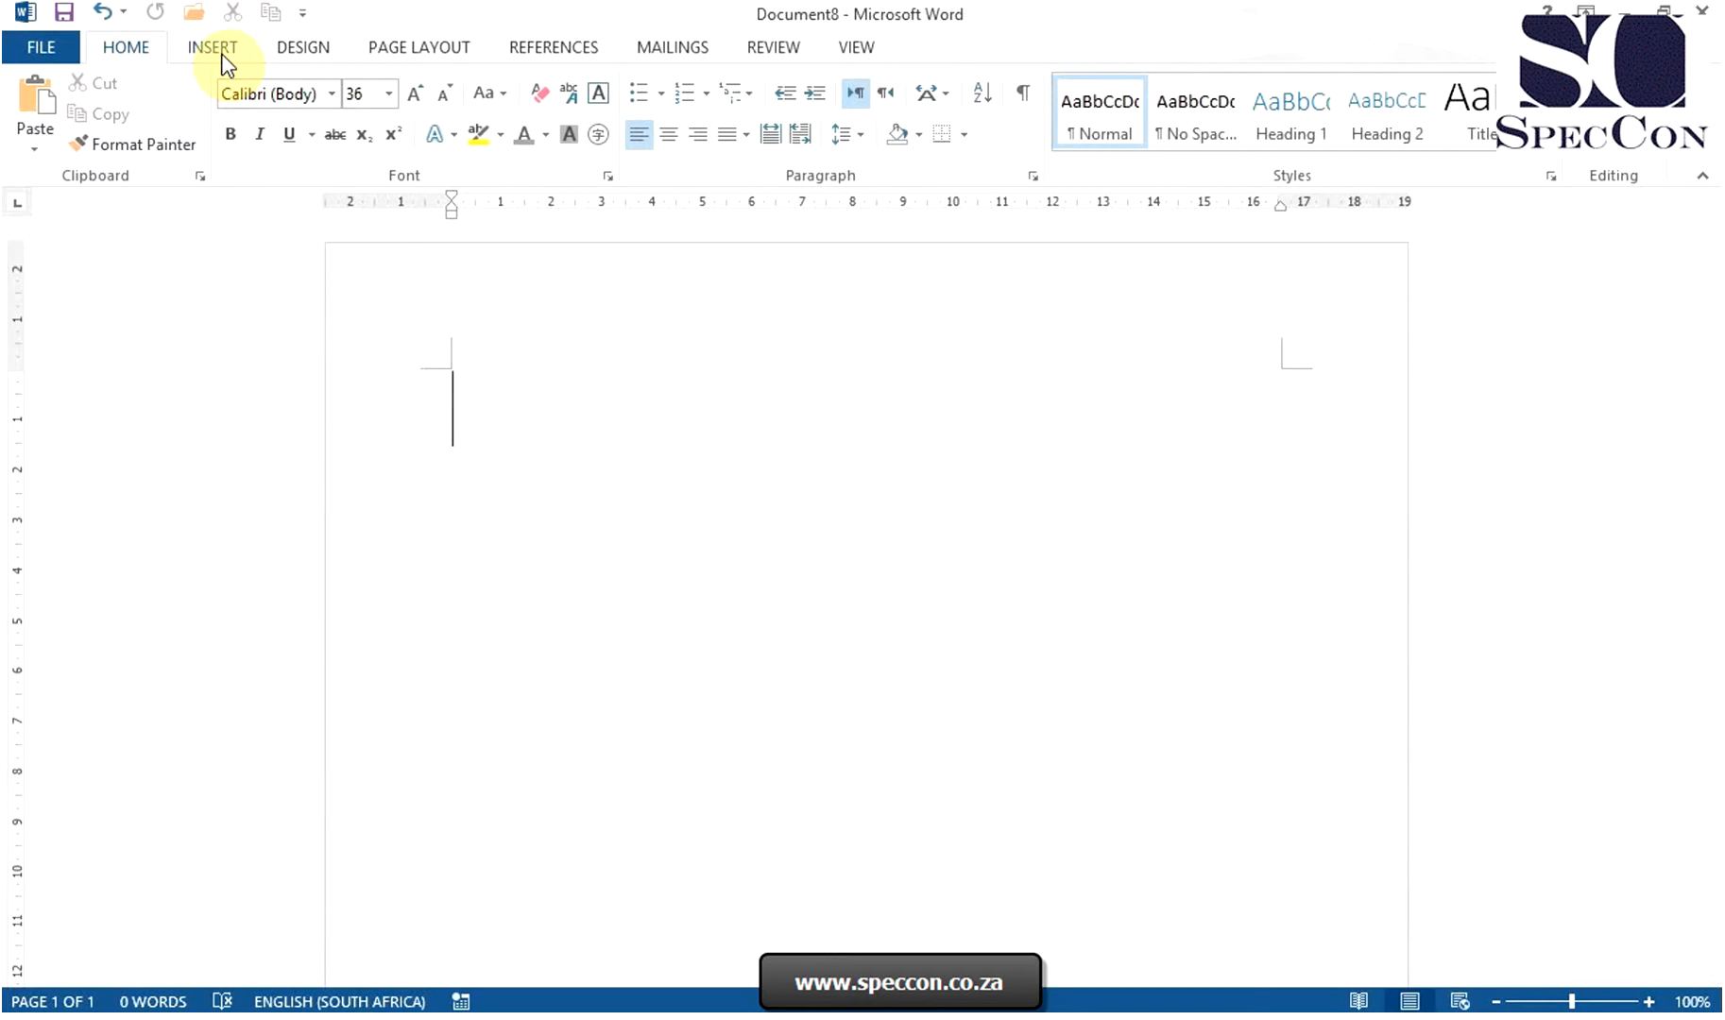
Step: Insert a bold-lined pull-quote text box and type 'Write your text' into it
{"action": "left_click", "coordinate": [212, 47]}
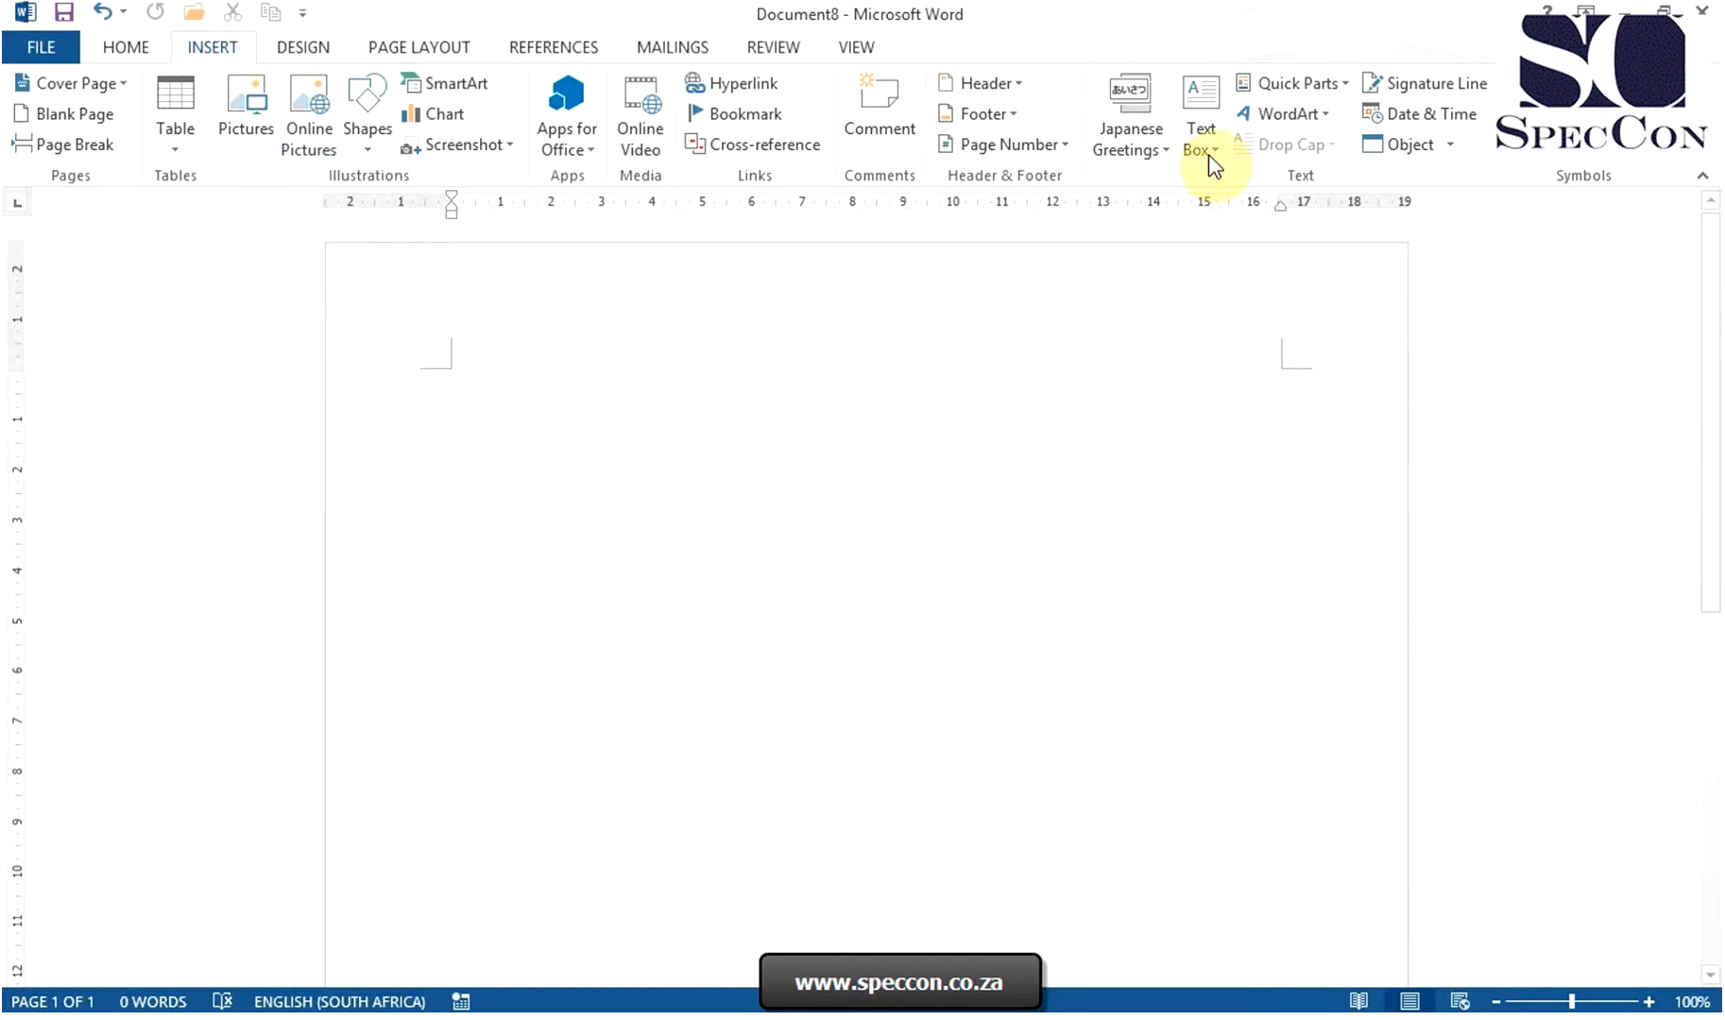
{"action": "mouse_move", "coordinate": [1201, 113]}
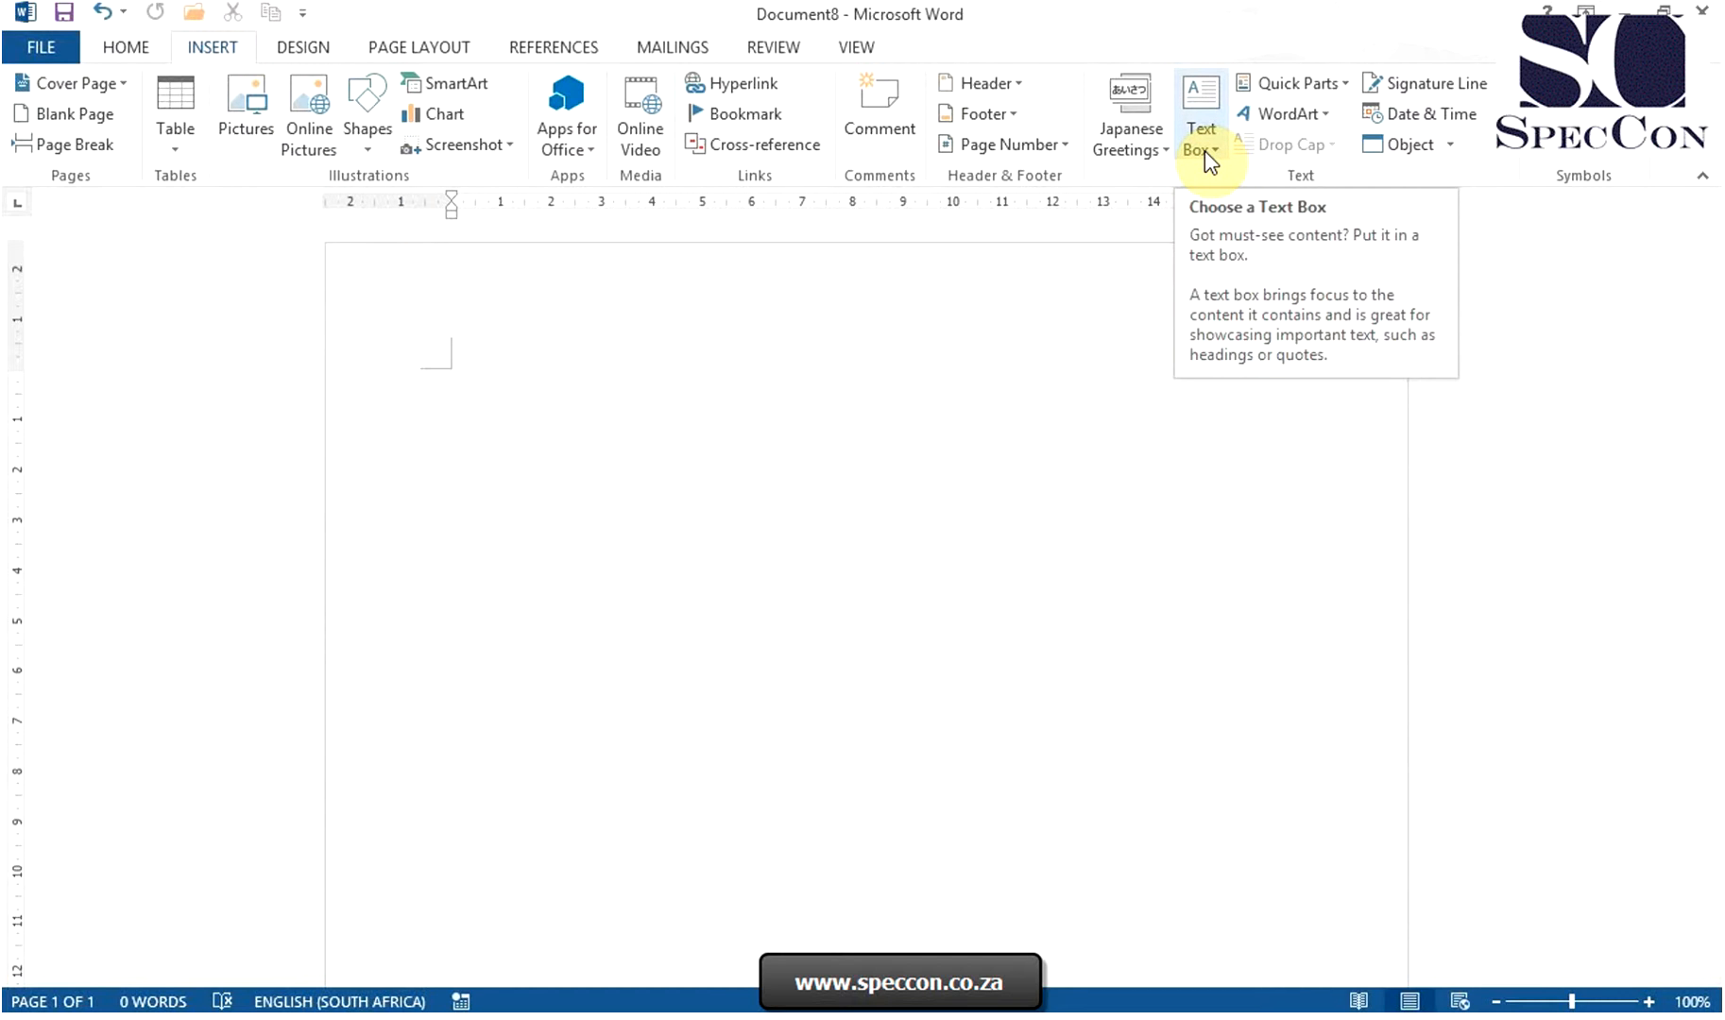
{"action": "left_click", "coordinate": [1200, 113]}
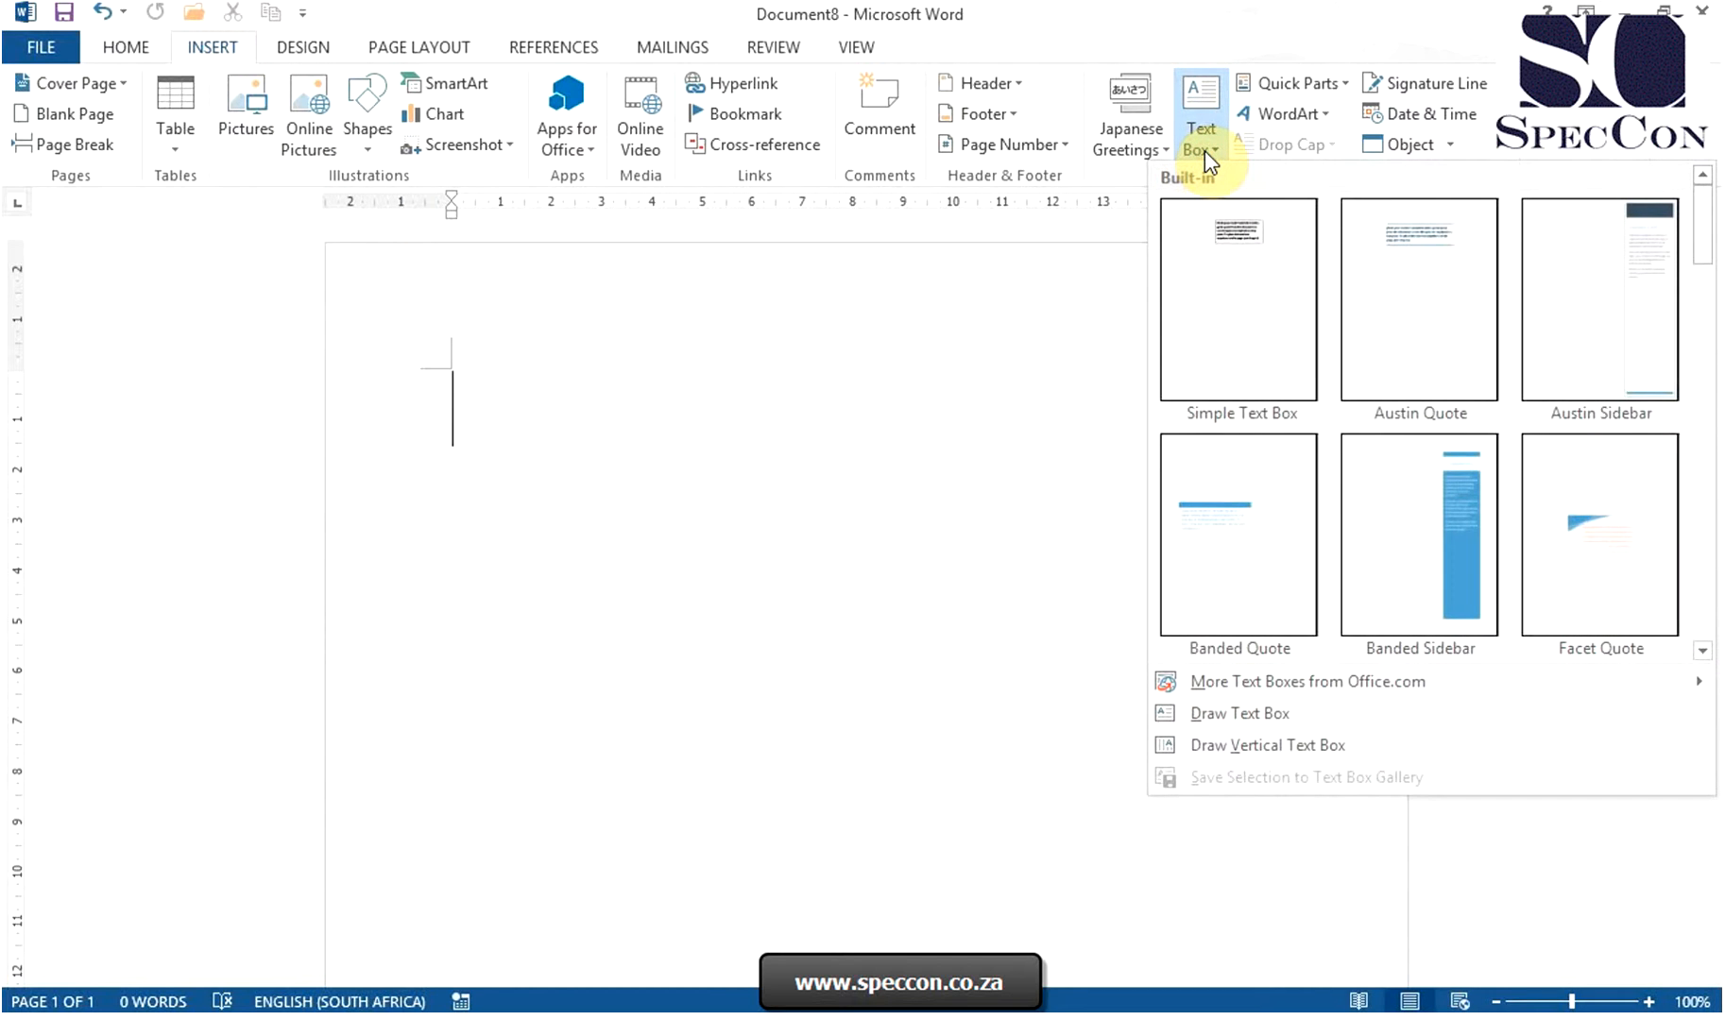
{"action": "mouse_move", "coordinate": [1213, 181]}
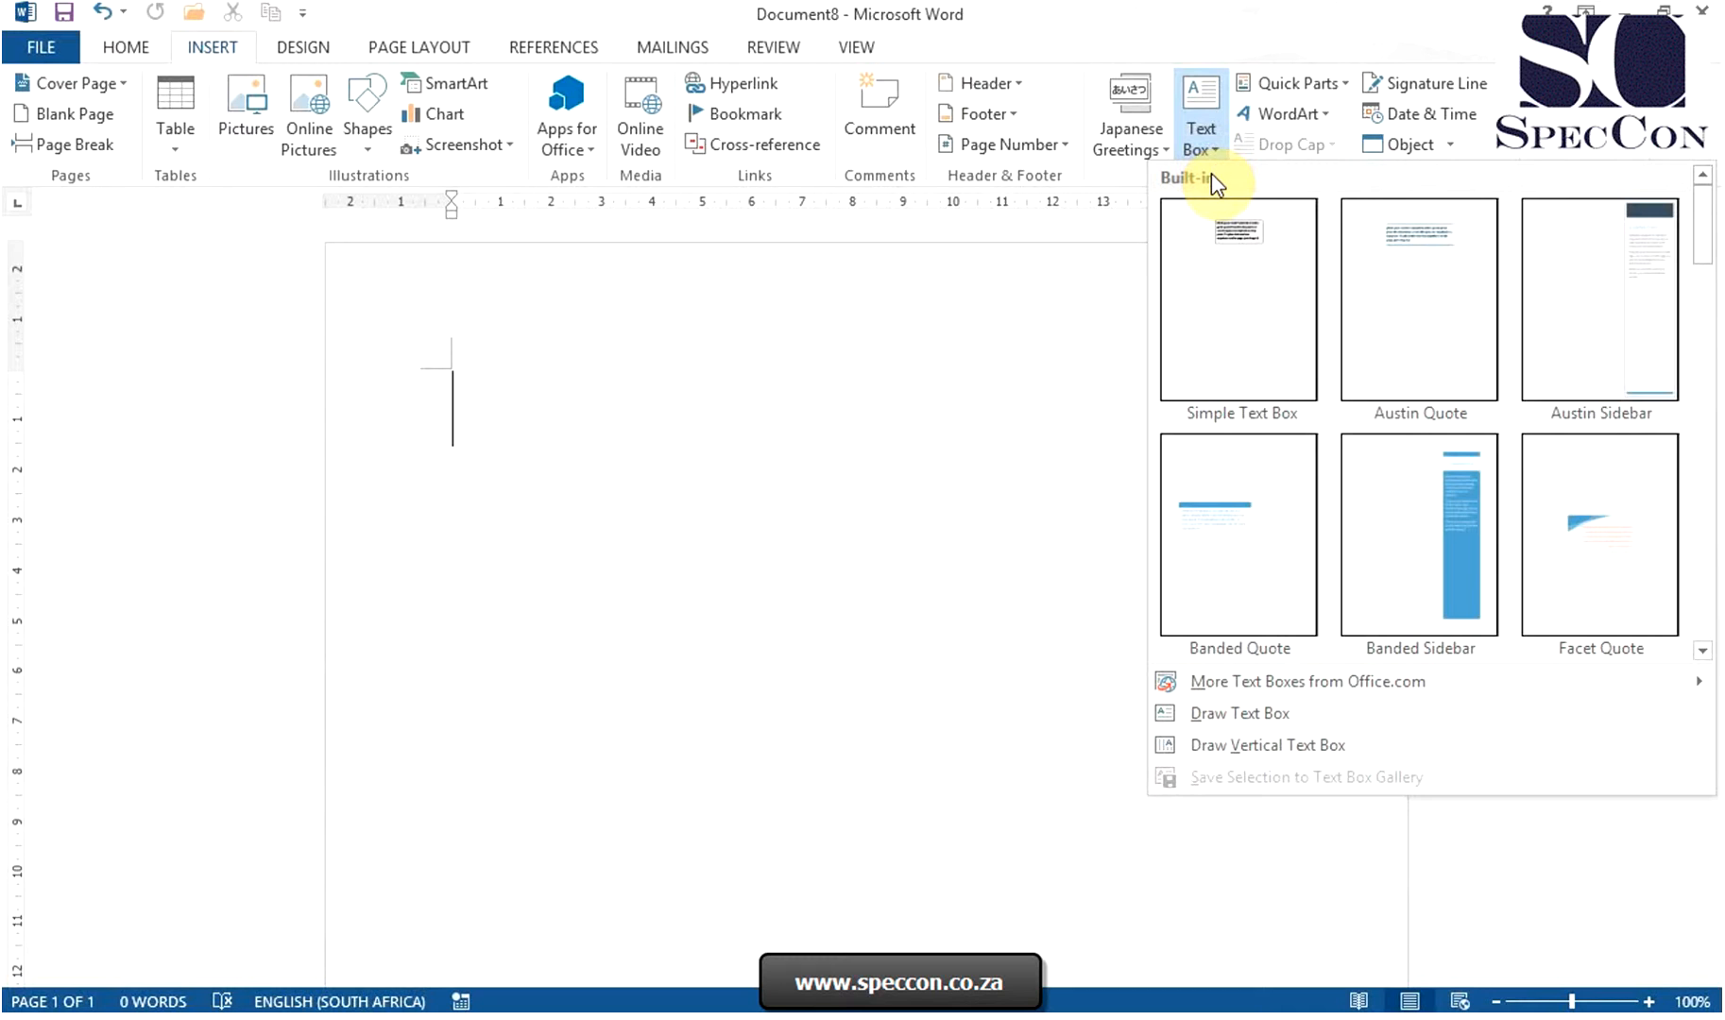
{"action": "mouse_move", "coordinate": [1477, 324]}
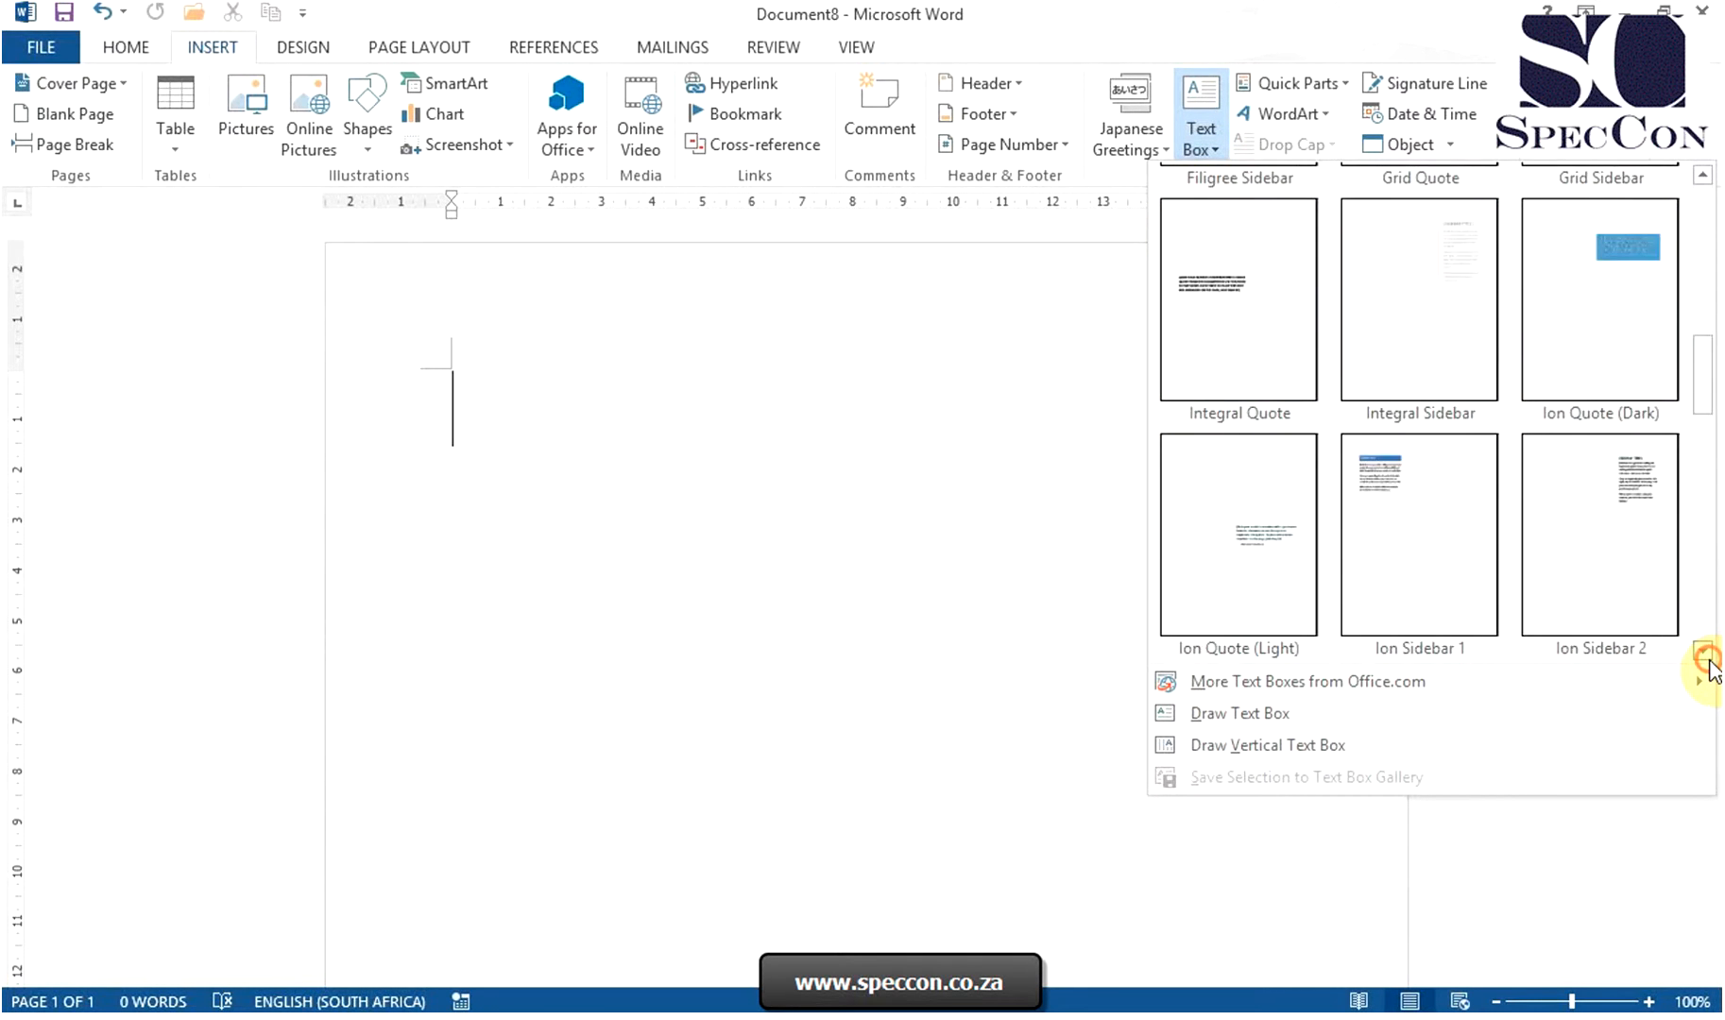
{"action": "left_click", "coordinate": [1702, 650]}
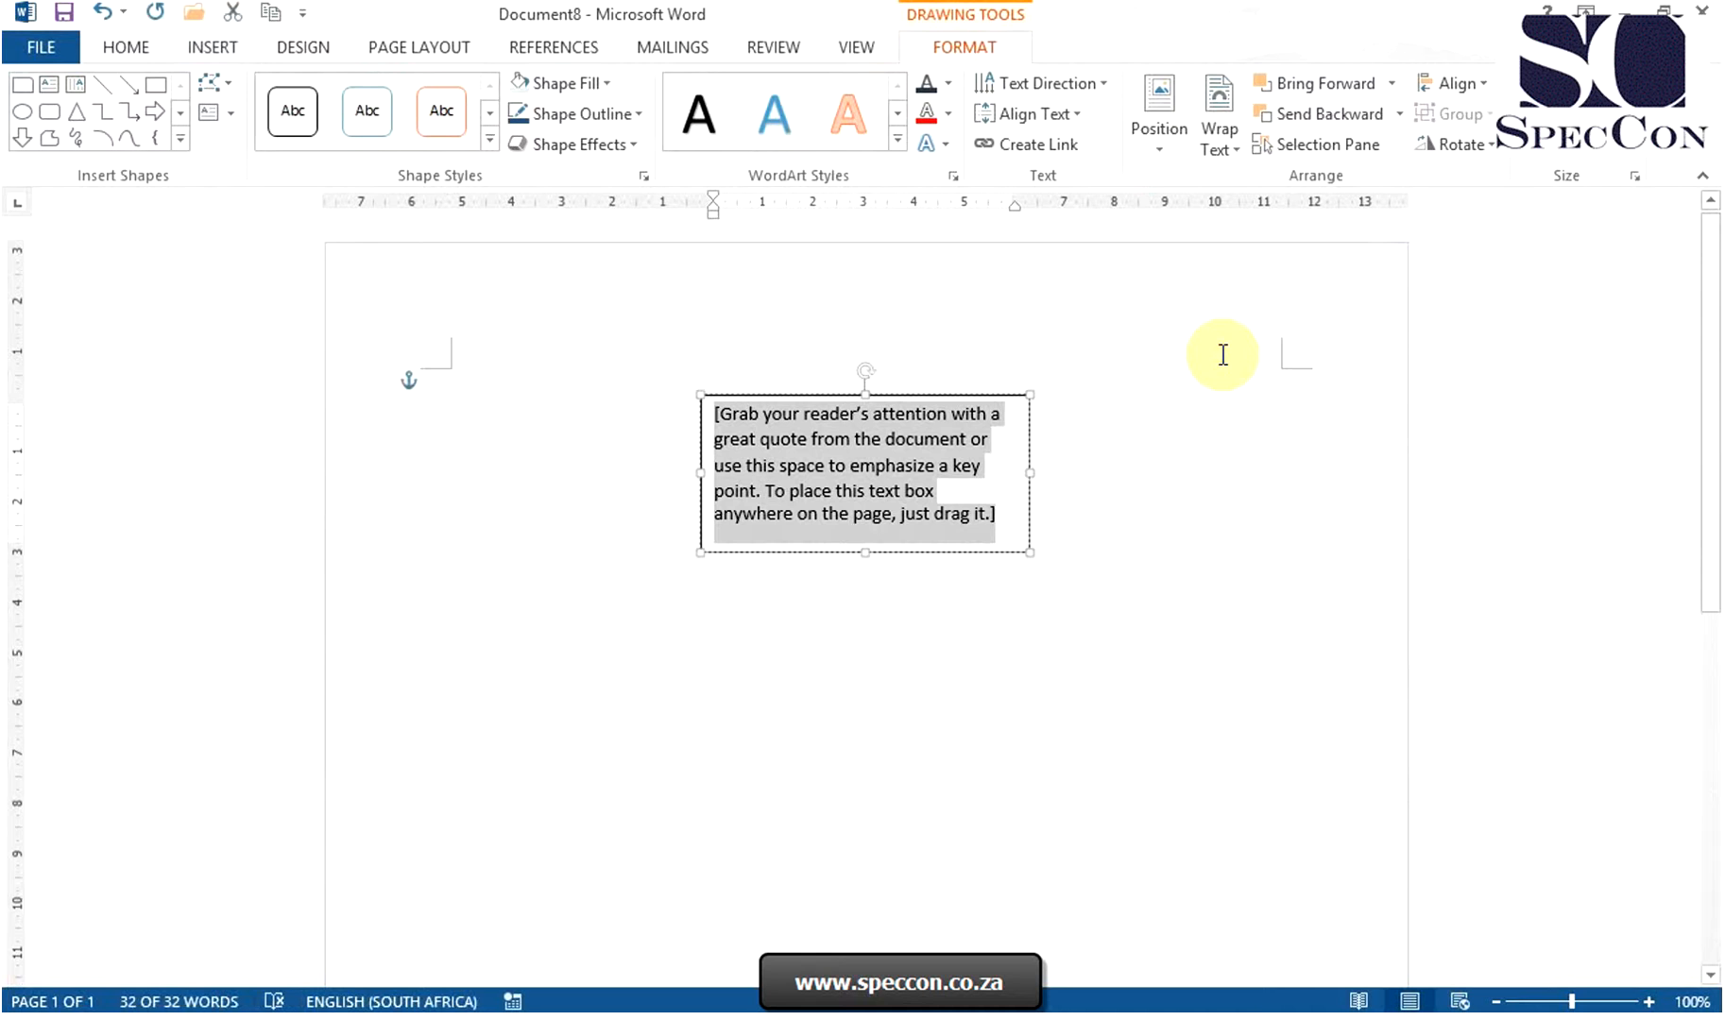
{"action": "mouse_move", "coordinate": [1187, 363]}
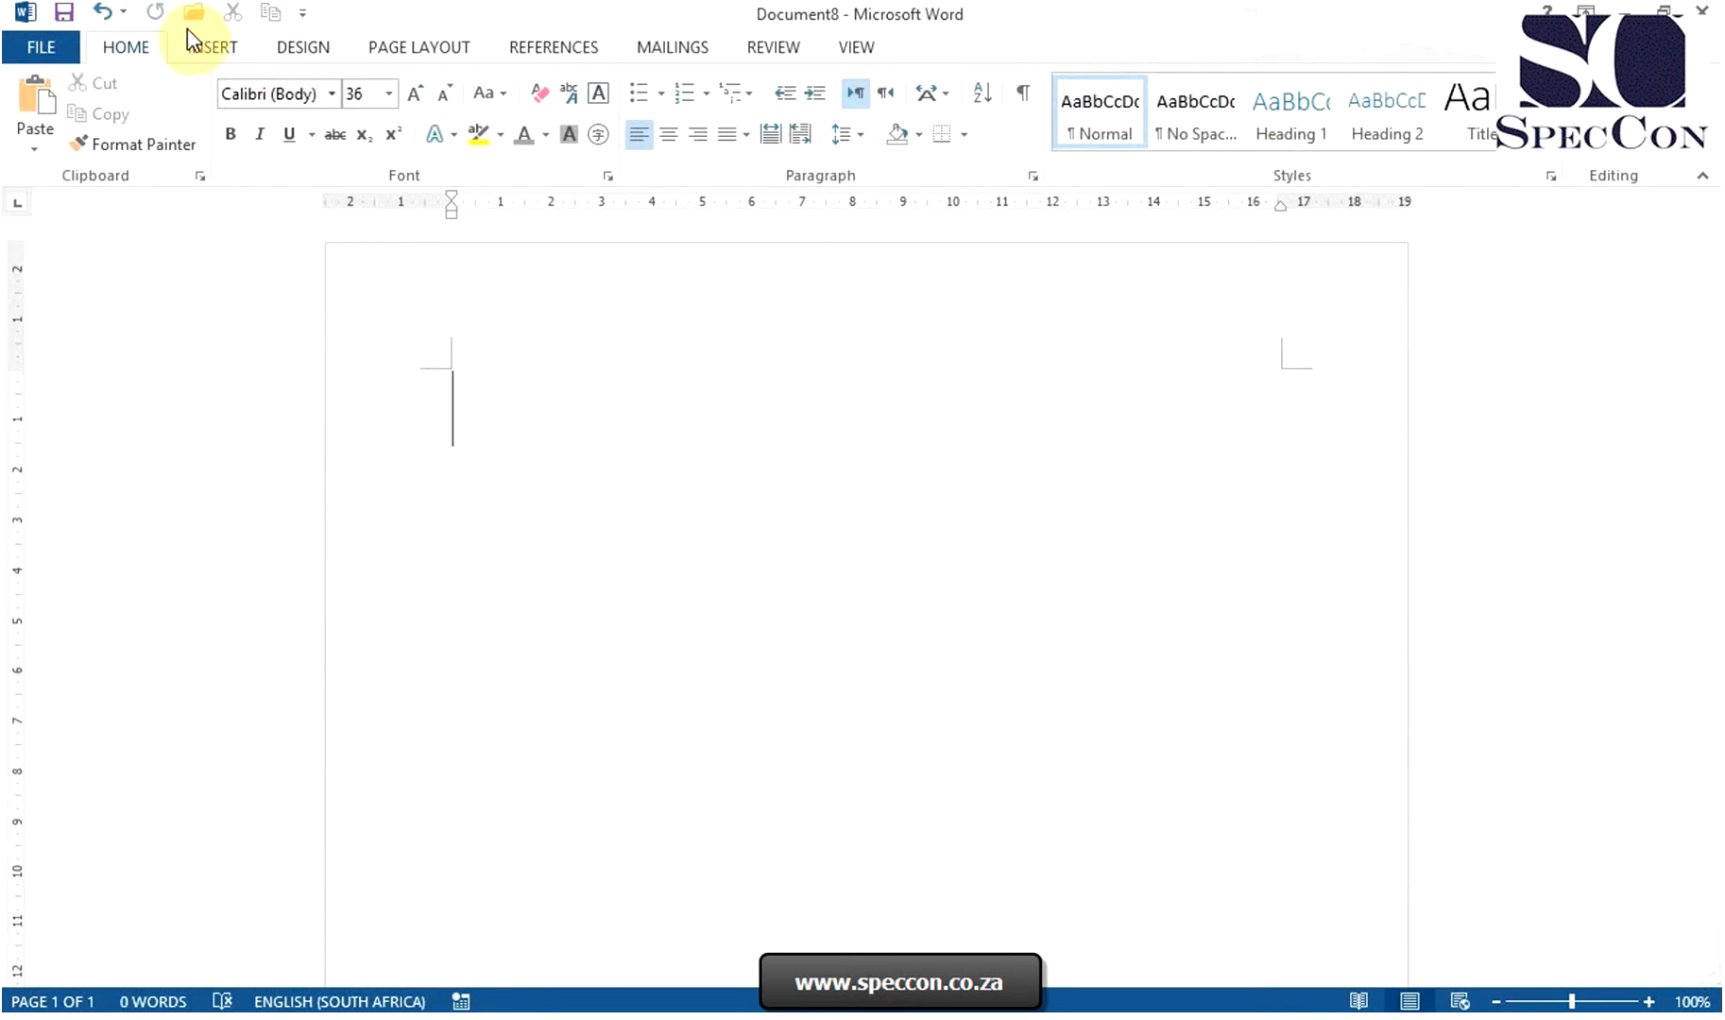
{"action": "left_click", "coordinate": [211, 46]}
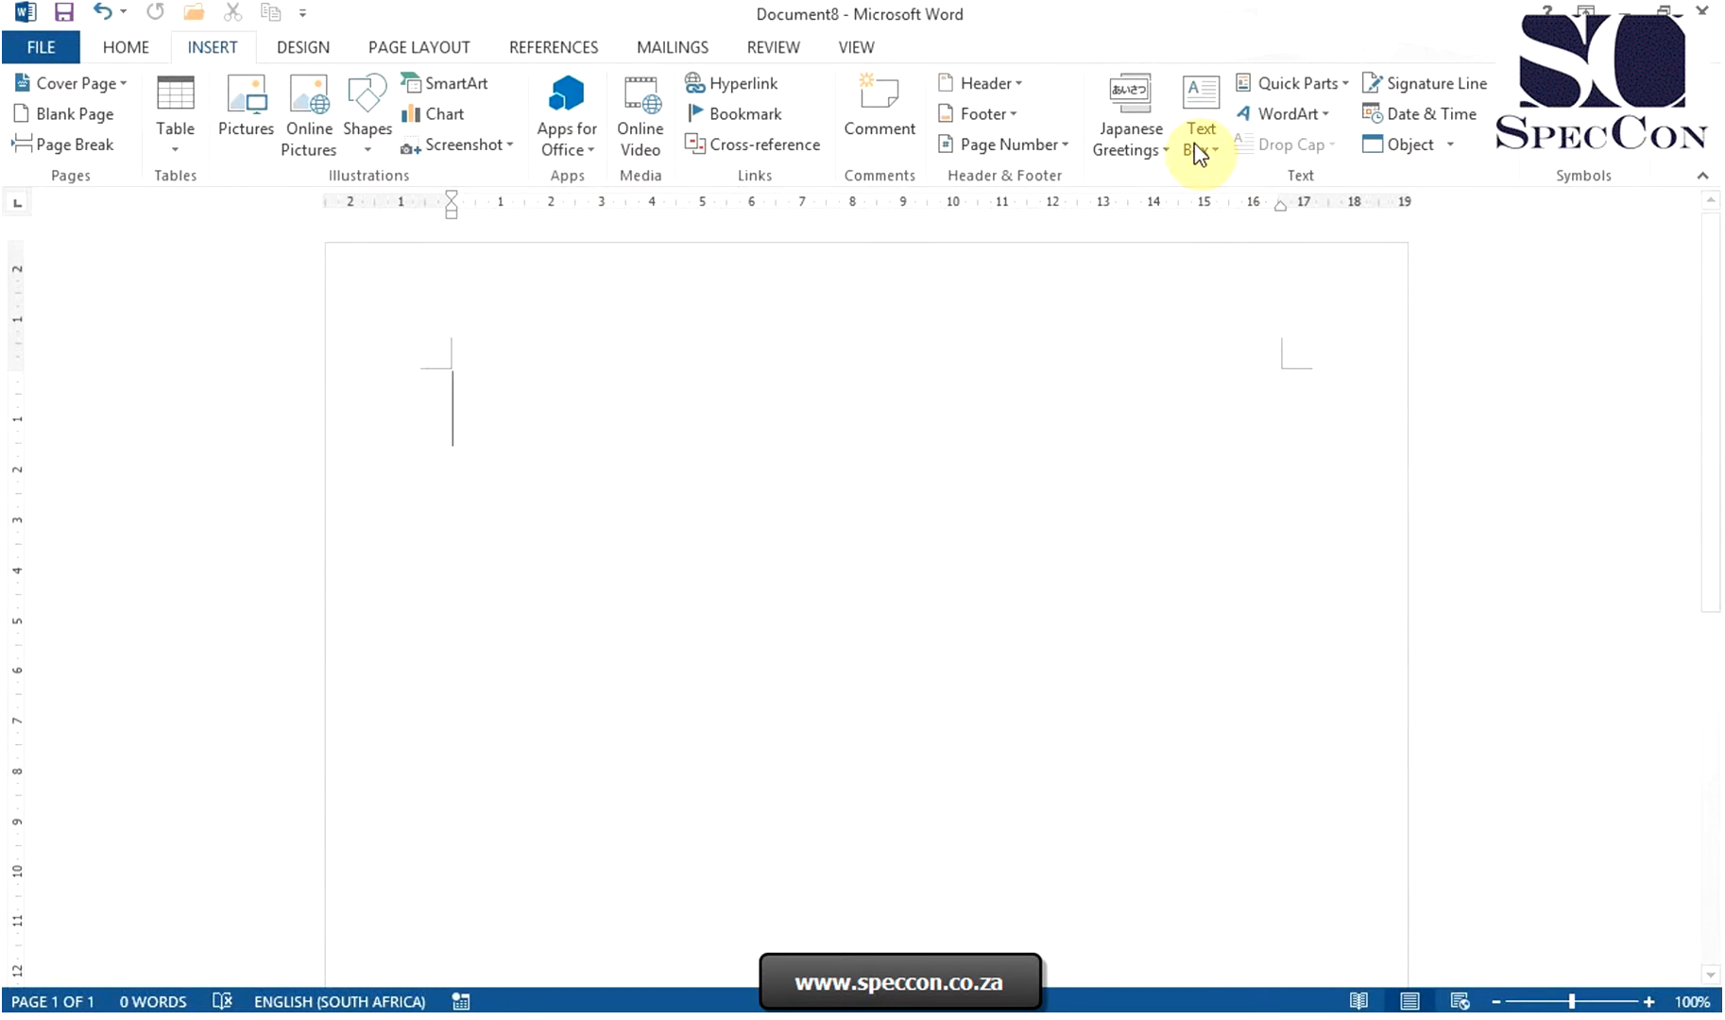
{"action": "left_click", "coordinate": [1200, 113]}
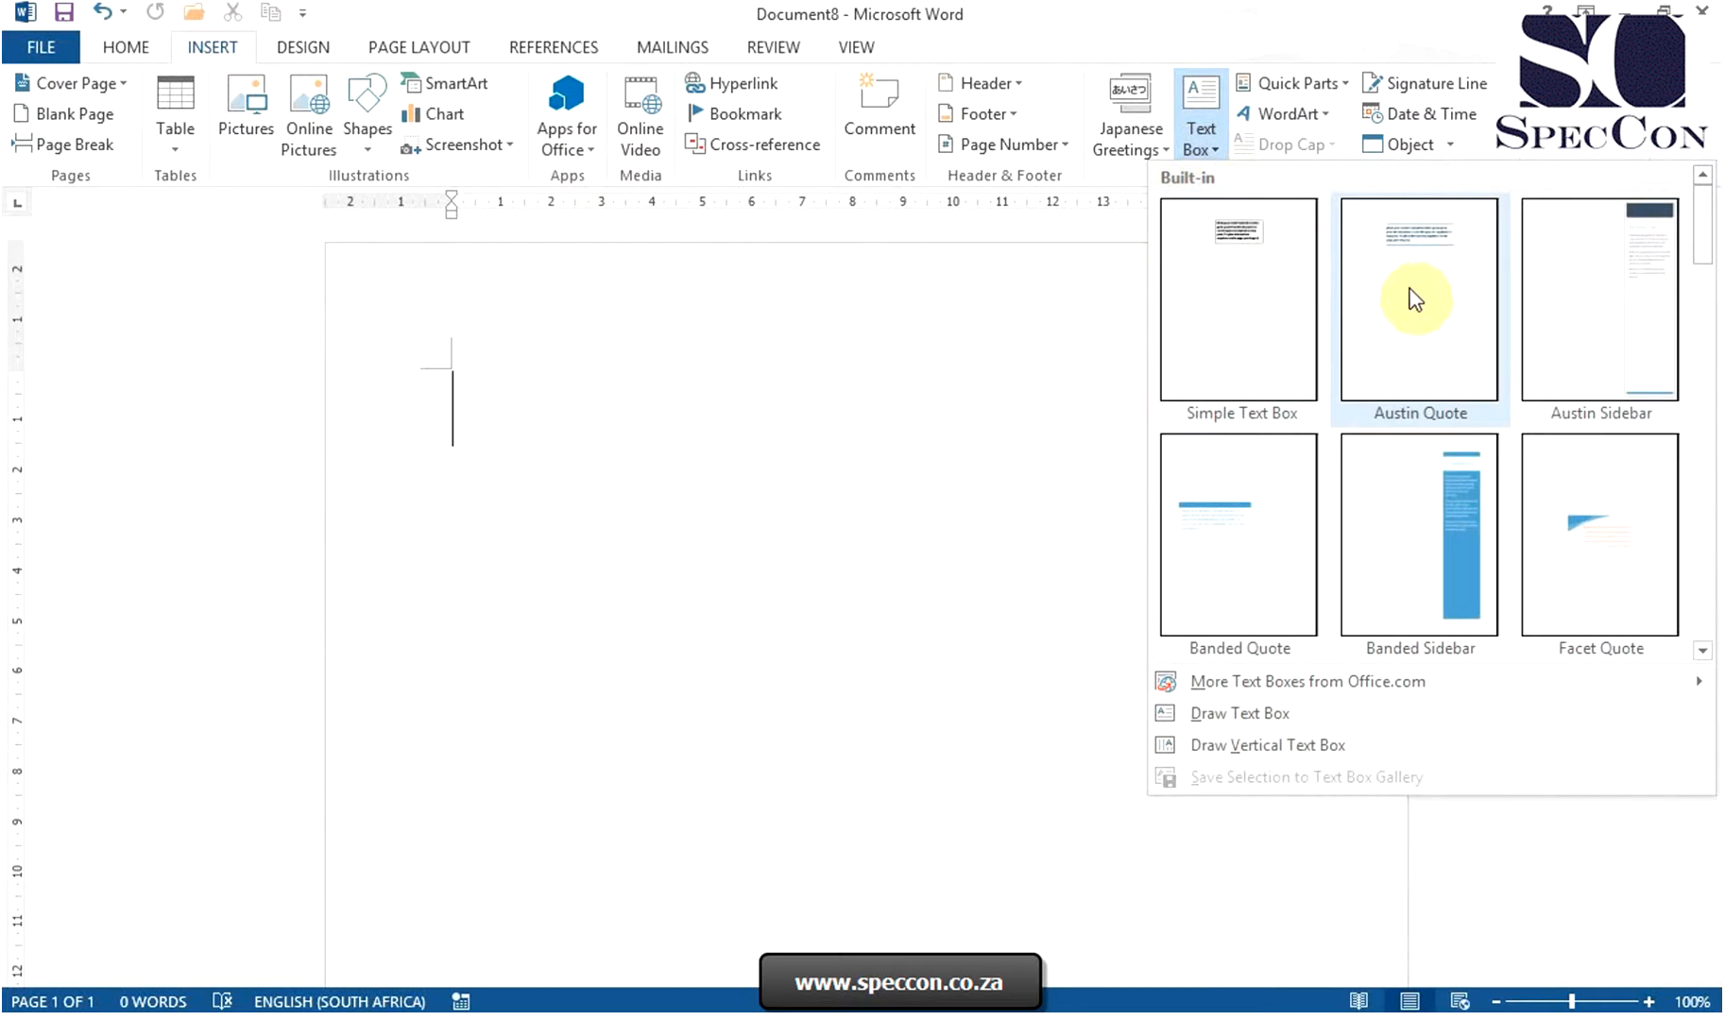
{"action": "mouse_move", "coordinate": [1472, 253]}
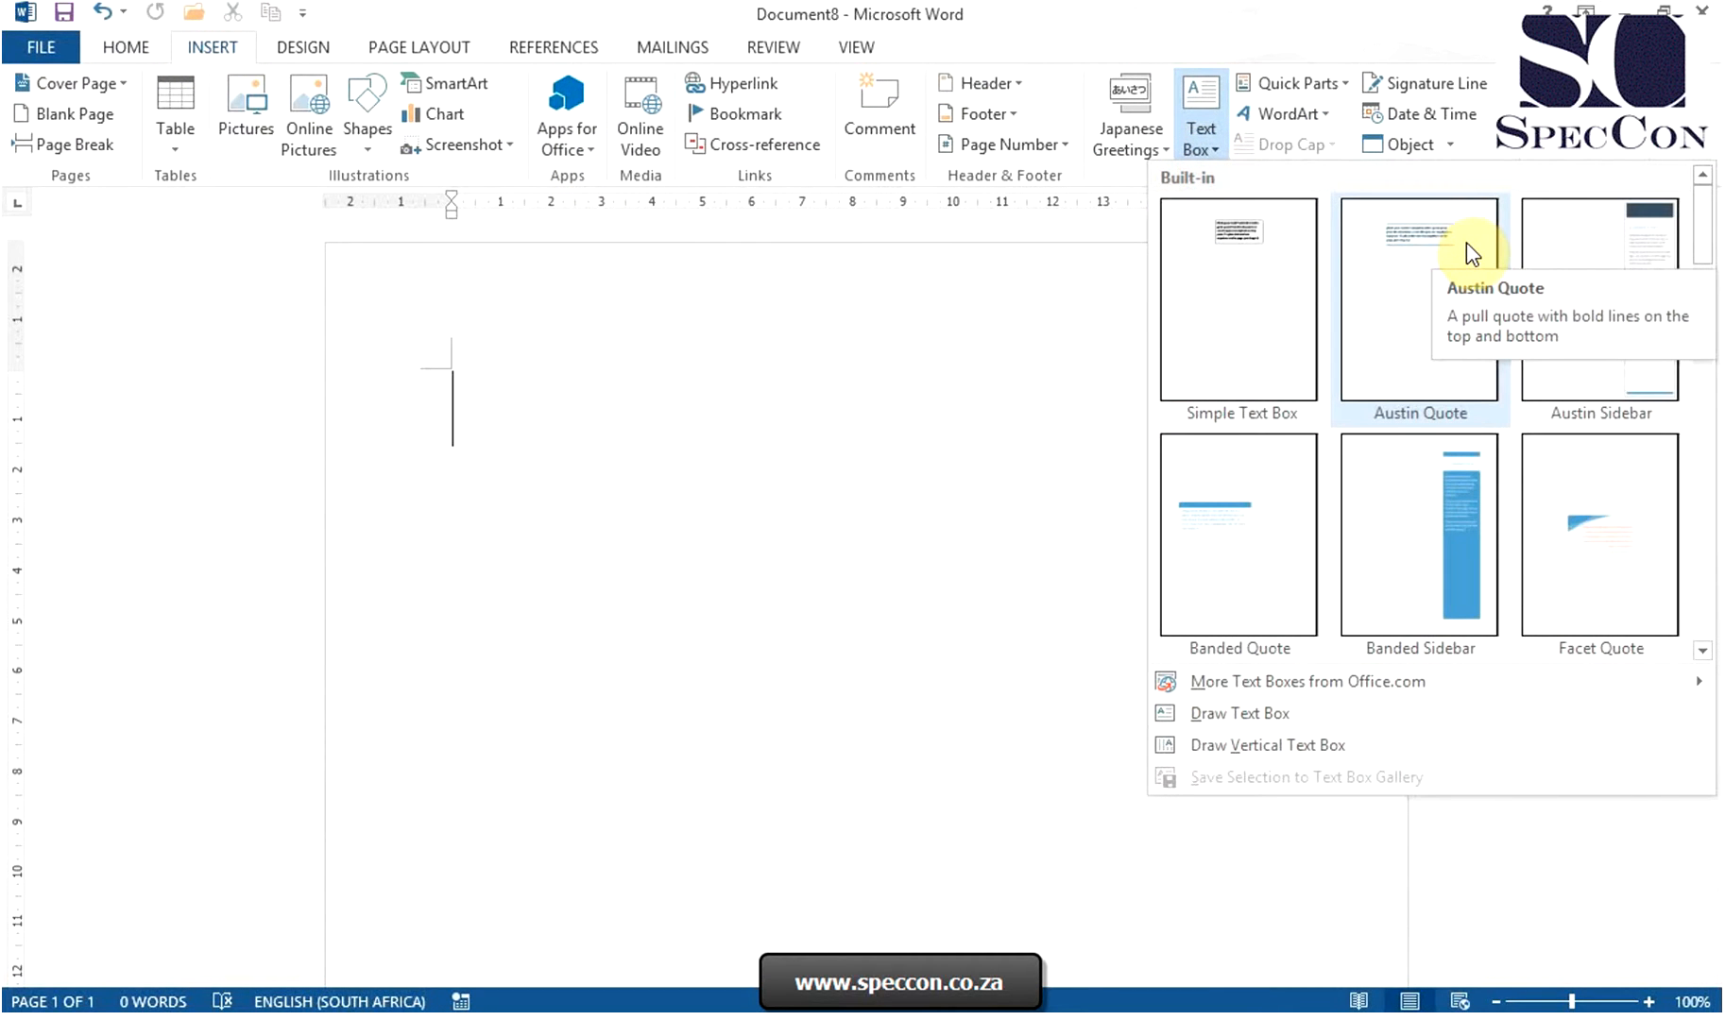
{"action": "left_click", "coordinate": [1418, 299]}
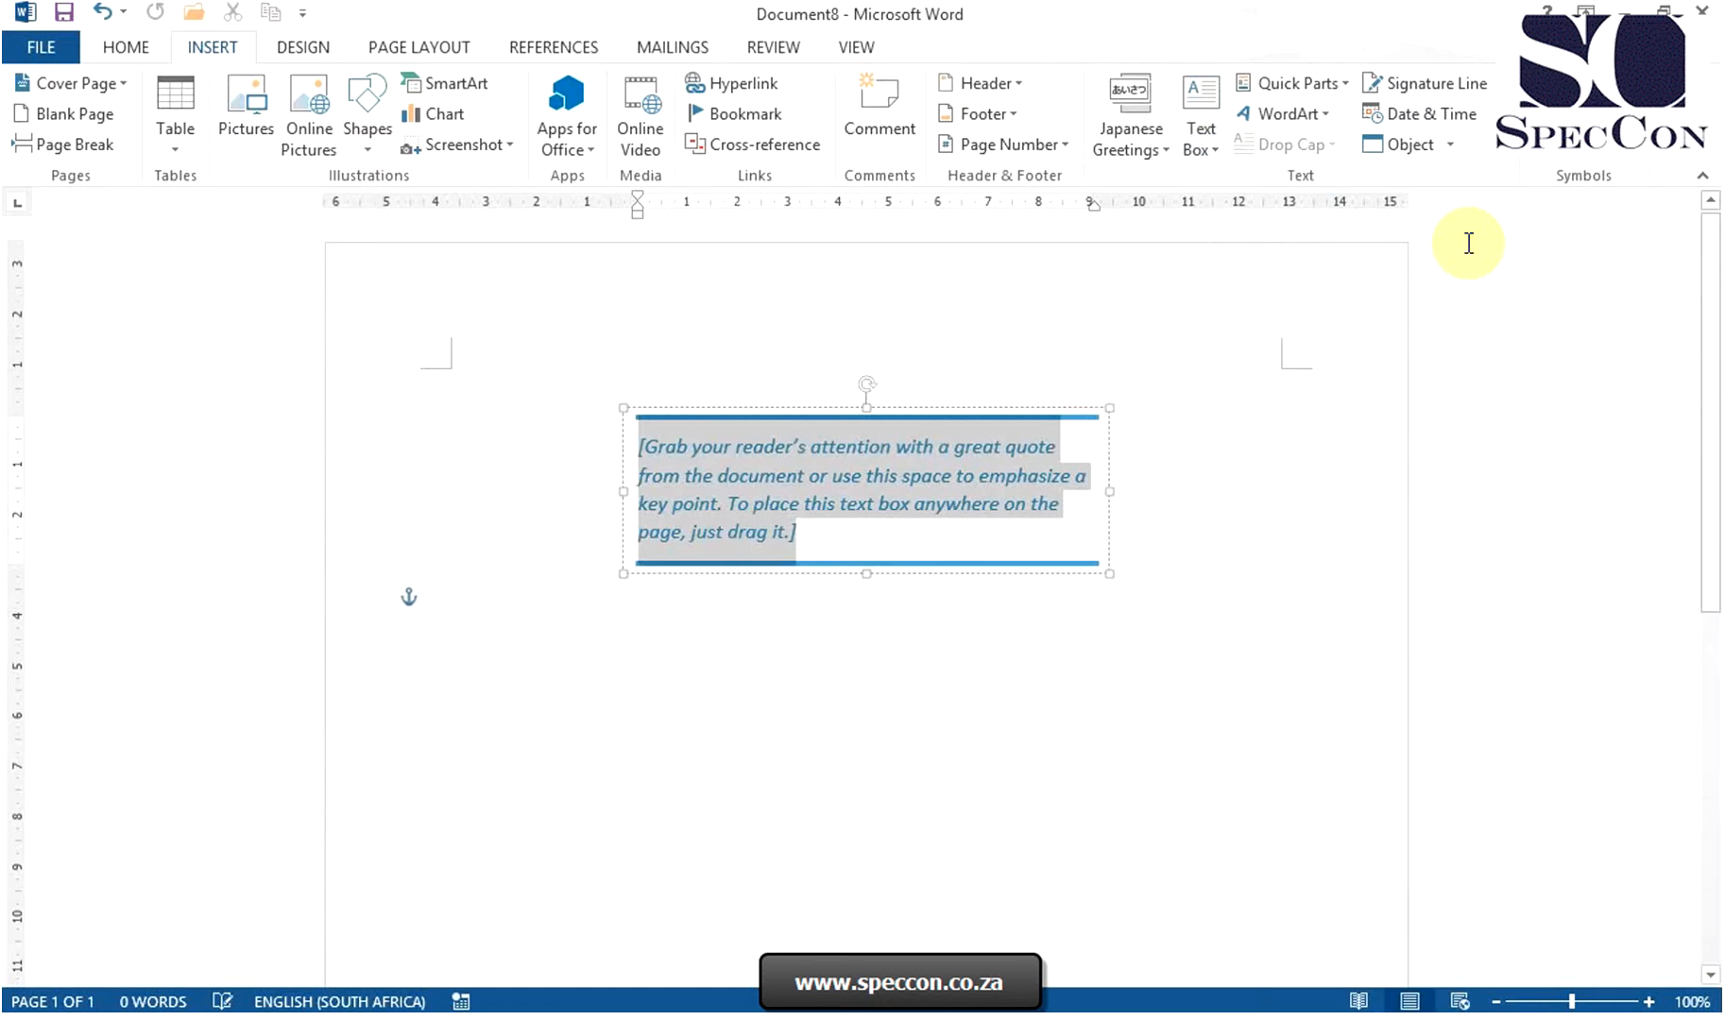
{"action": "left_click", "coordinate": [800, 532]}
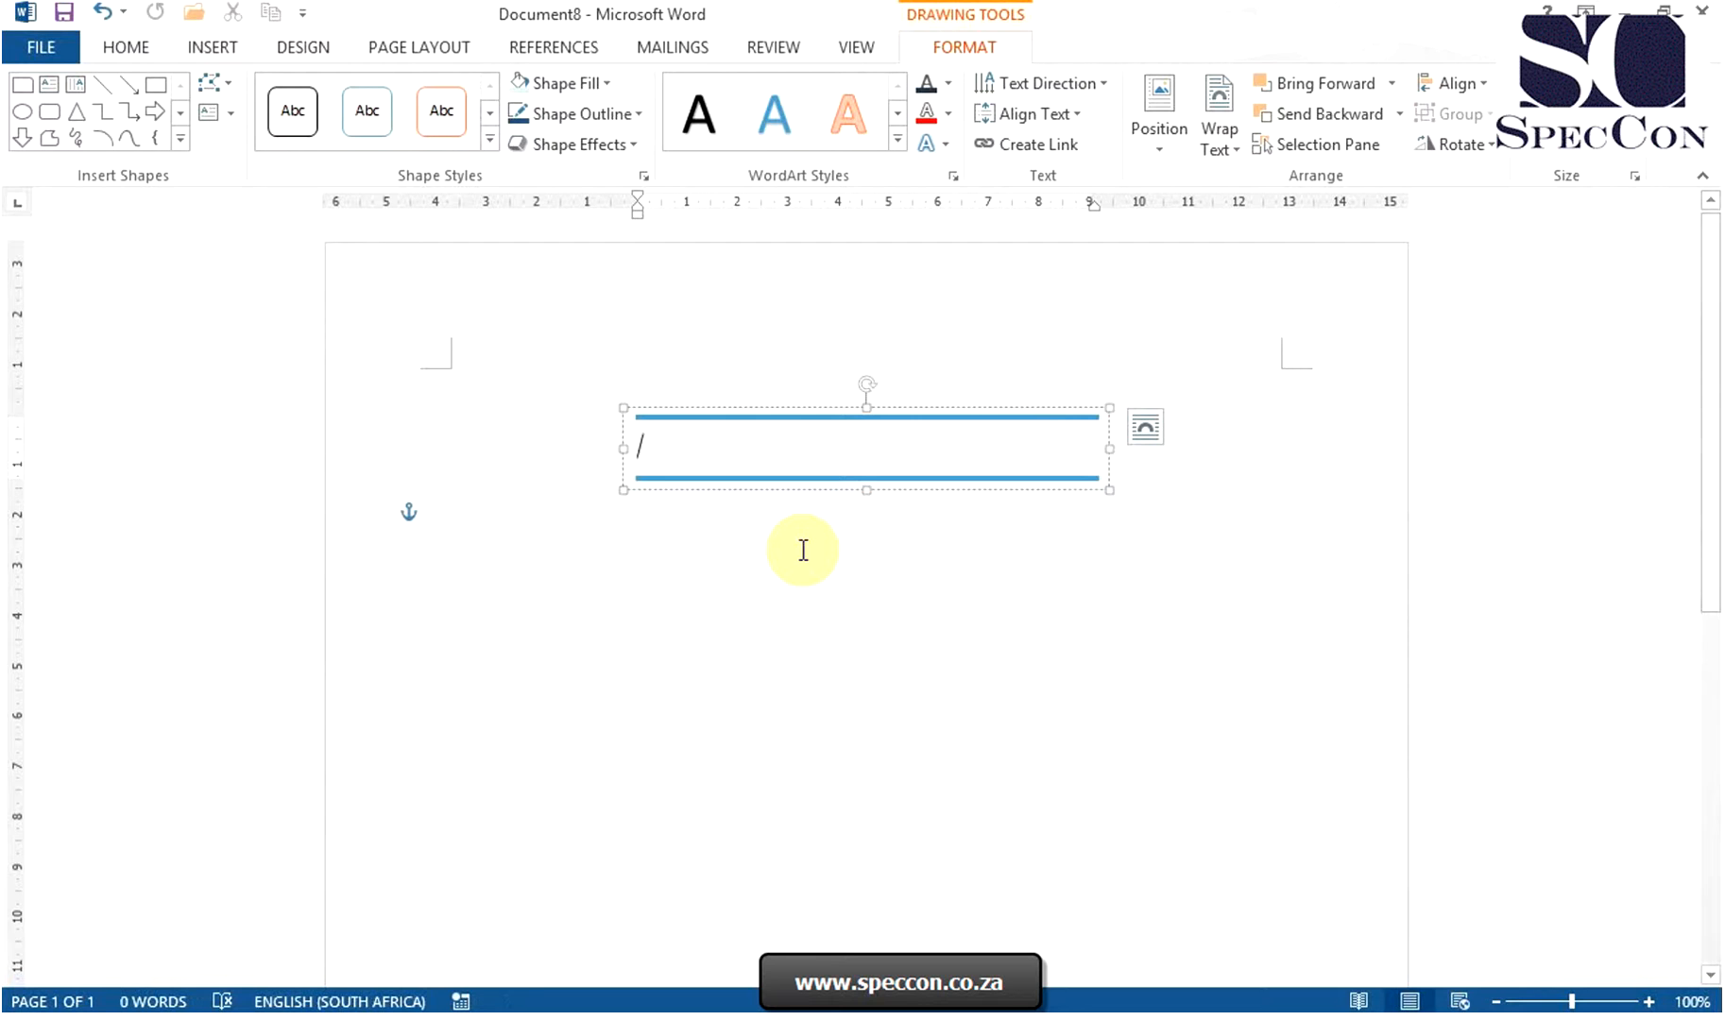
{"action": "type", "text": "Write your"}
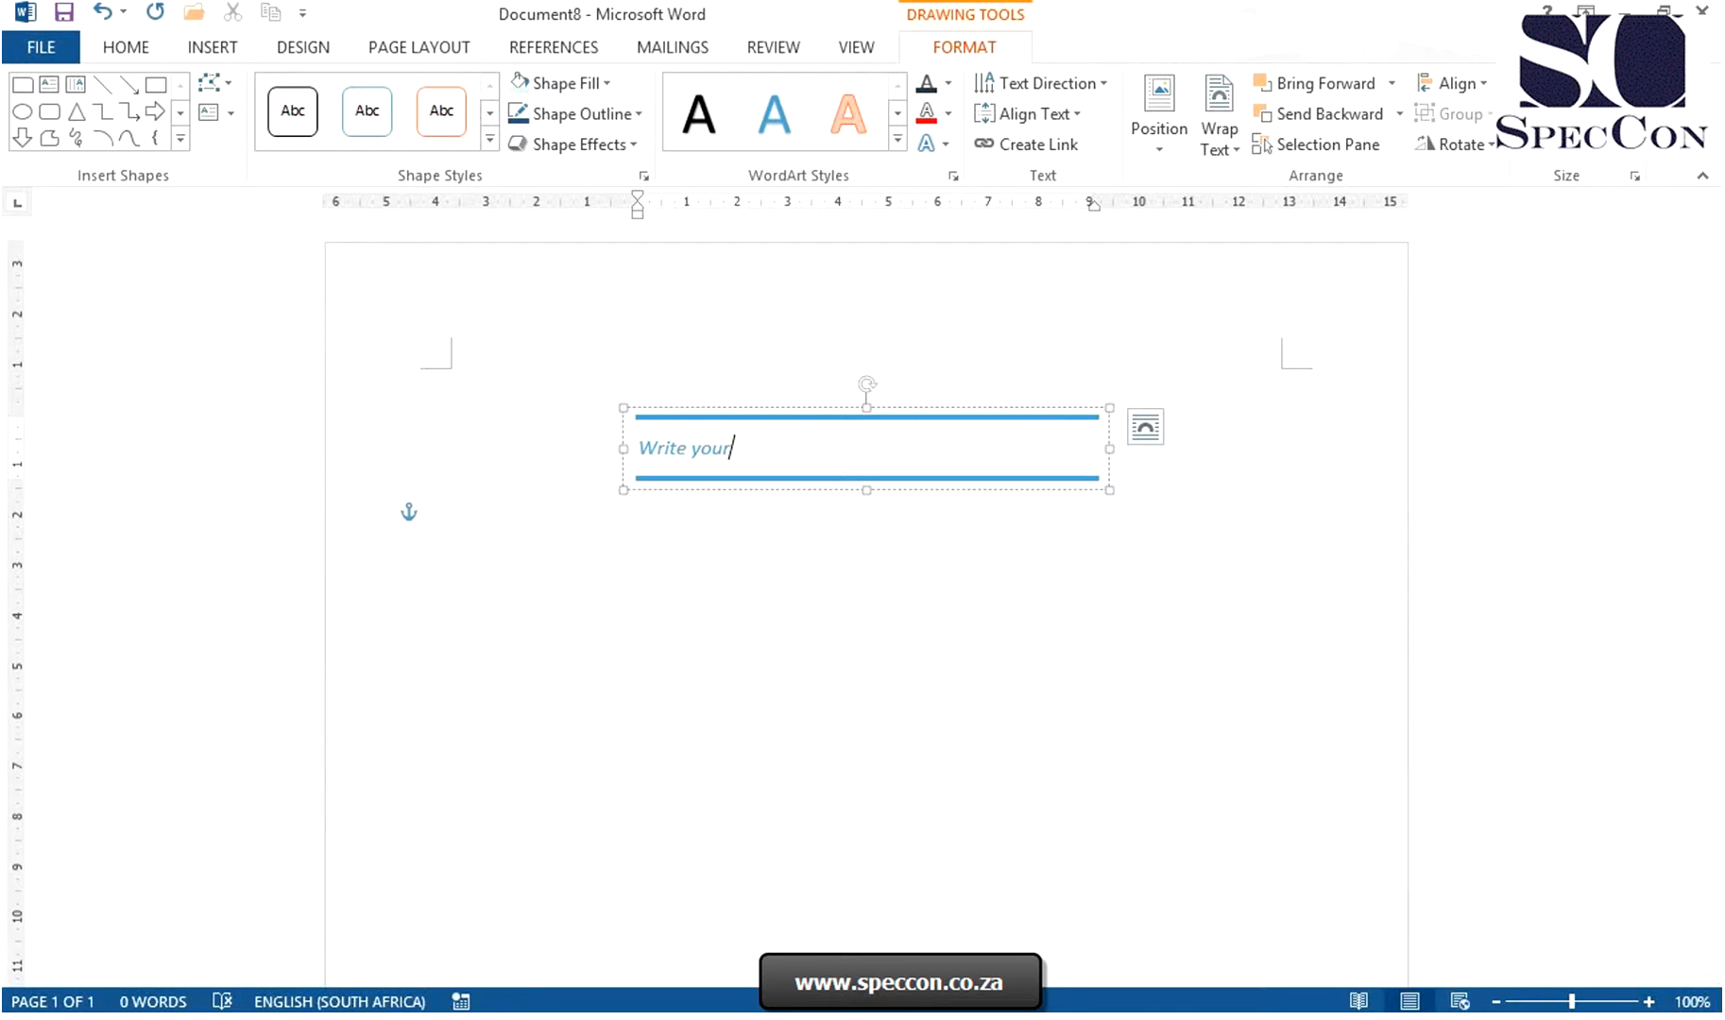
{"action": "type", "text": "text"}
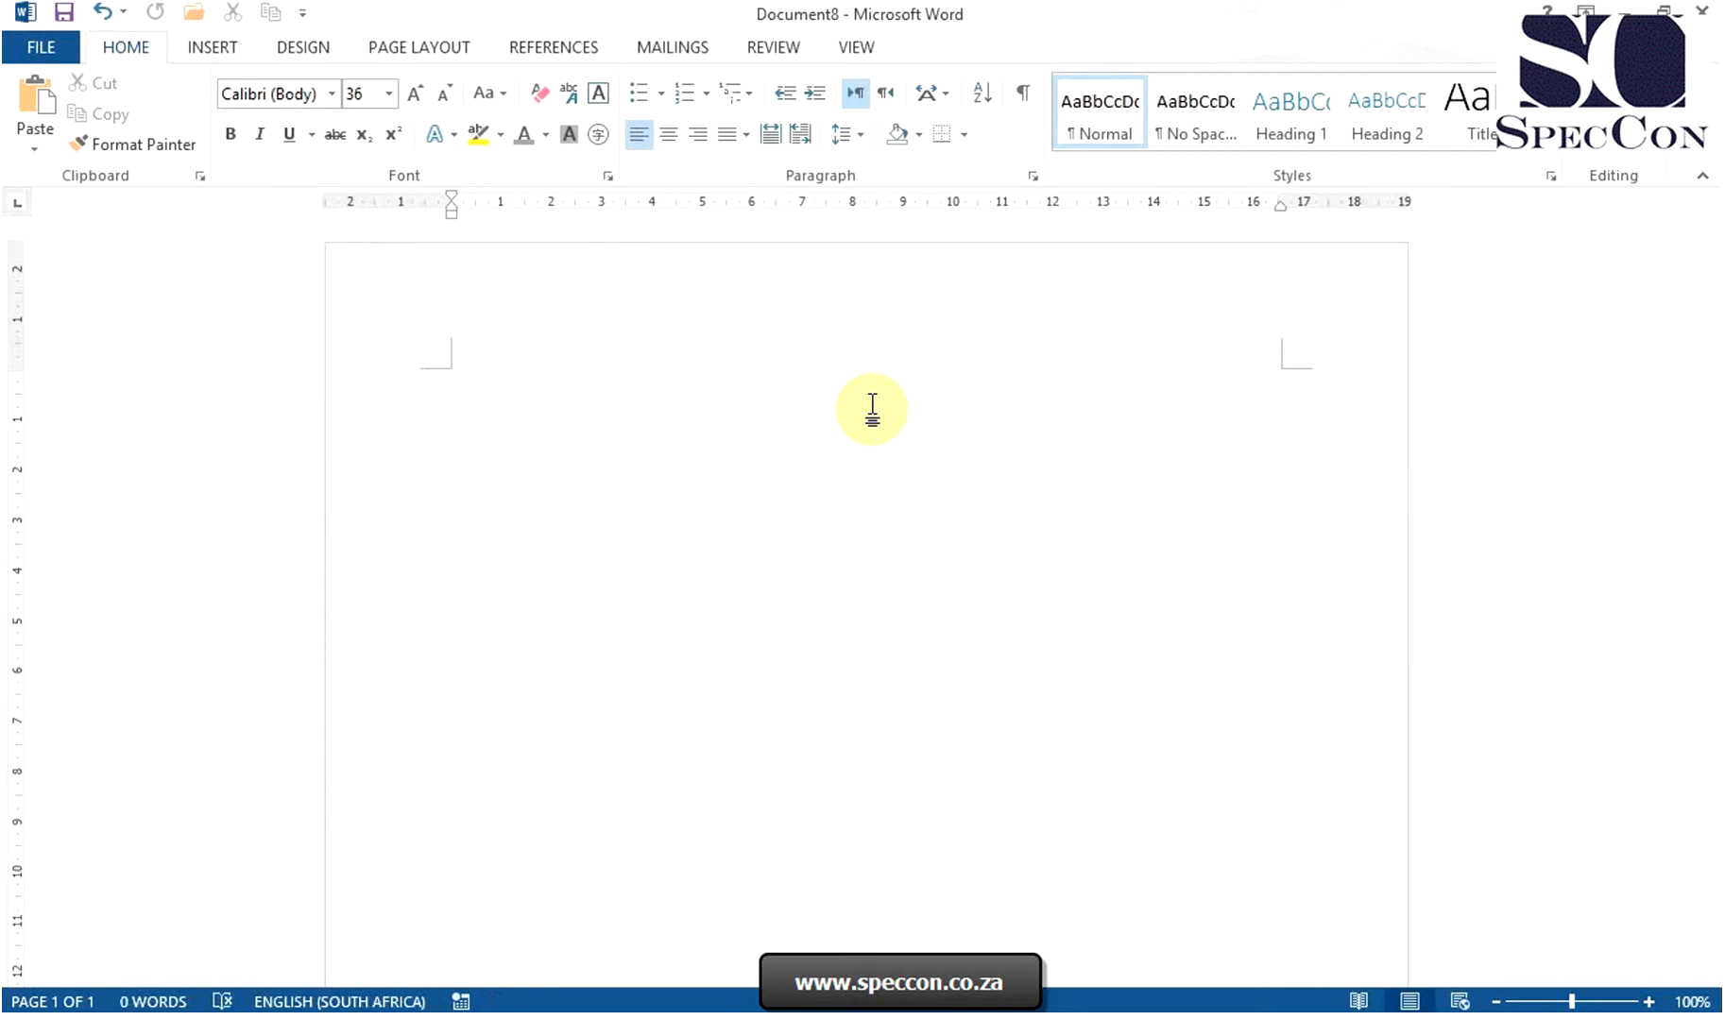
Step: Draw a wide custom-sized text box near the top of the page
{"action": "left_click", "coordinate": [212, 47]}
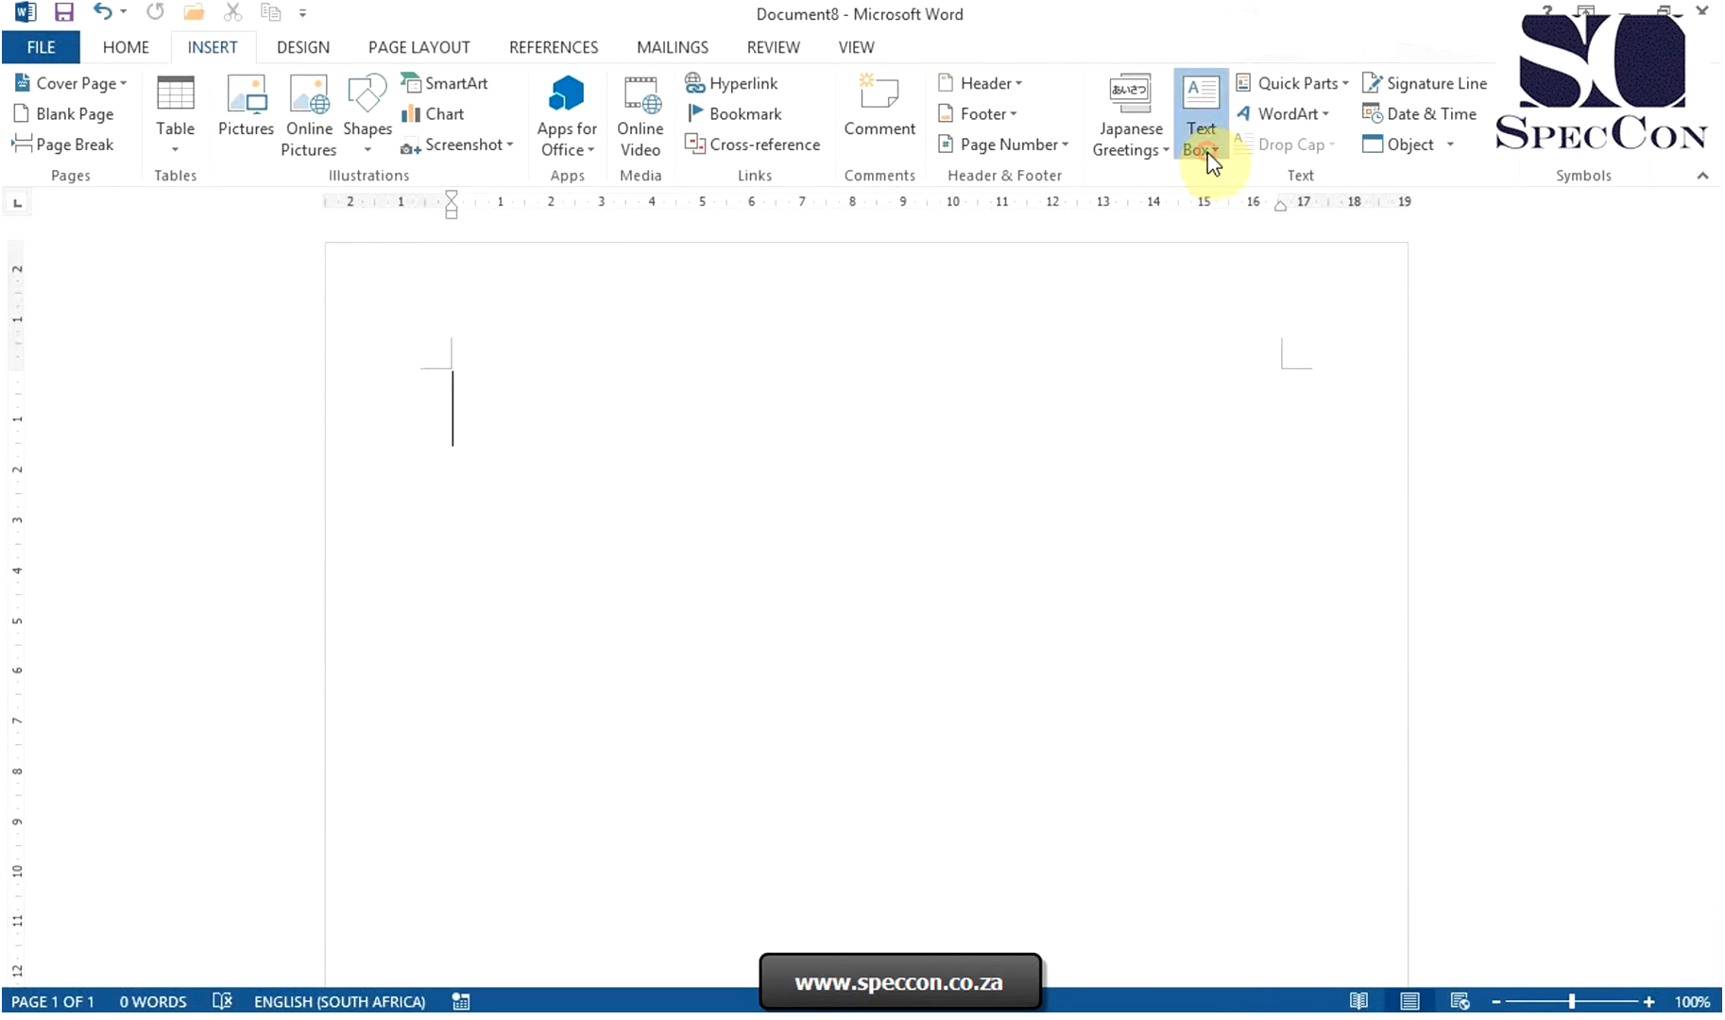
{"action": "left_click", "coordinate": [1200, 113]}
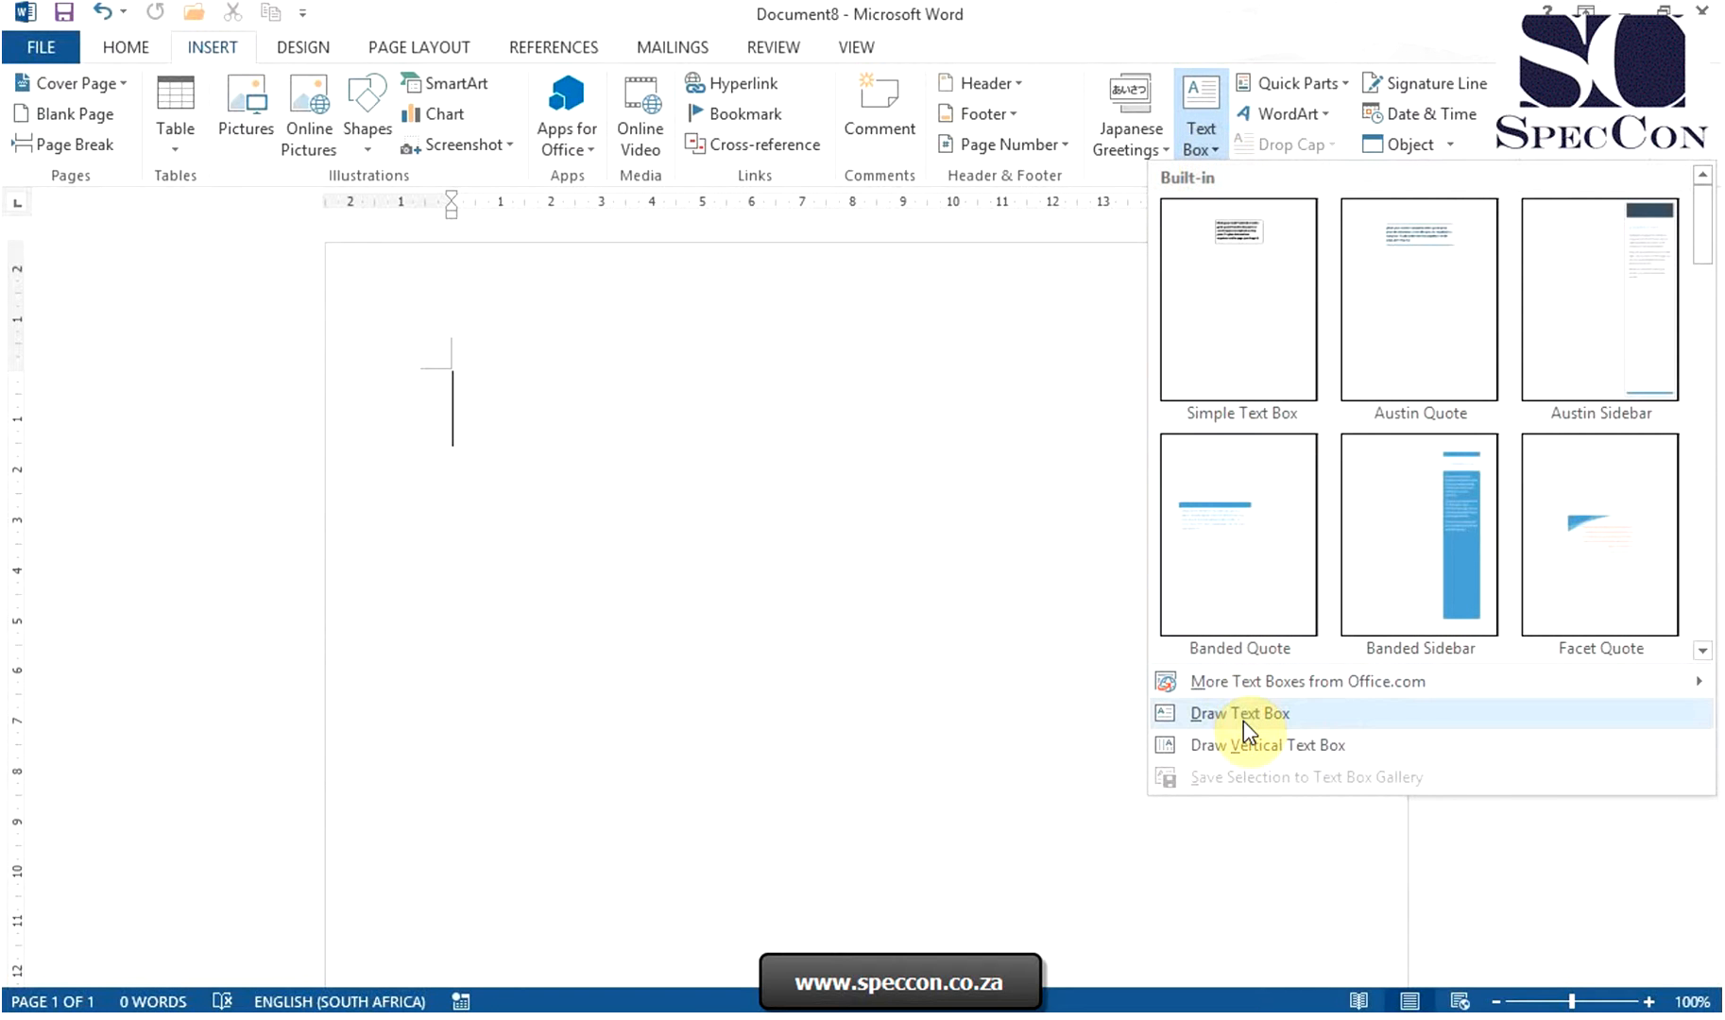
{"action": "mouse_move", "coordinate": [1238, 713]}
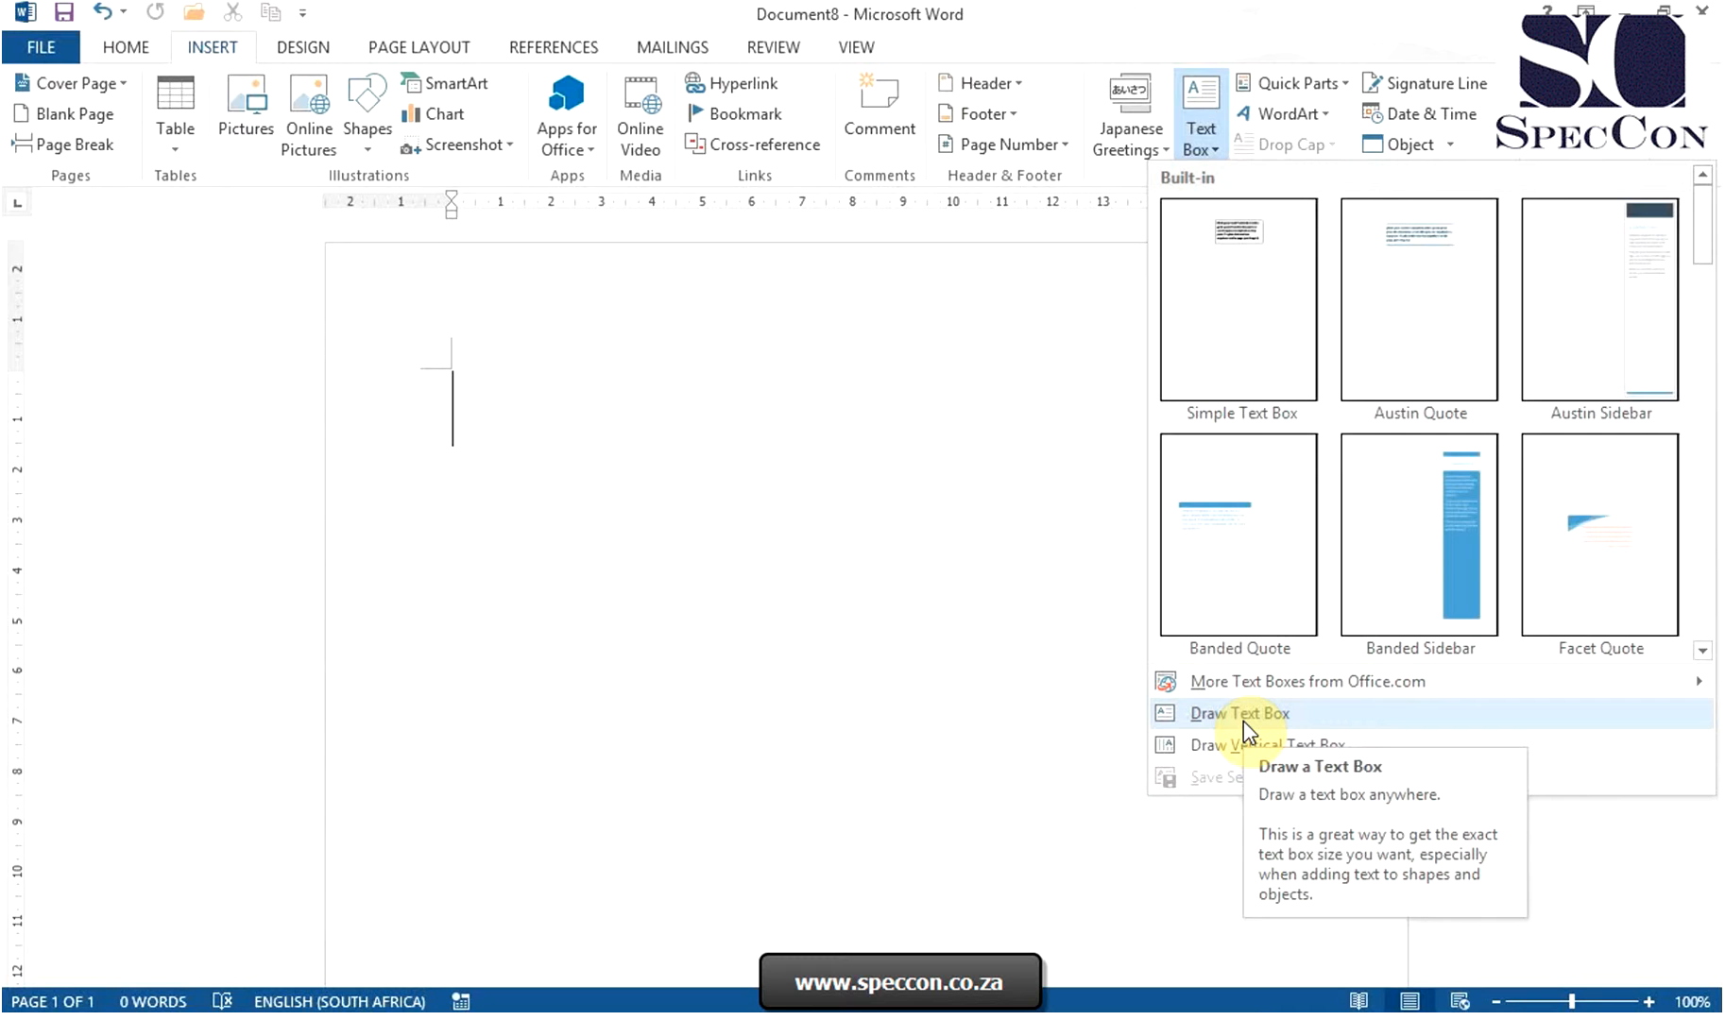
{"action": "left_click", "coordinate": [1237, 713]}
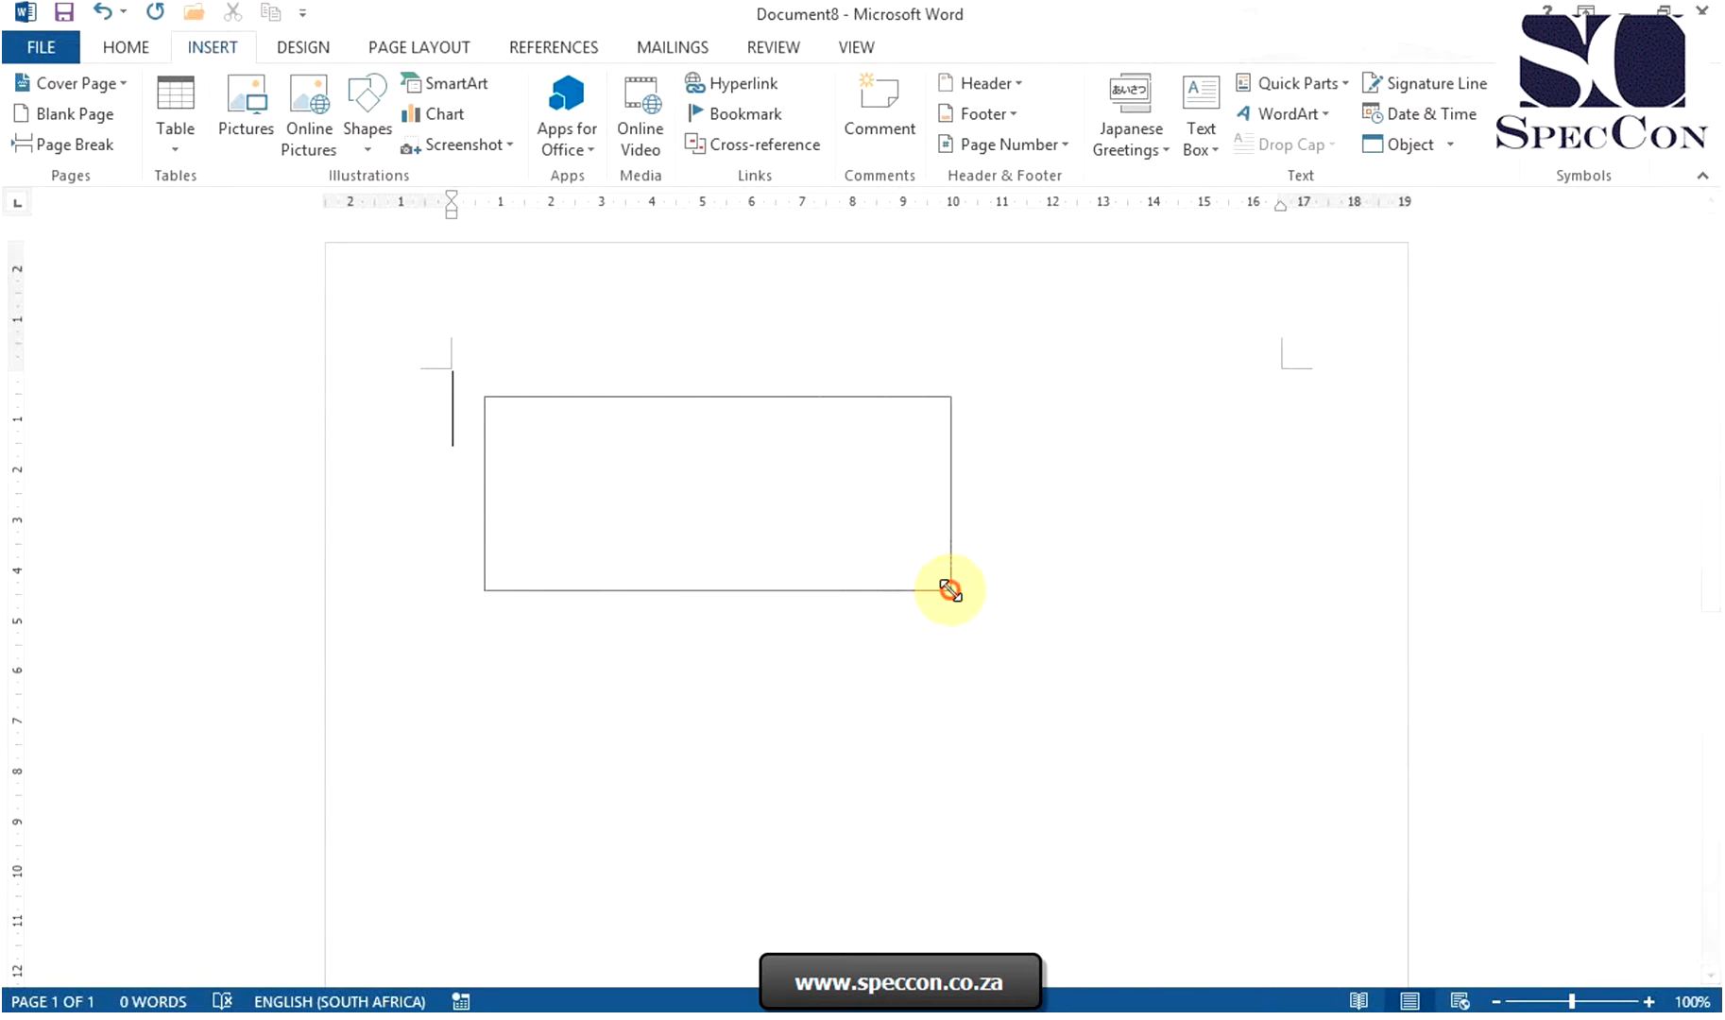
{"action": "left_click", "coordinate": [715, 491]}
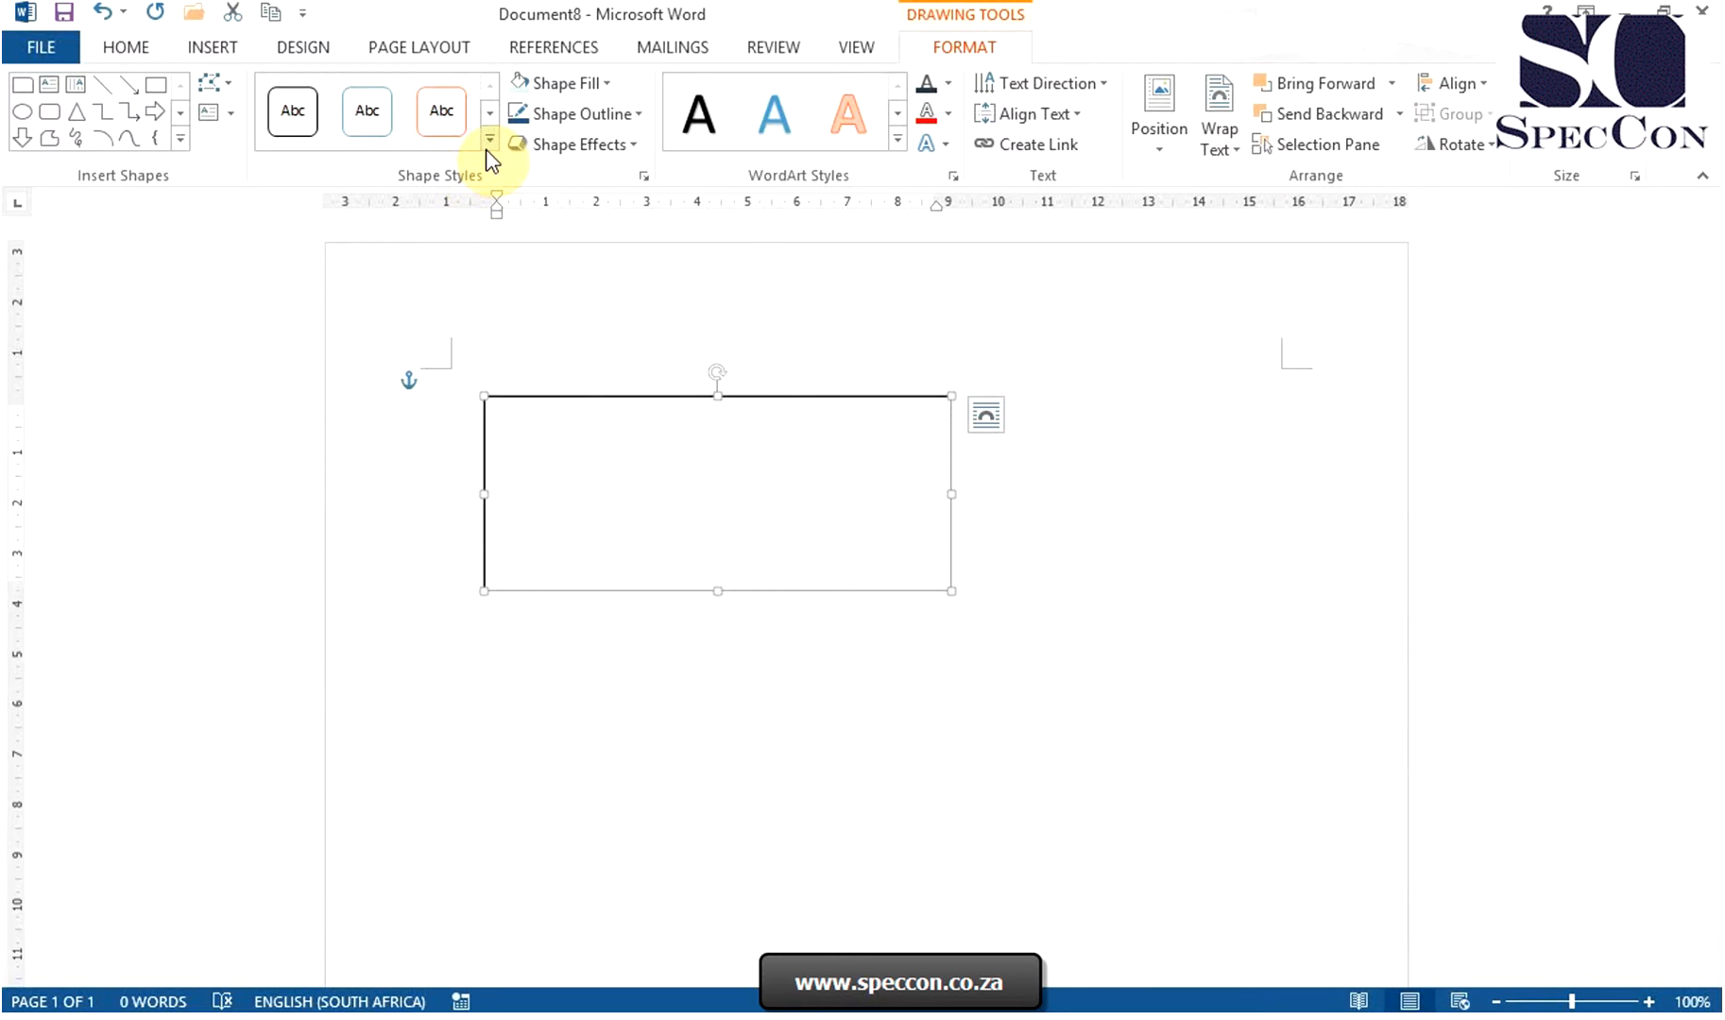
{"action": "mouse_move", "coordinate": [488, 138]}
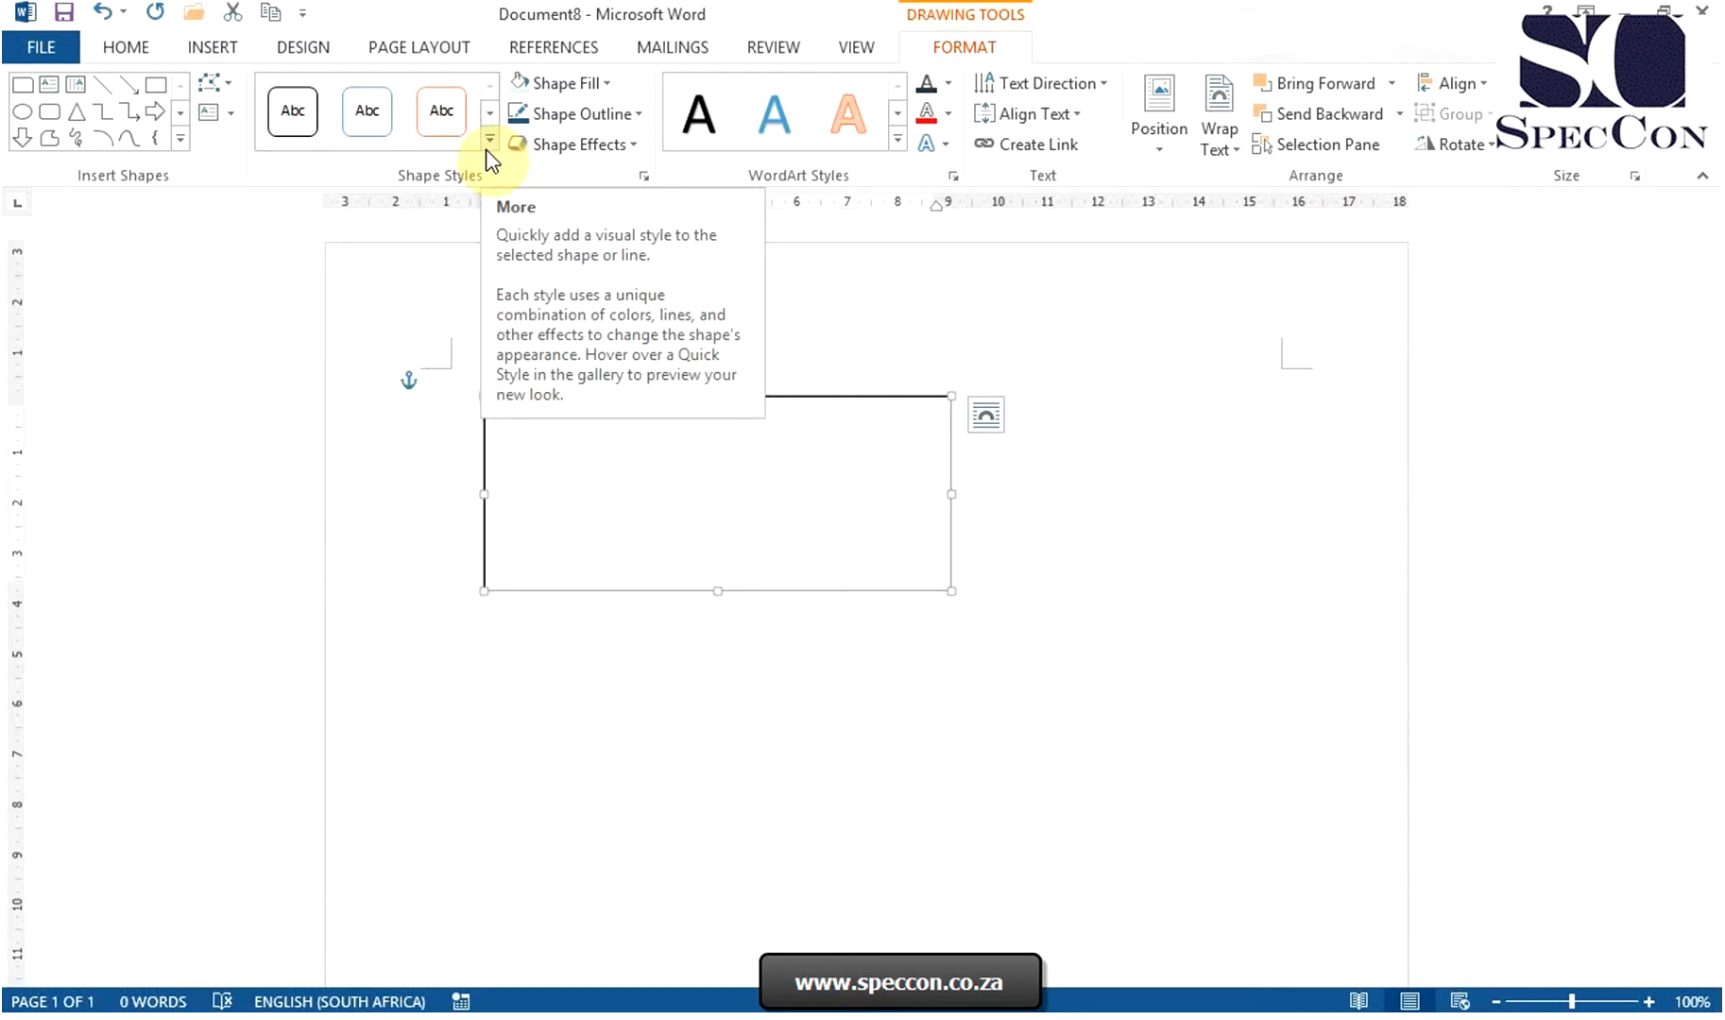
Step: Apply a plain white outlined shape style and move the box toward the right
{"action": "left_click", "coordinate": [489, 138]}
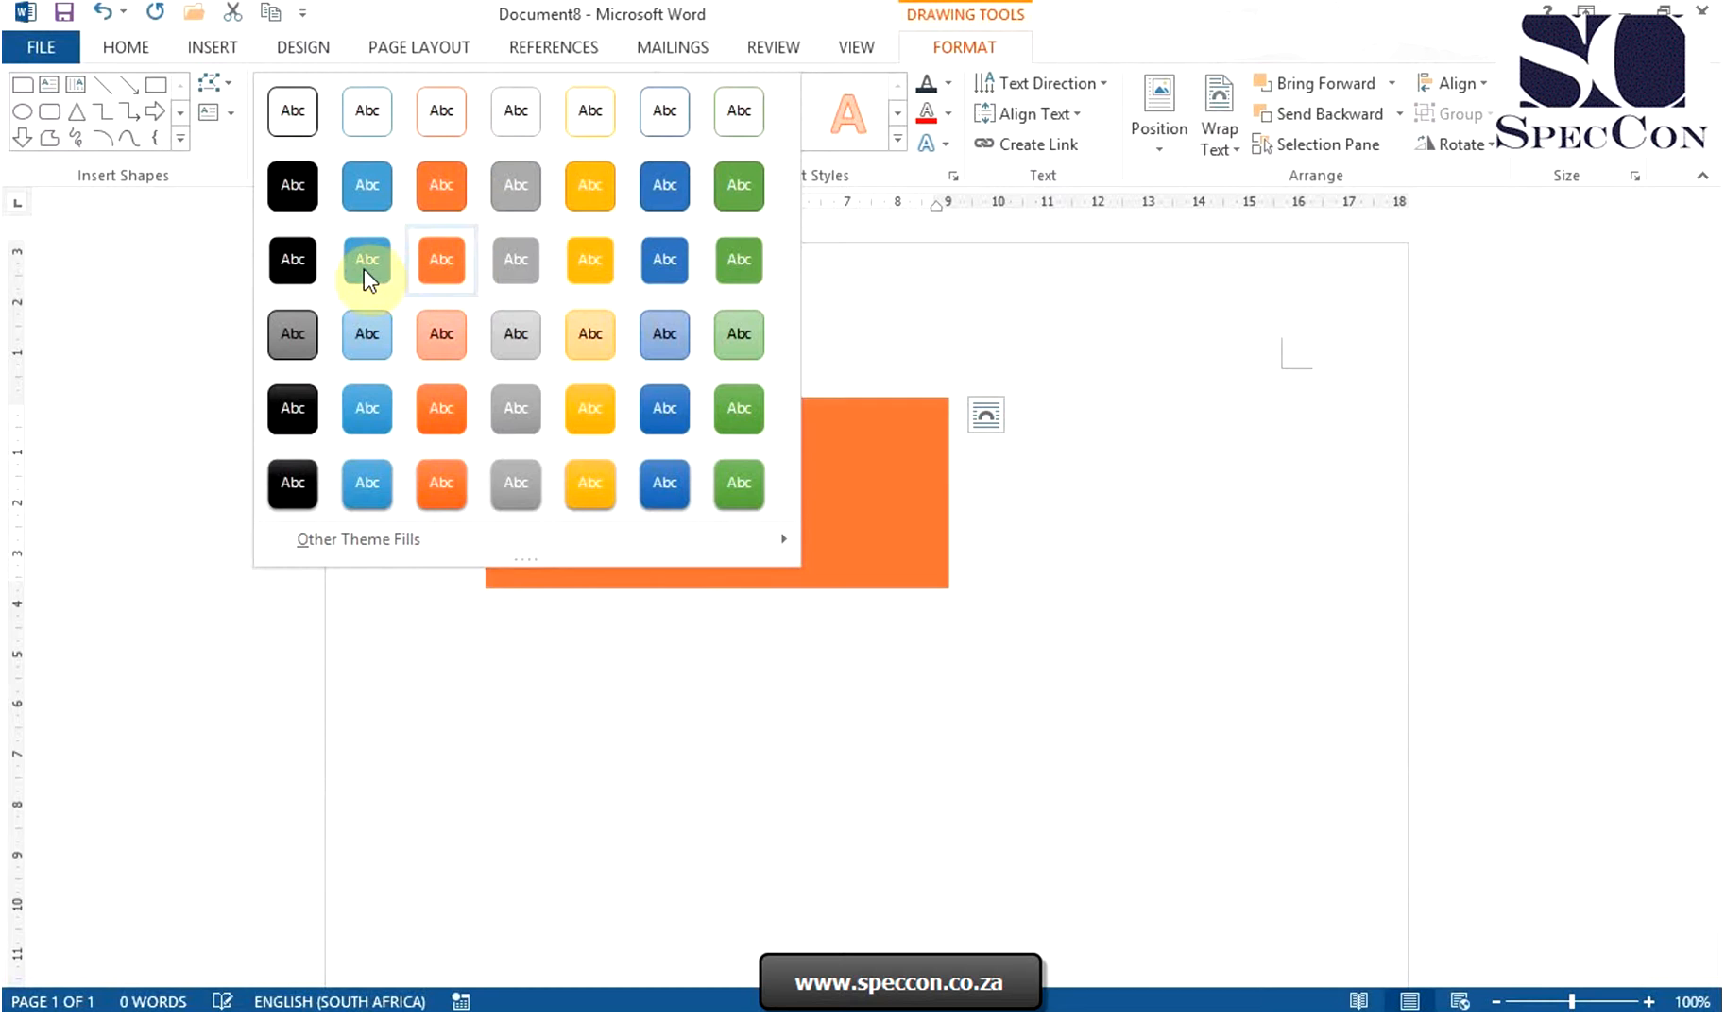
{"action": "left_click", "coordinate": [514, 408]}
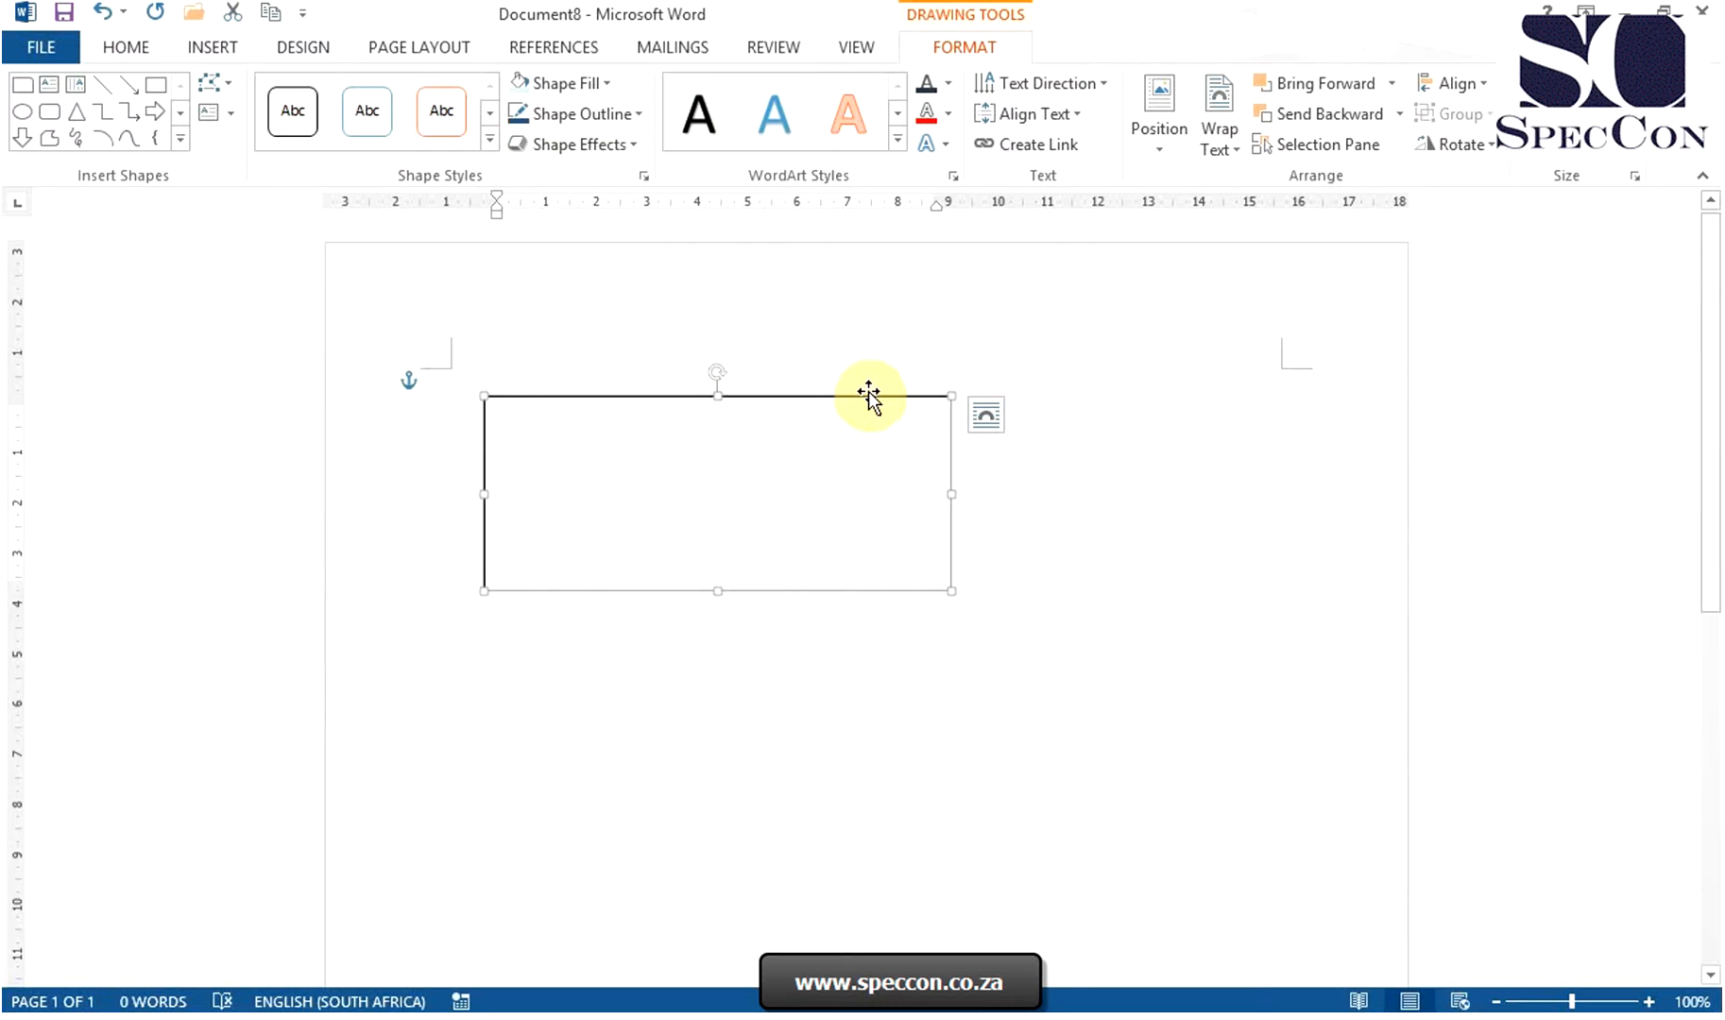
{"action": "left_click_drag", "start_coordinate": [869, 393], "coordinate": [1257, 354]}
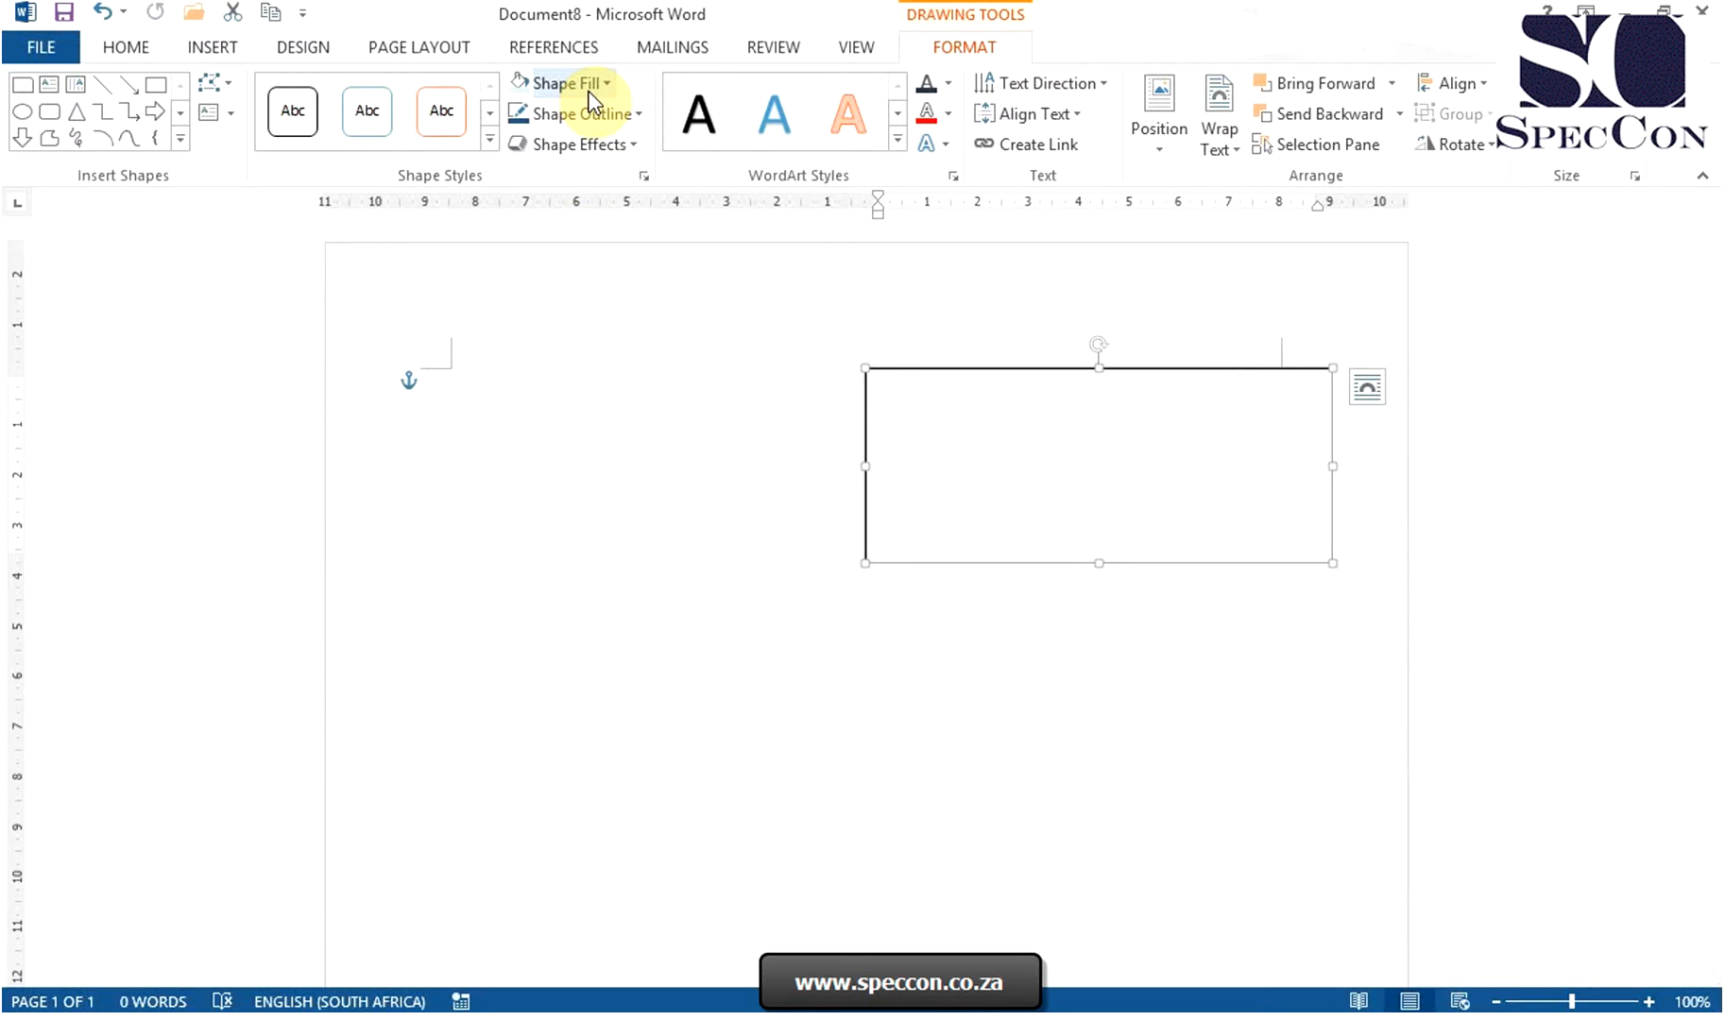
Step: Fill the box with pale light blue and thicken its outline
{"action": "left_click", "coordinate": [561, 83]}
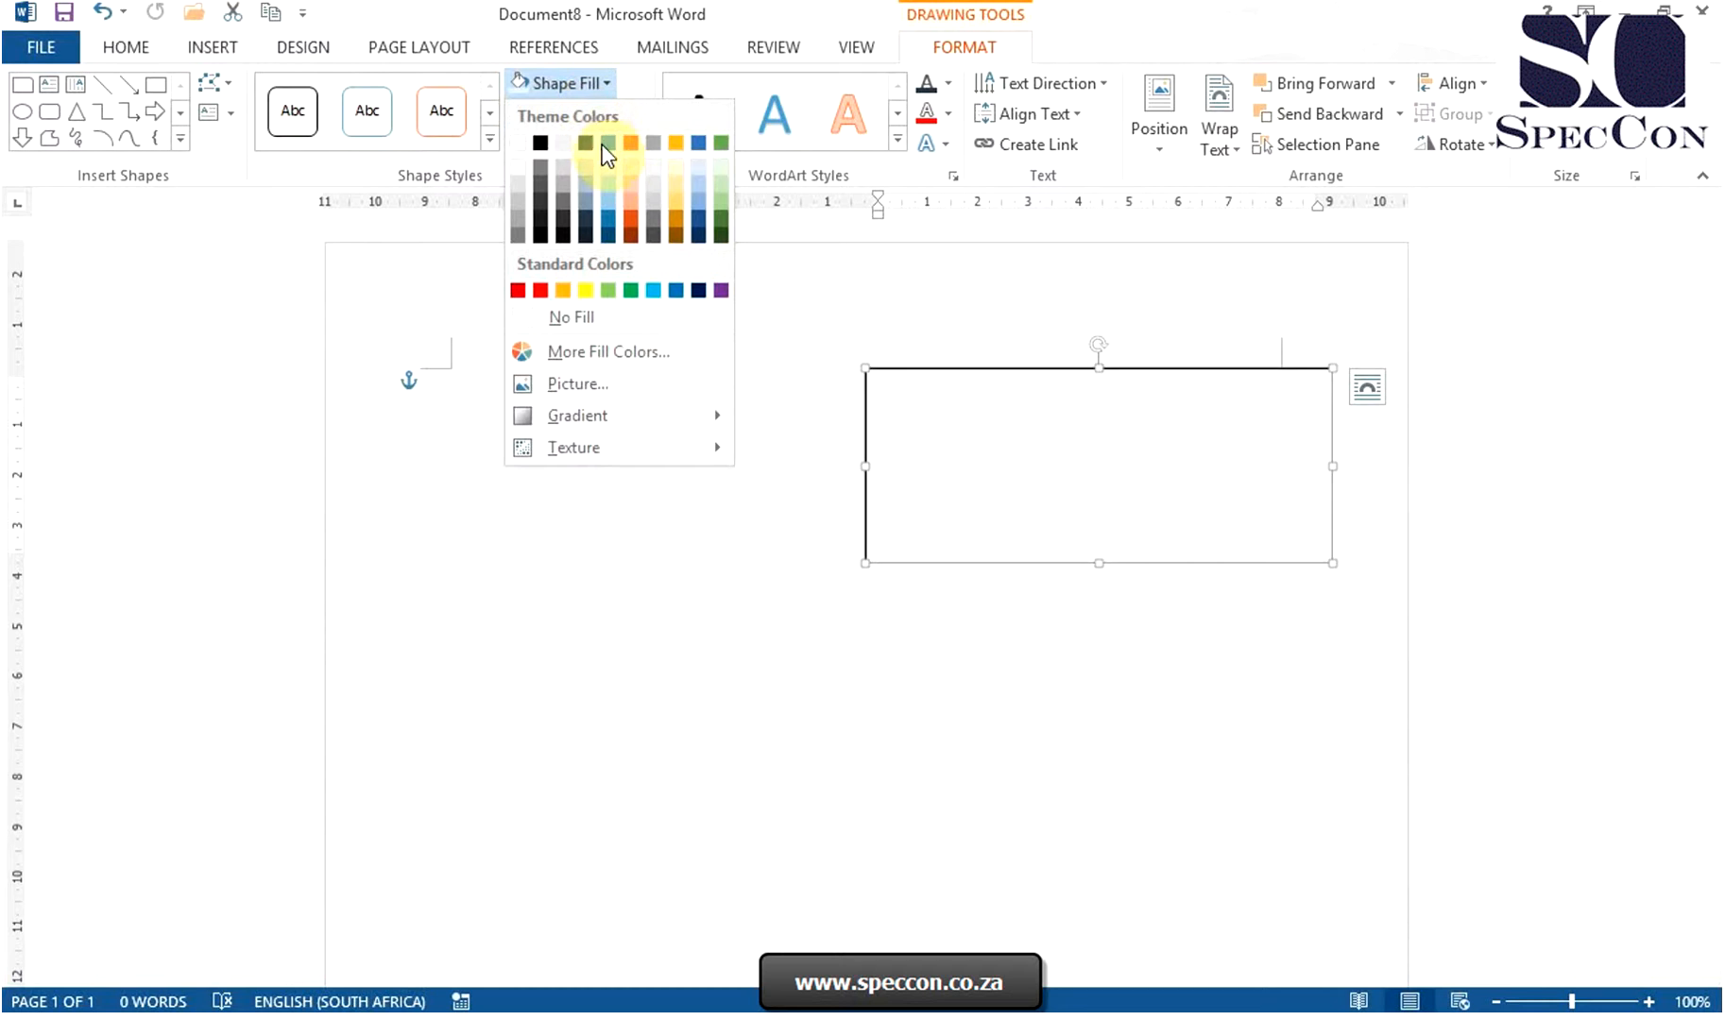
{"action": "left_click", "coordinate": [607, 140]}
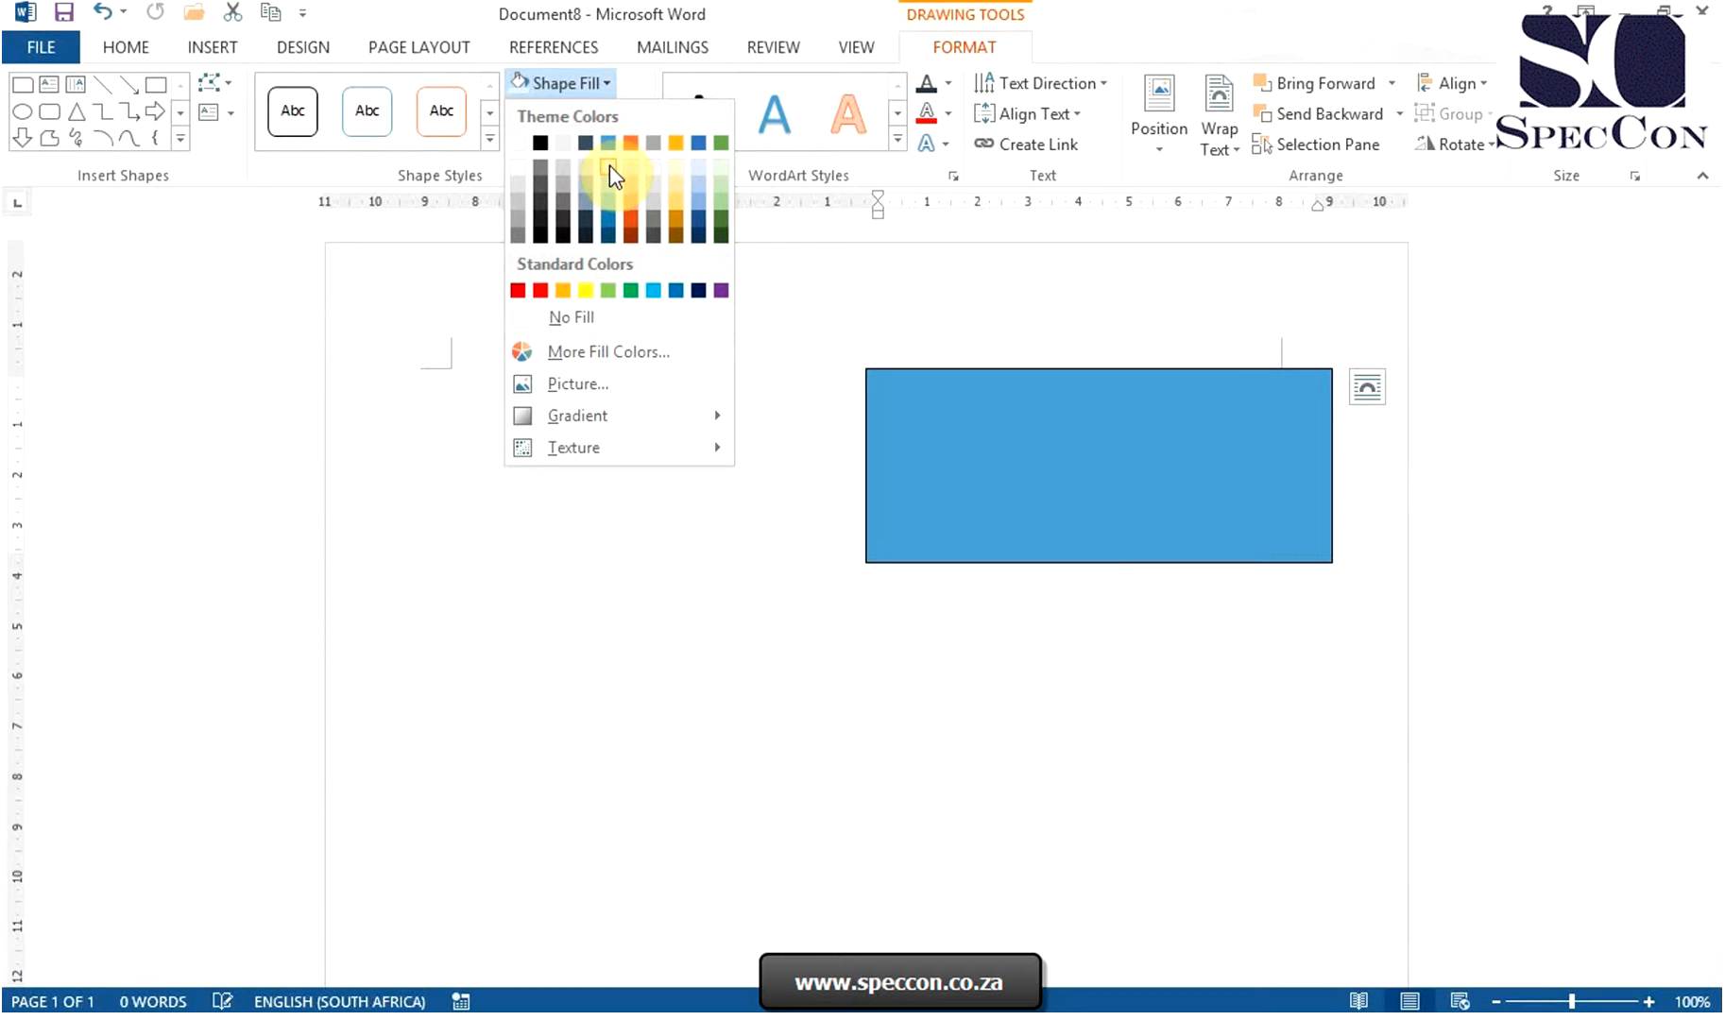
{"action": "left_click", "coordinate": [609, 166]}
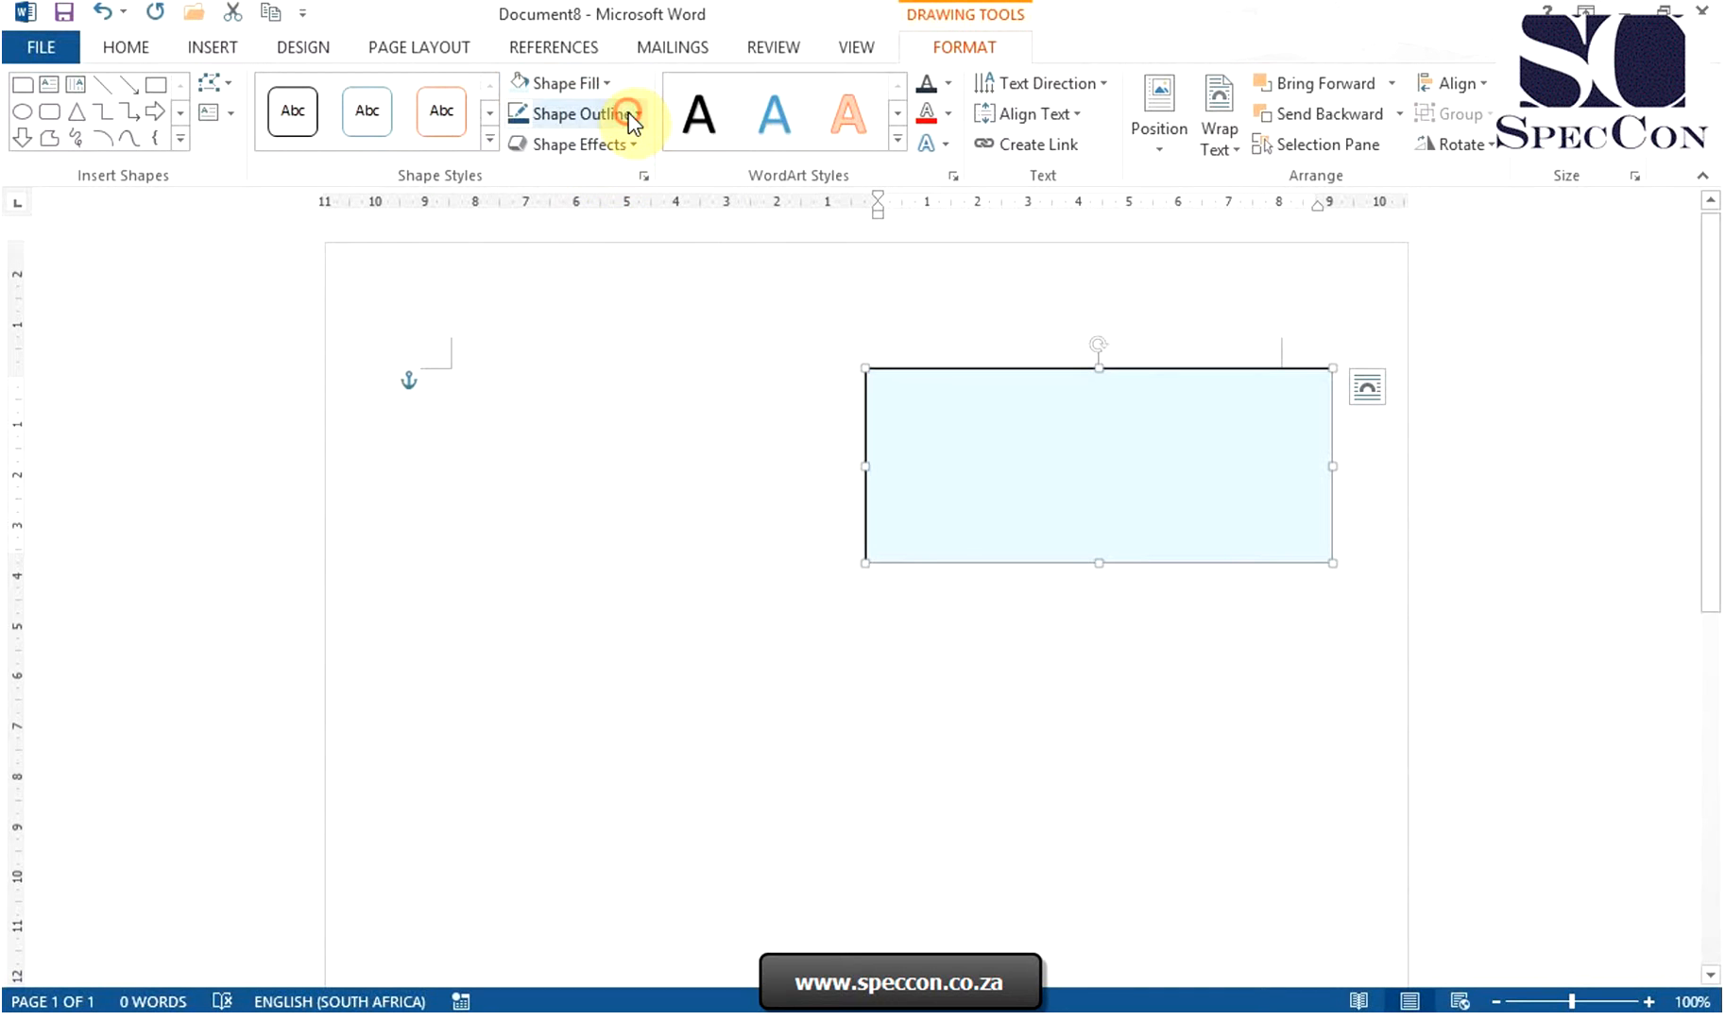
{"action": "left_click", "coordinate": [573, 113]}
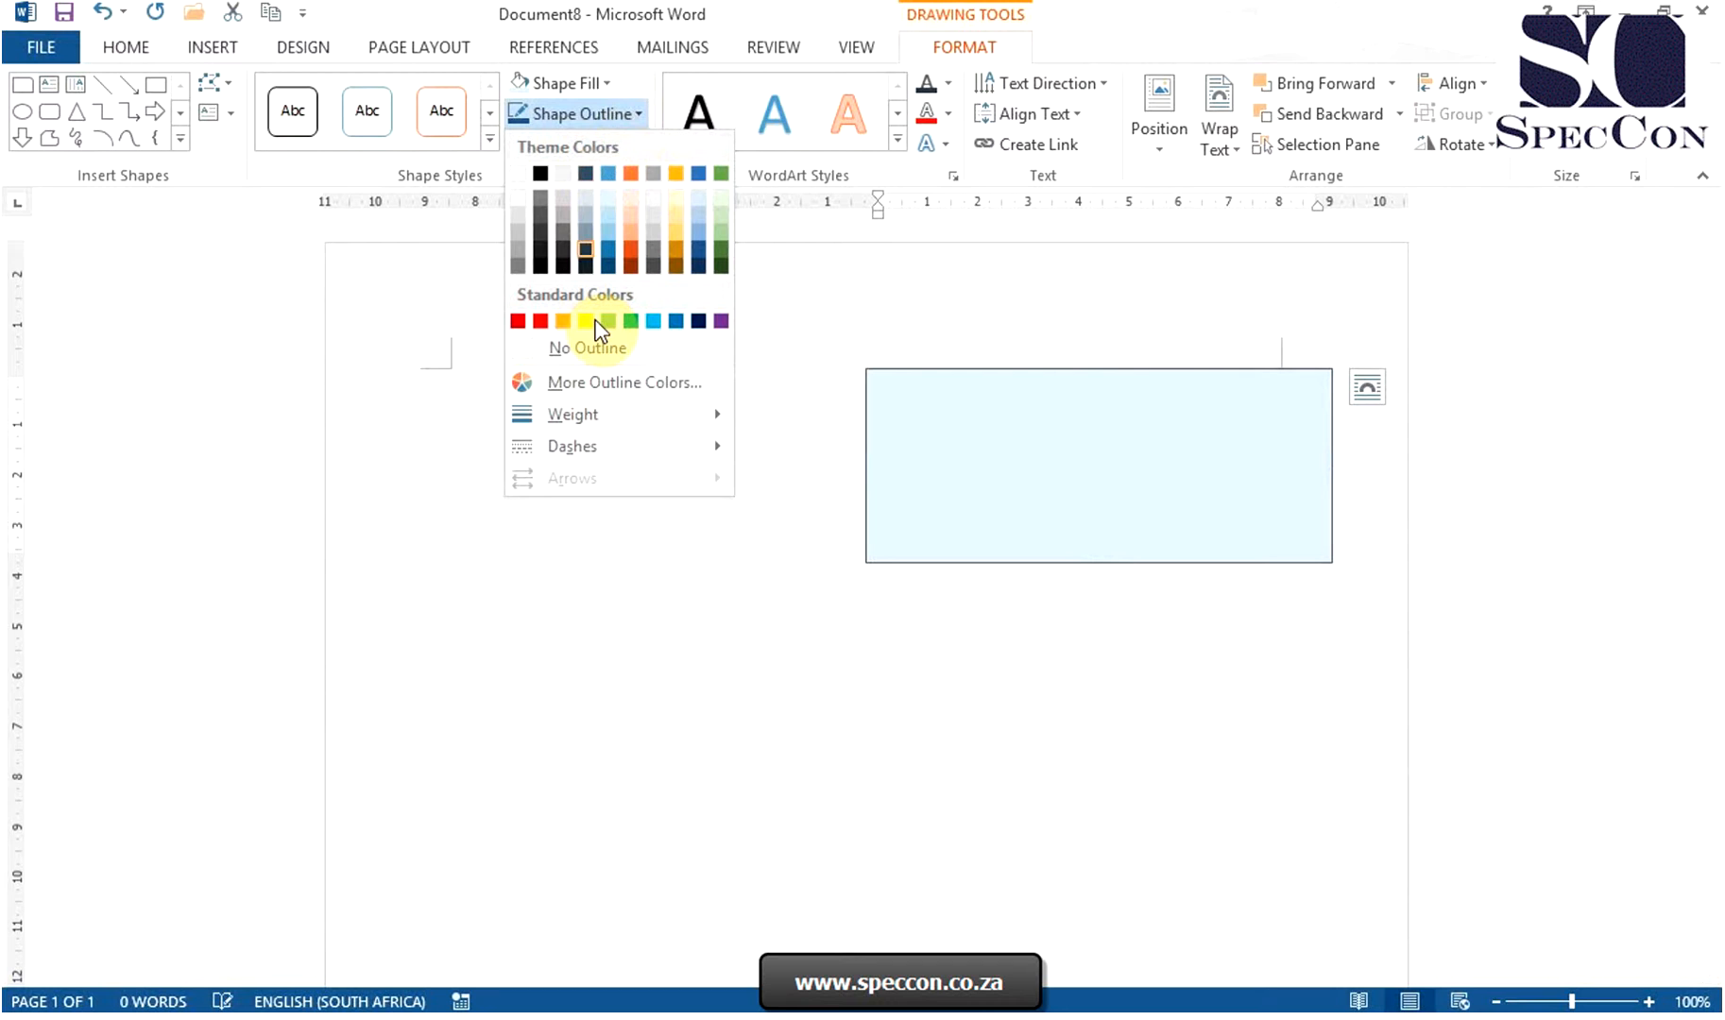
{"action": "mouse_move", "coordinate": [572, 414]}
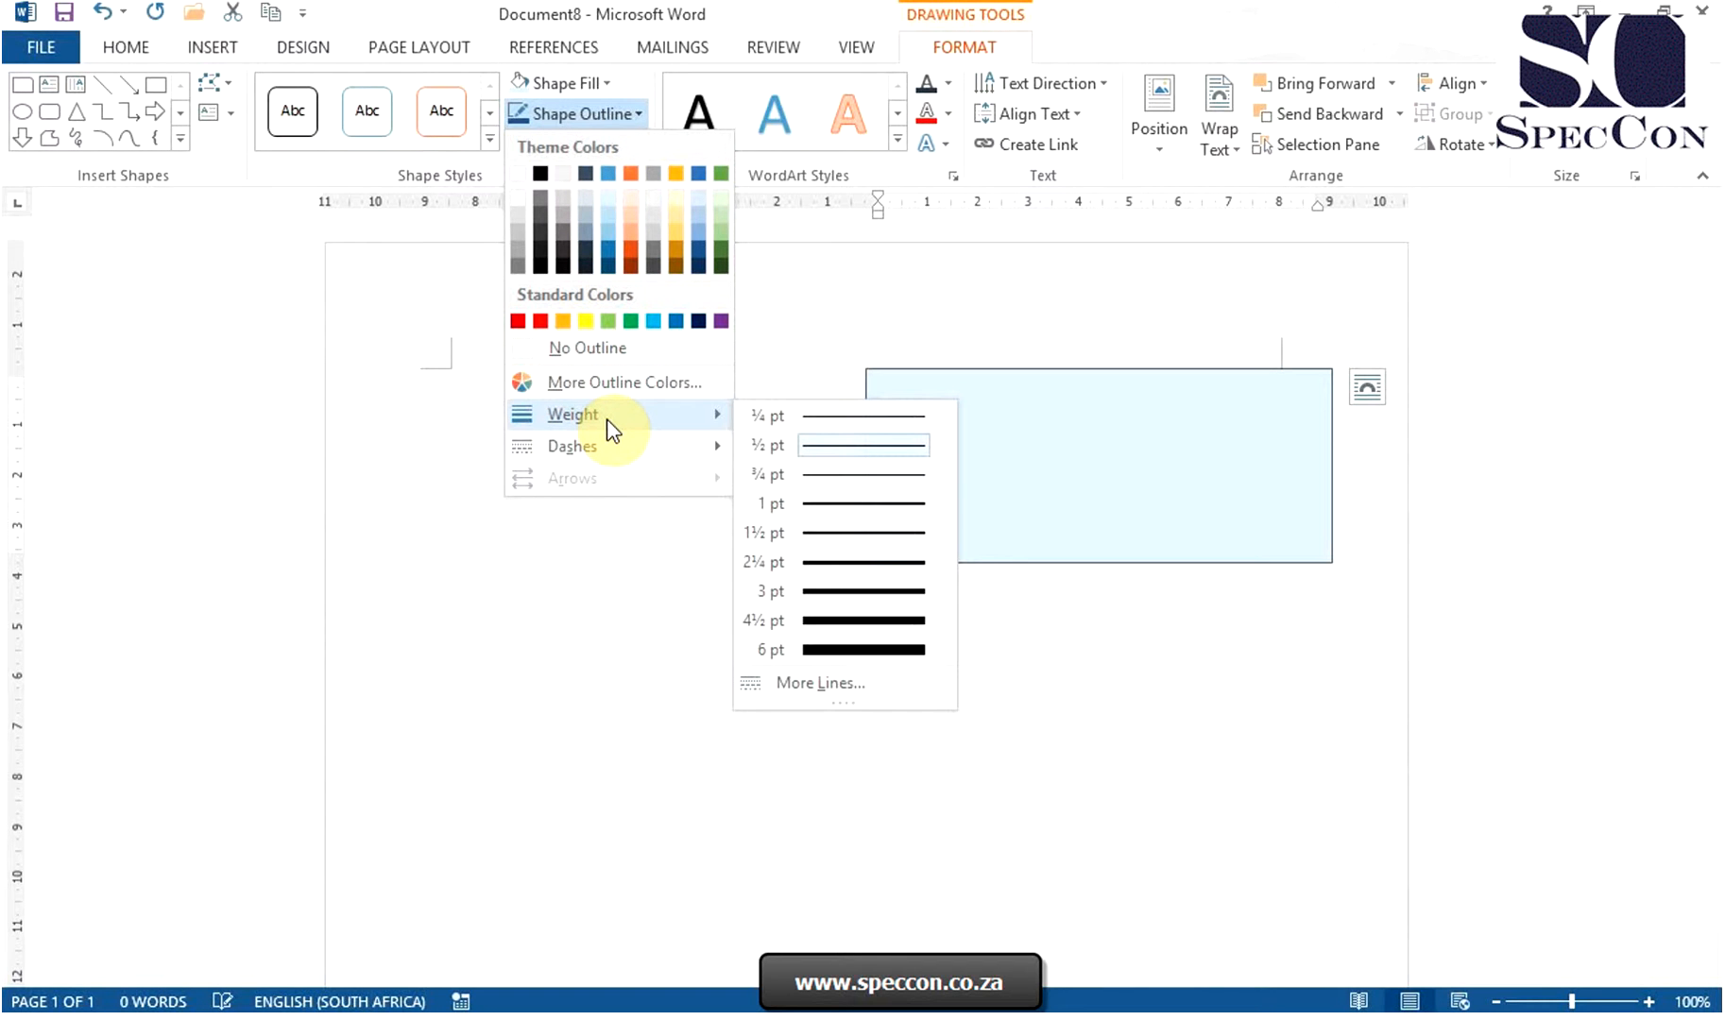
{"action": "mouse_move", "coordinate": [570, 446]}
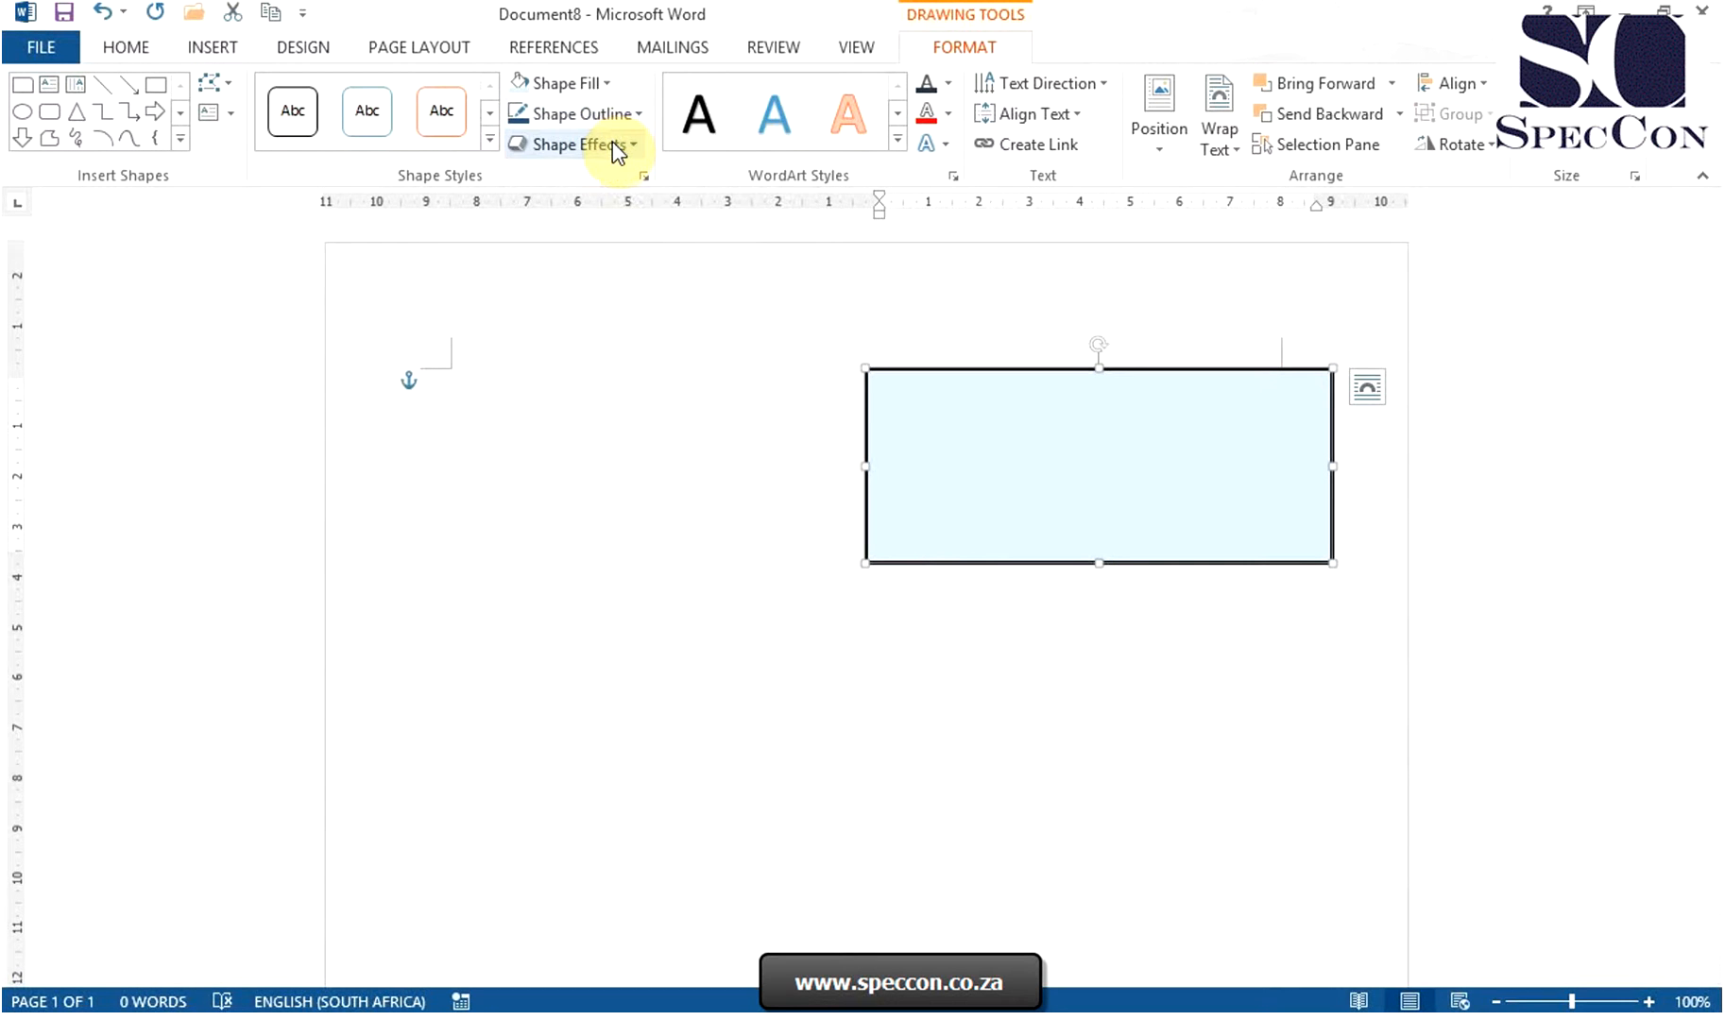
{"action": "left_click", "coordinate": [575, 145]}
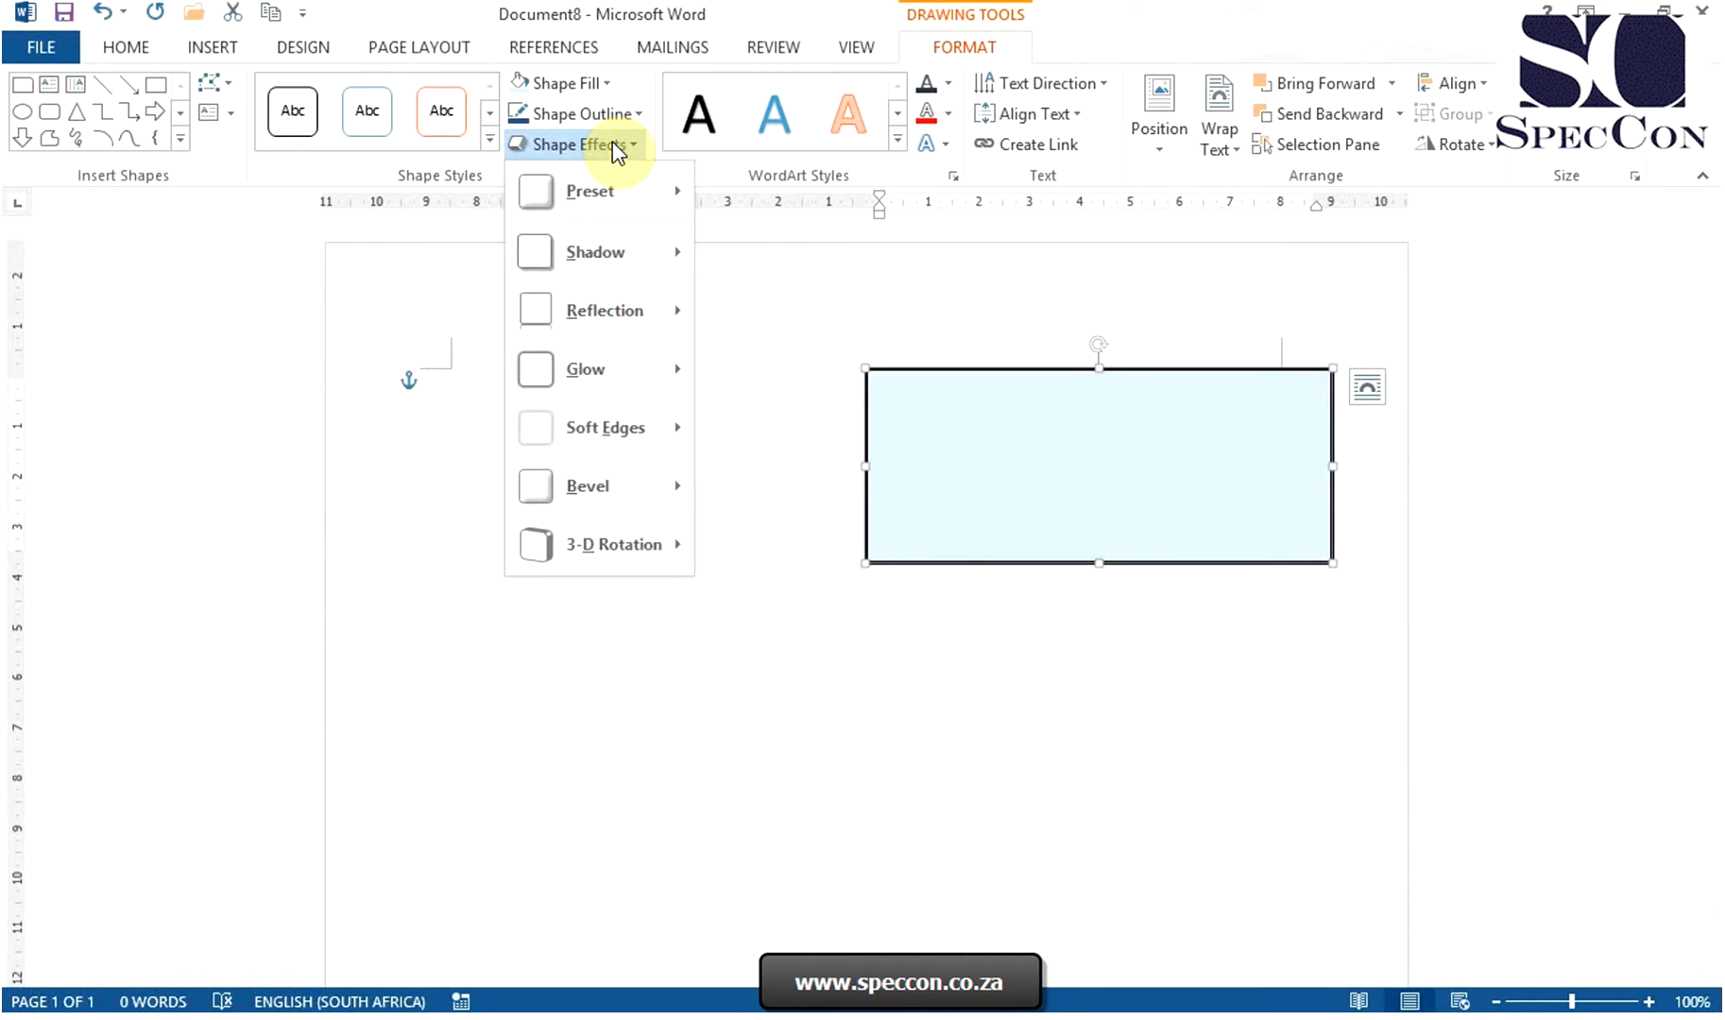
{"action": "mouse_move", "coordinate": [595, 252]}
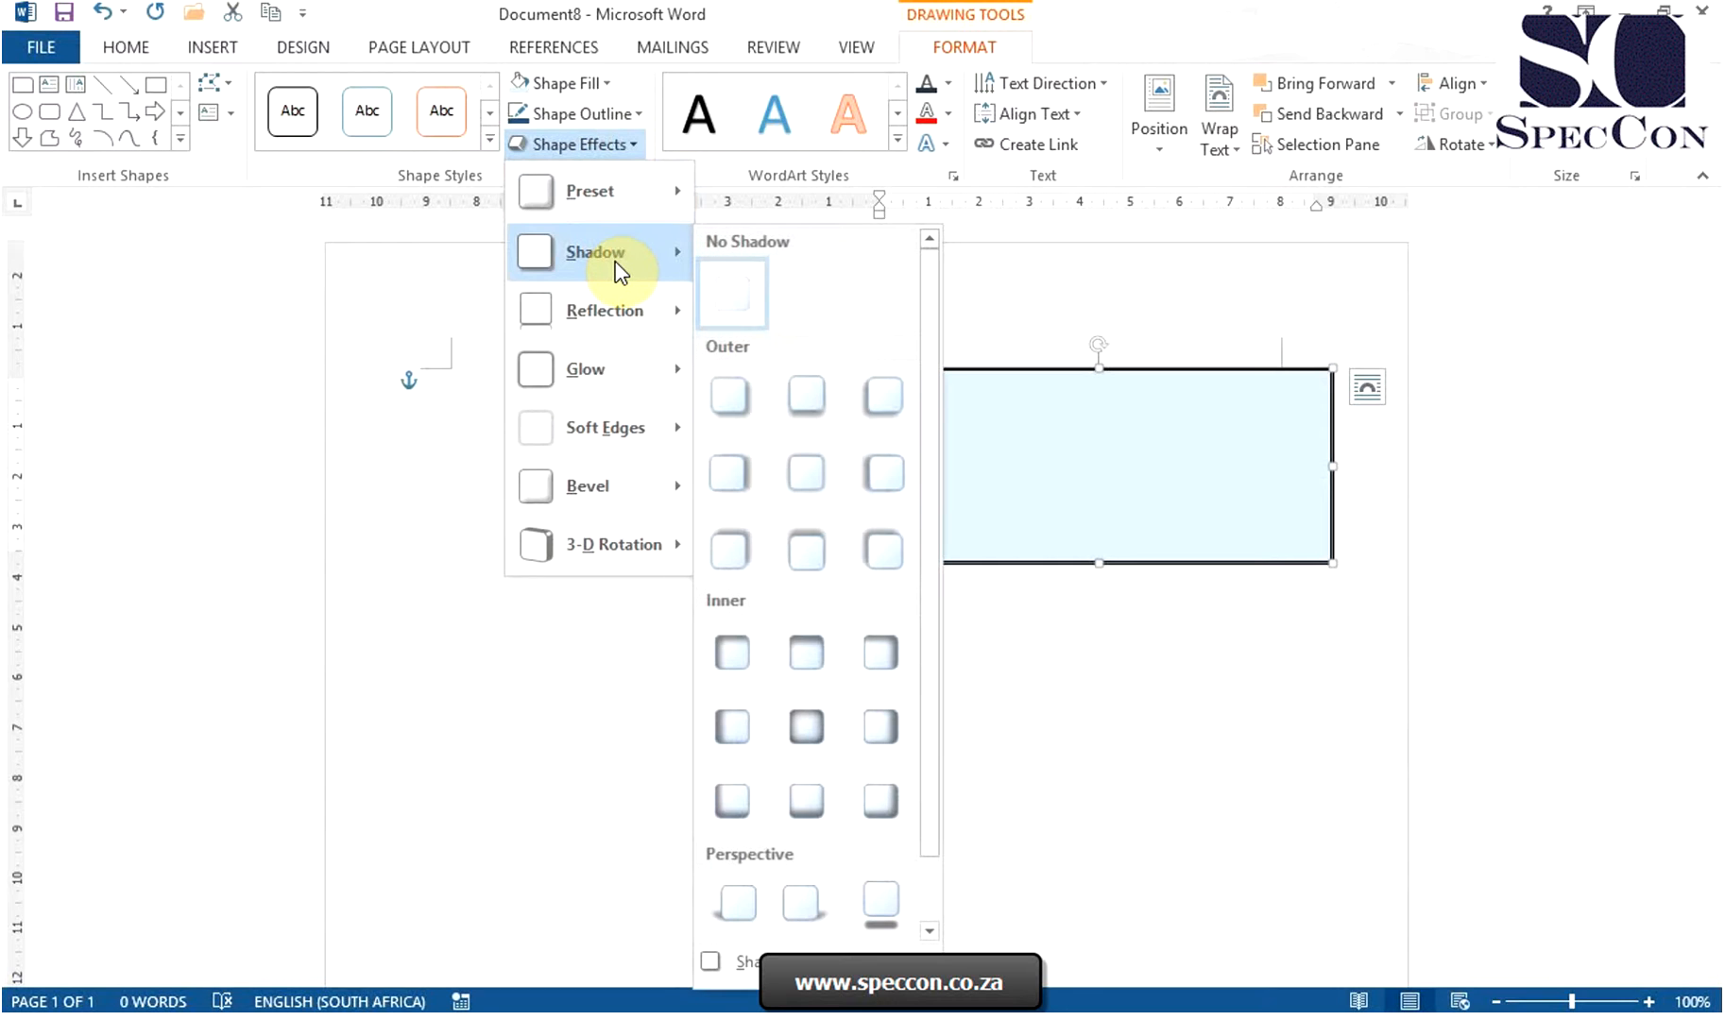
{"action": "mouse_move", "coordinate": [622, 312]}
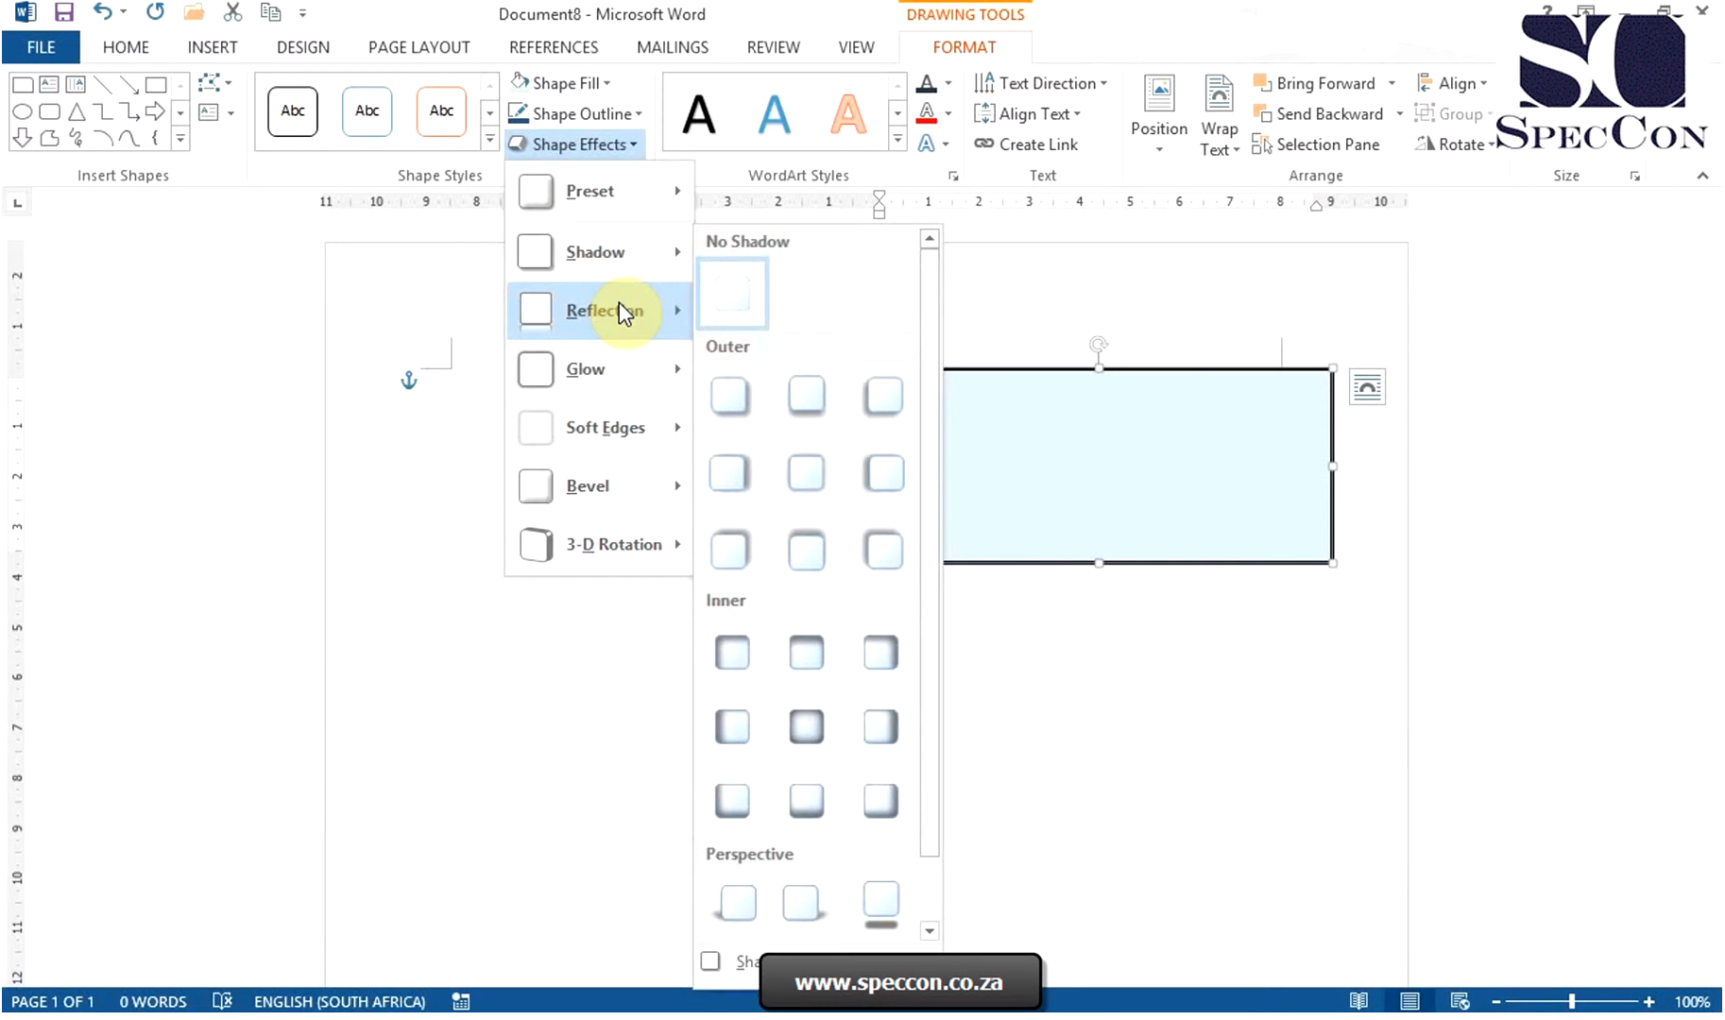
{"action": "mouse_move", "coordinate": [583, 368]}
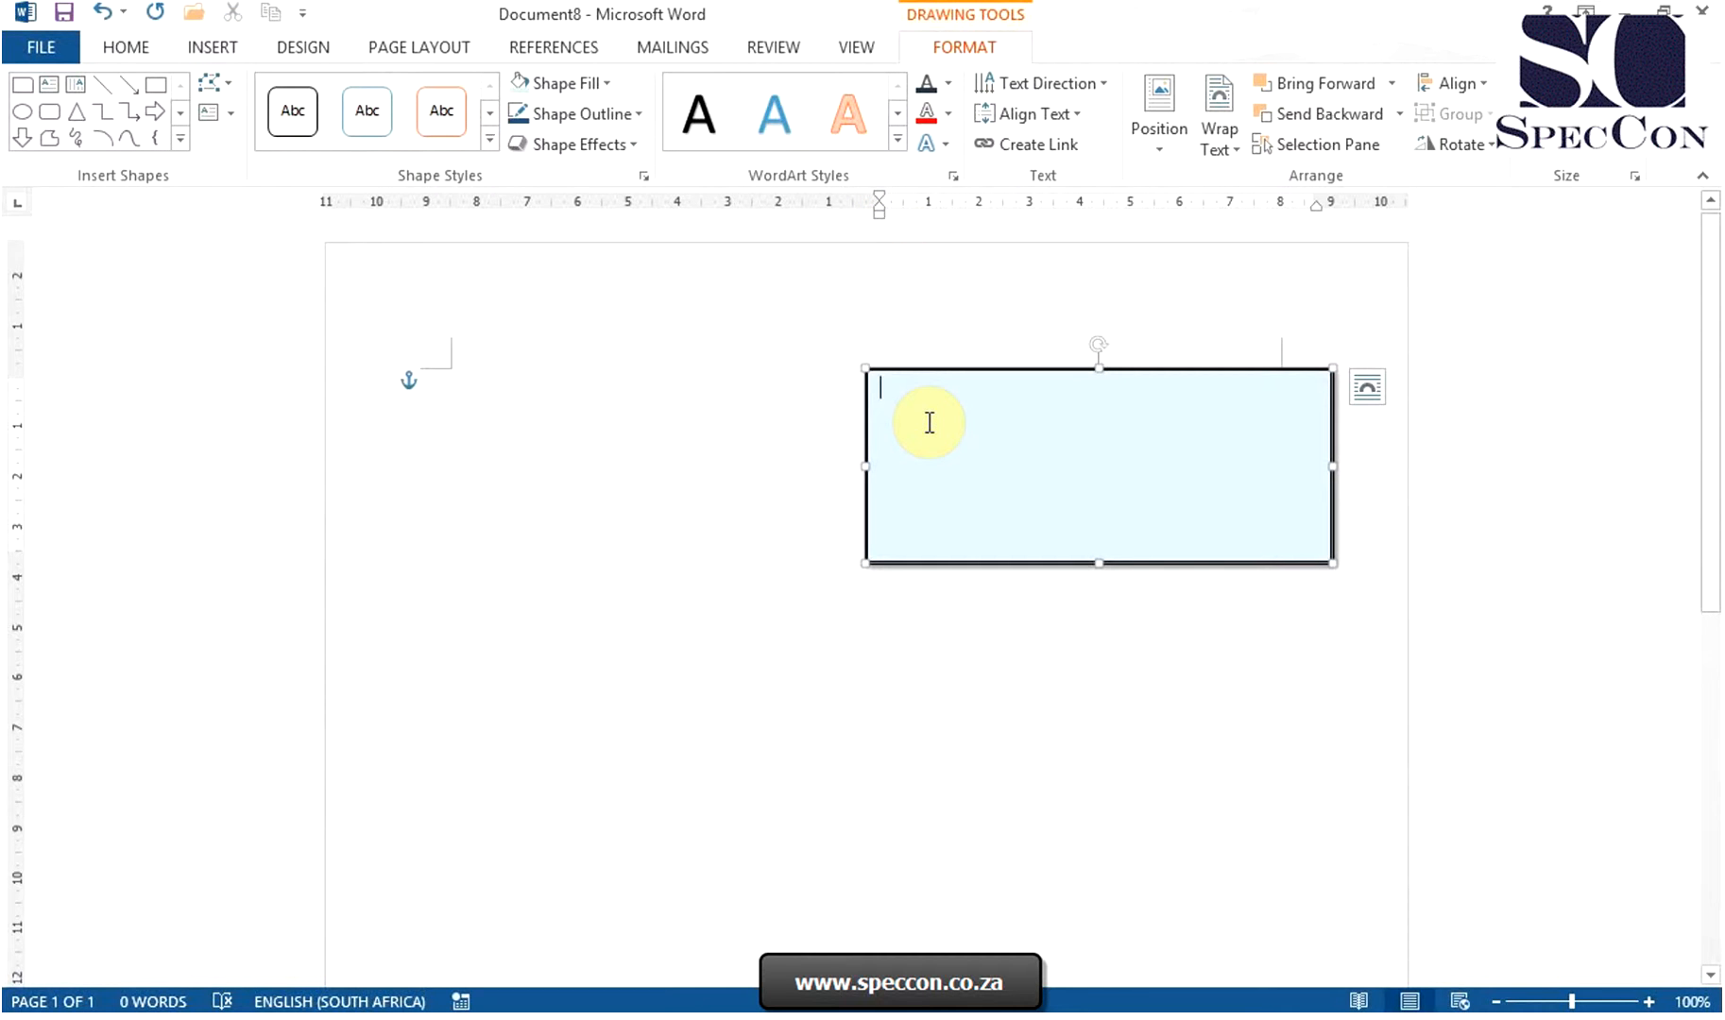
Step: Type 'Writing in my text box' in the box and select the whole sentence
{"action": "type", "text": "Writin"}
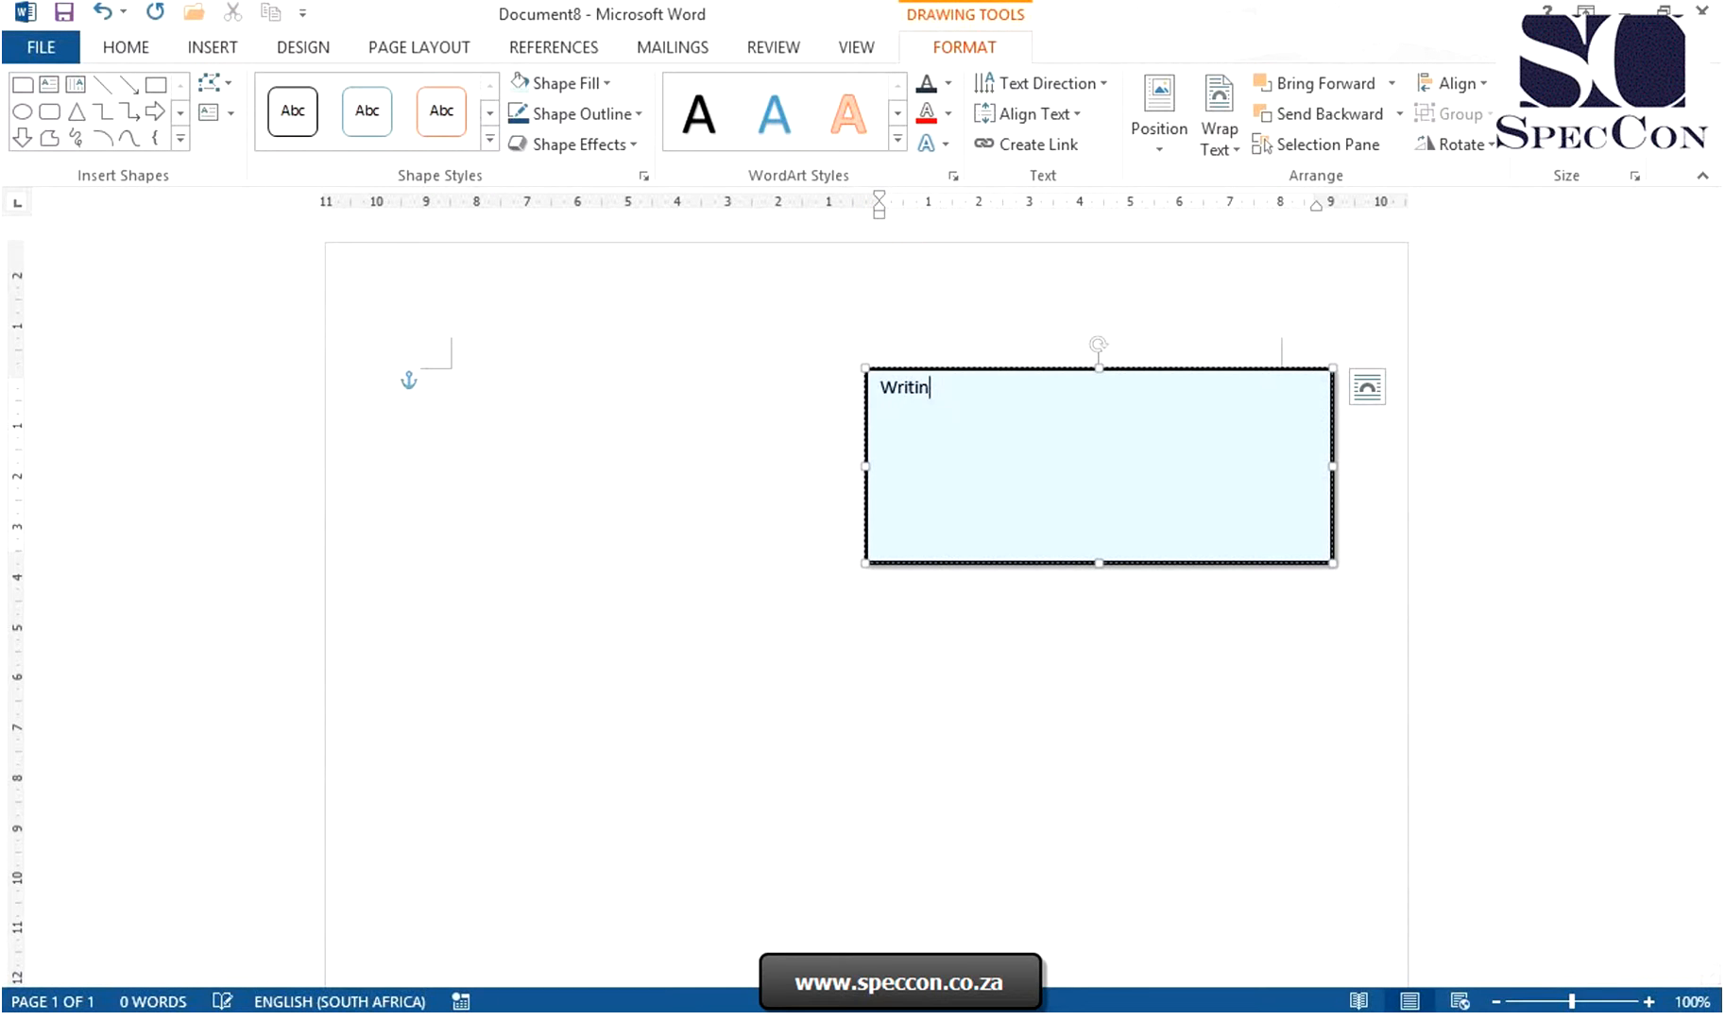
{"action": "type", "text": "g in my"}
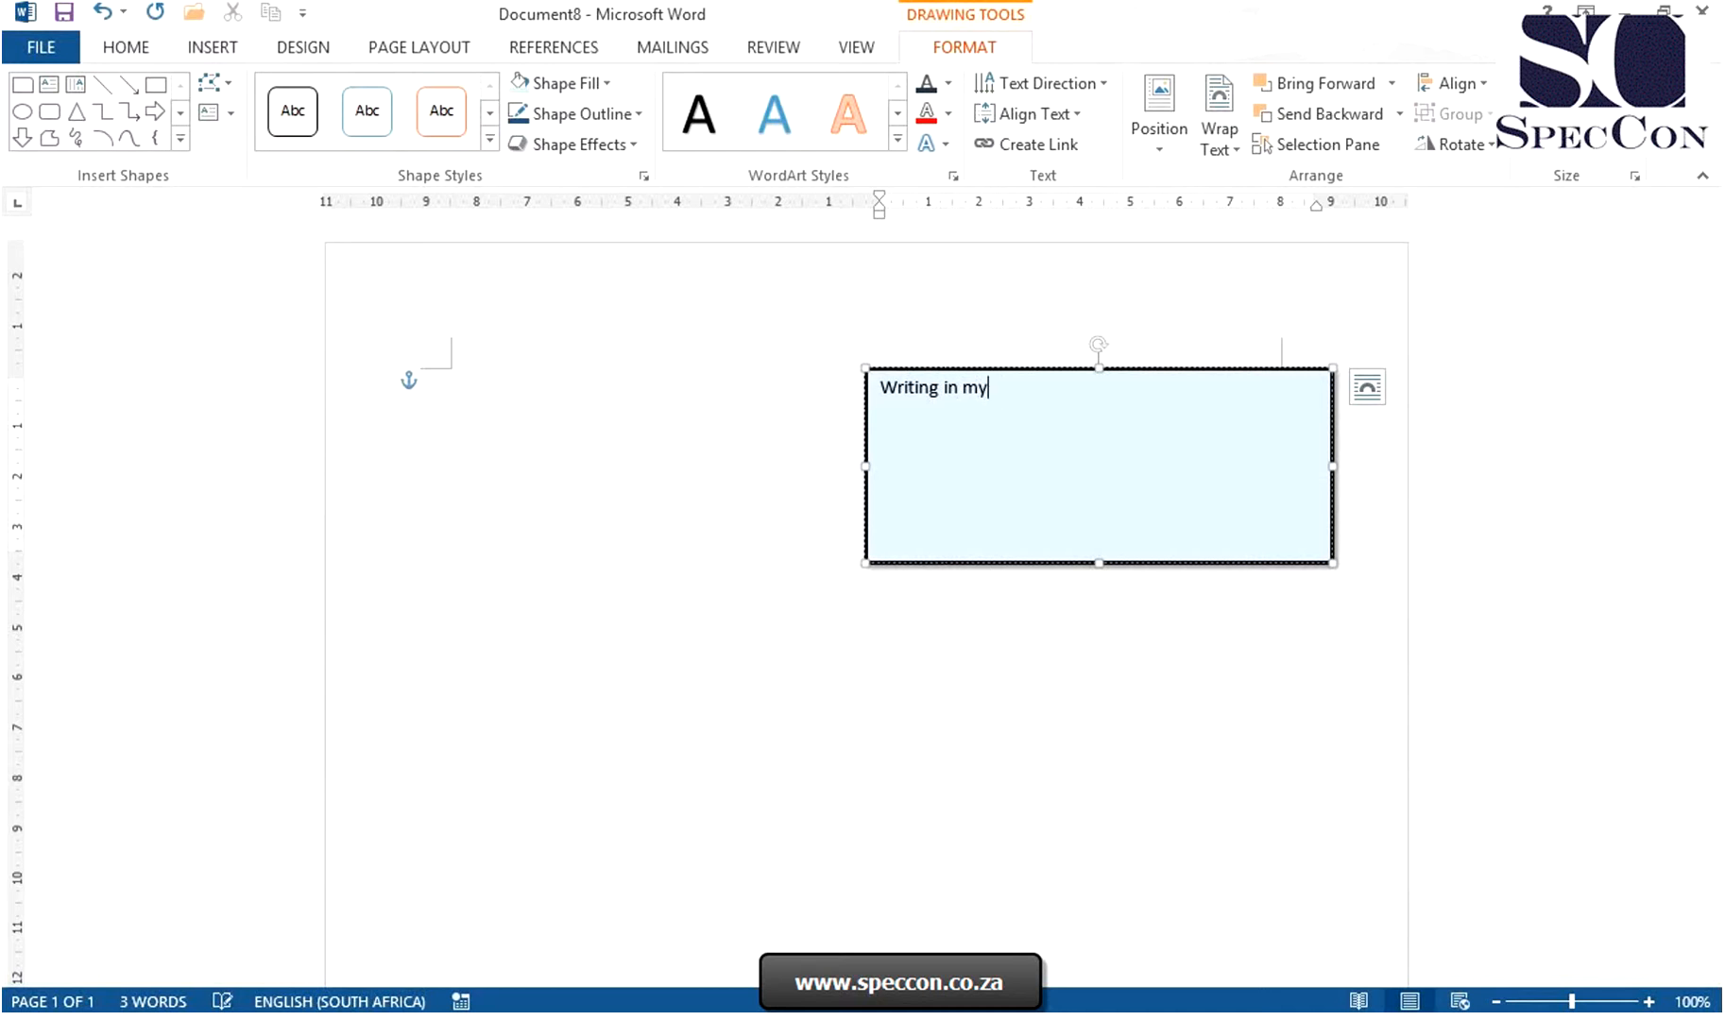
{"action": "type", "text": "text box"}
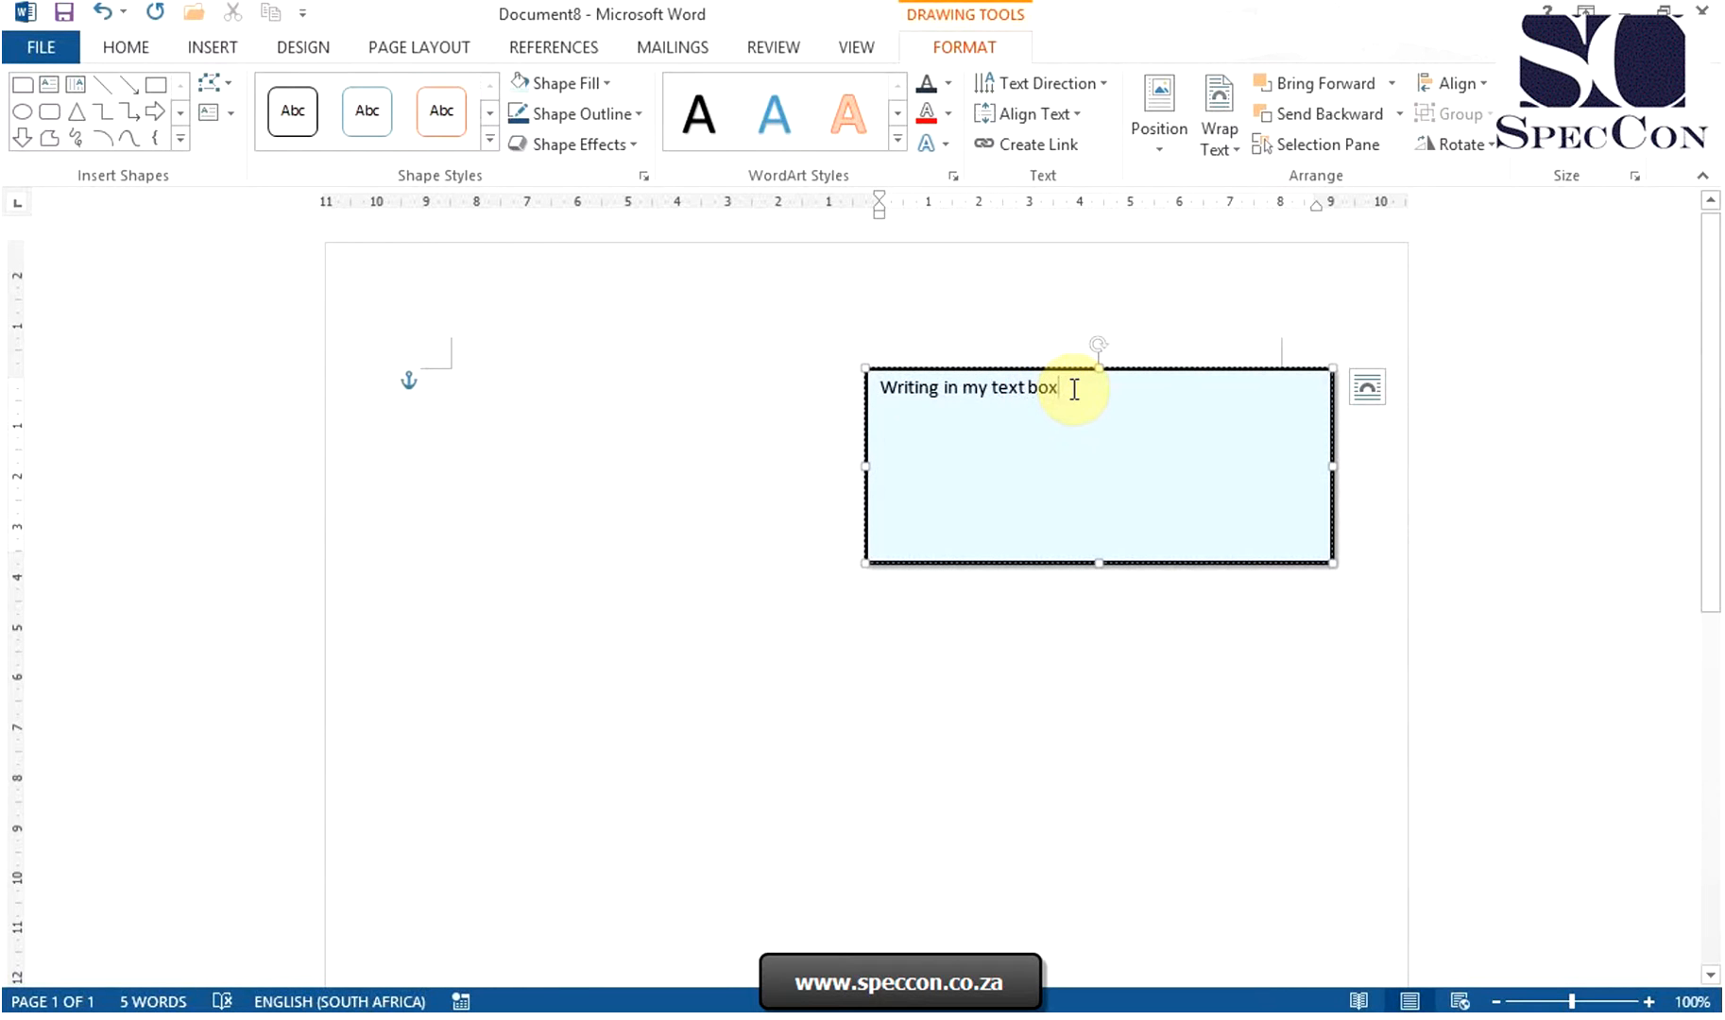
{"action": "left_click_drag", "start_coordinate": [1072, 388], "coordinate": [880, 387]}
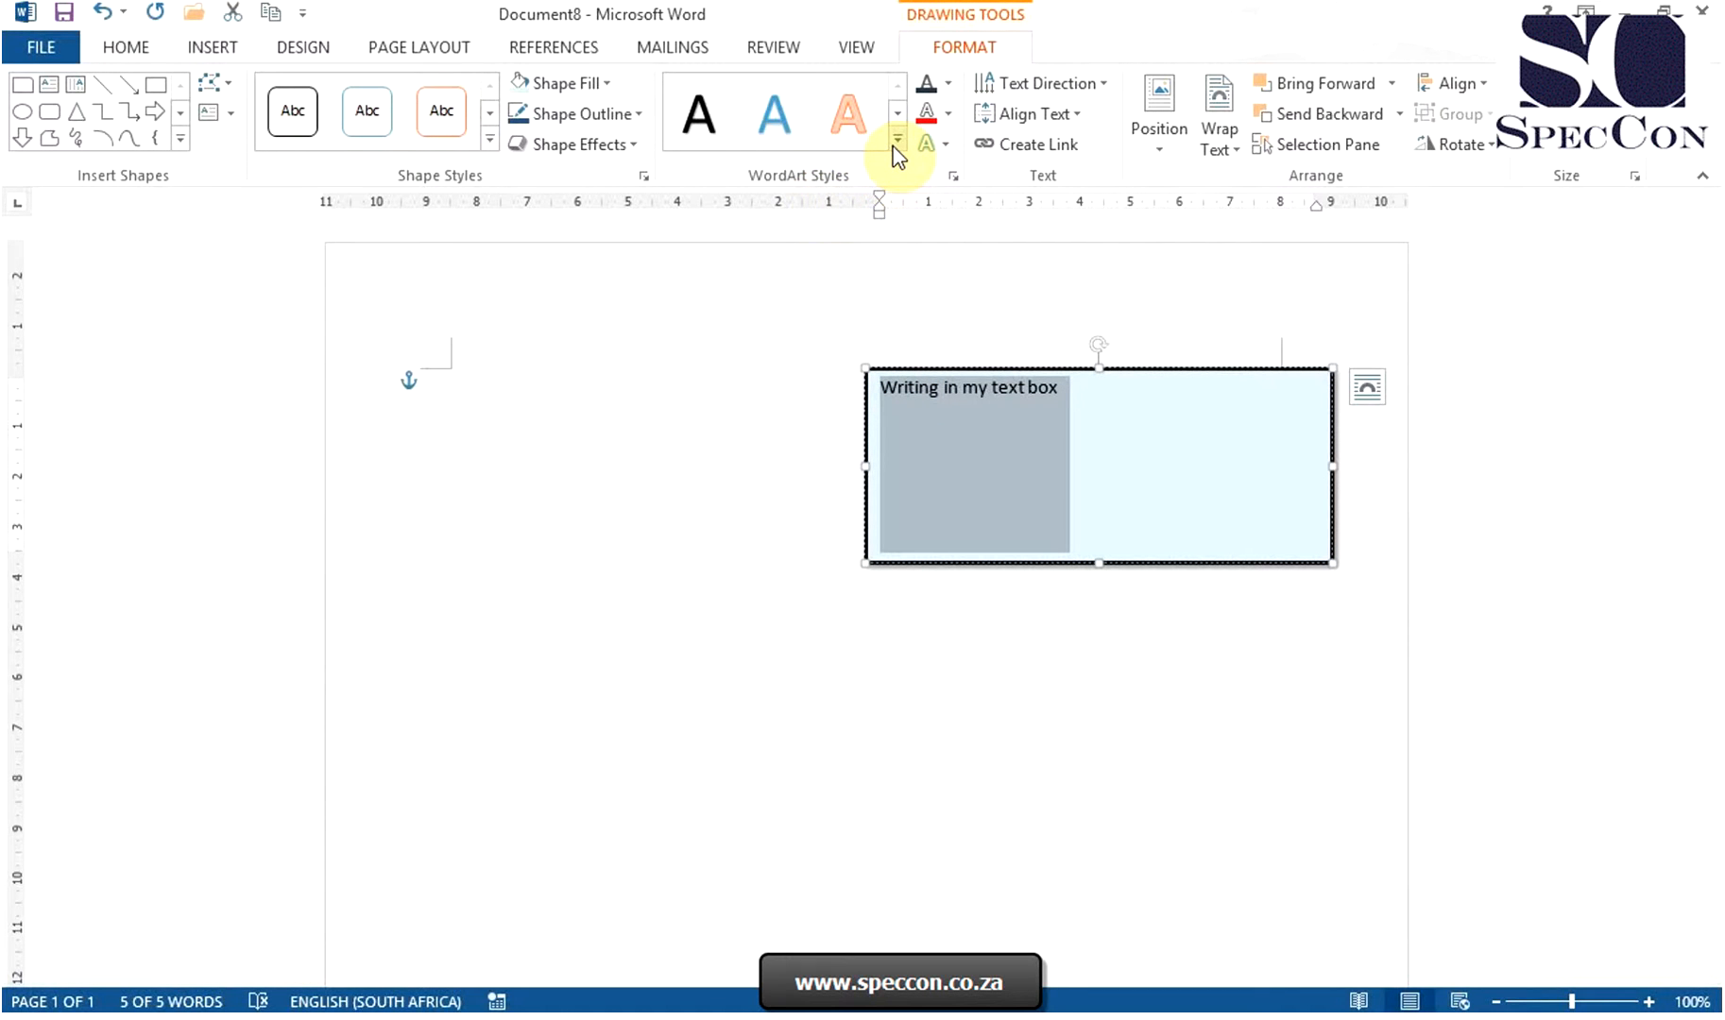
Step: Browse the WordArt styles and Text Fill colours for a dark blue text colour
{"action": "left_click", "coordinate": [896, 139]}
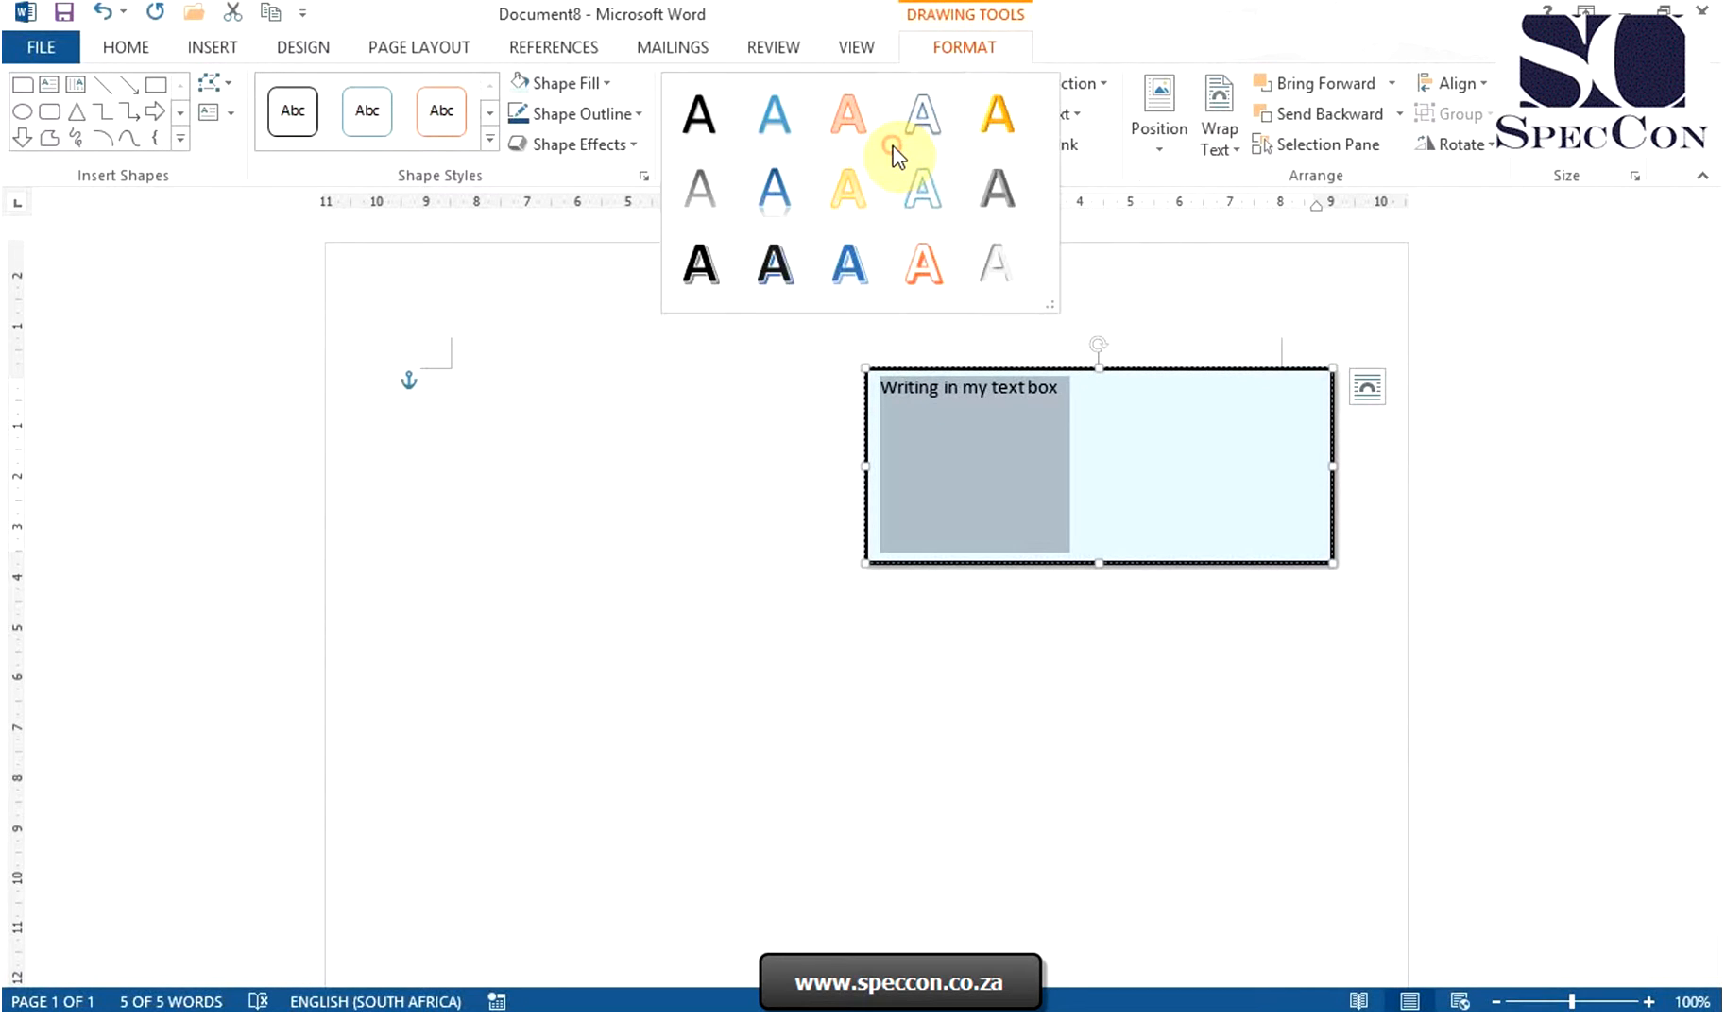
{"action": "left_click", "coordinate": [775, 264]}
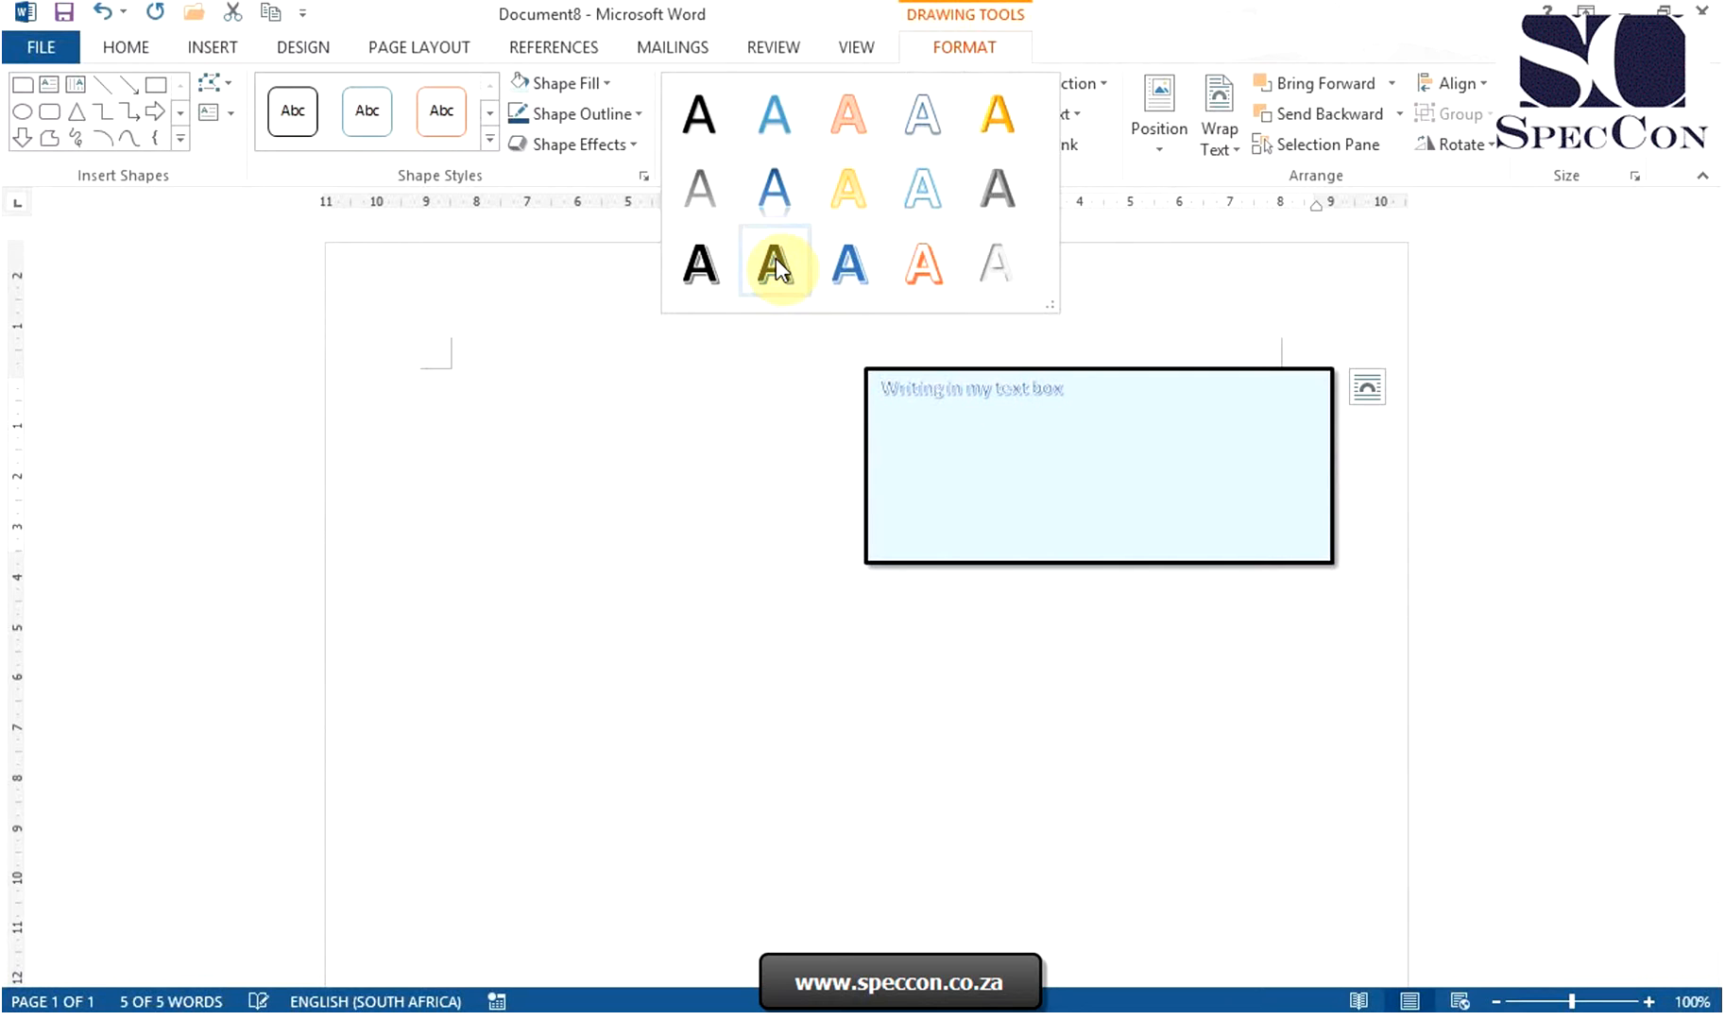
{"action": "left_click", "coordinate": [773, 265]}
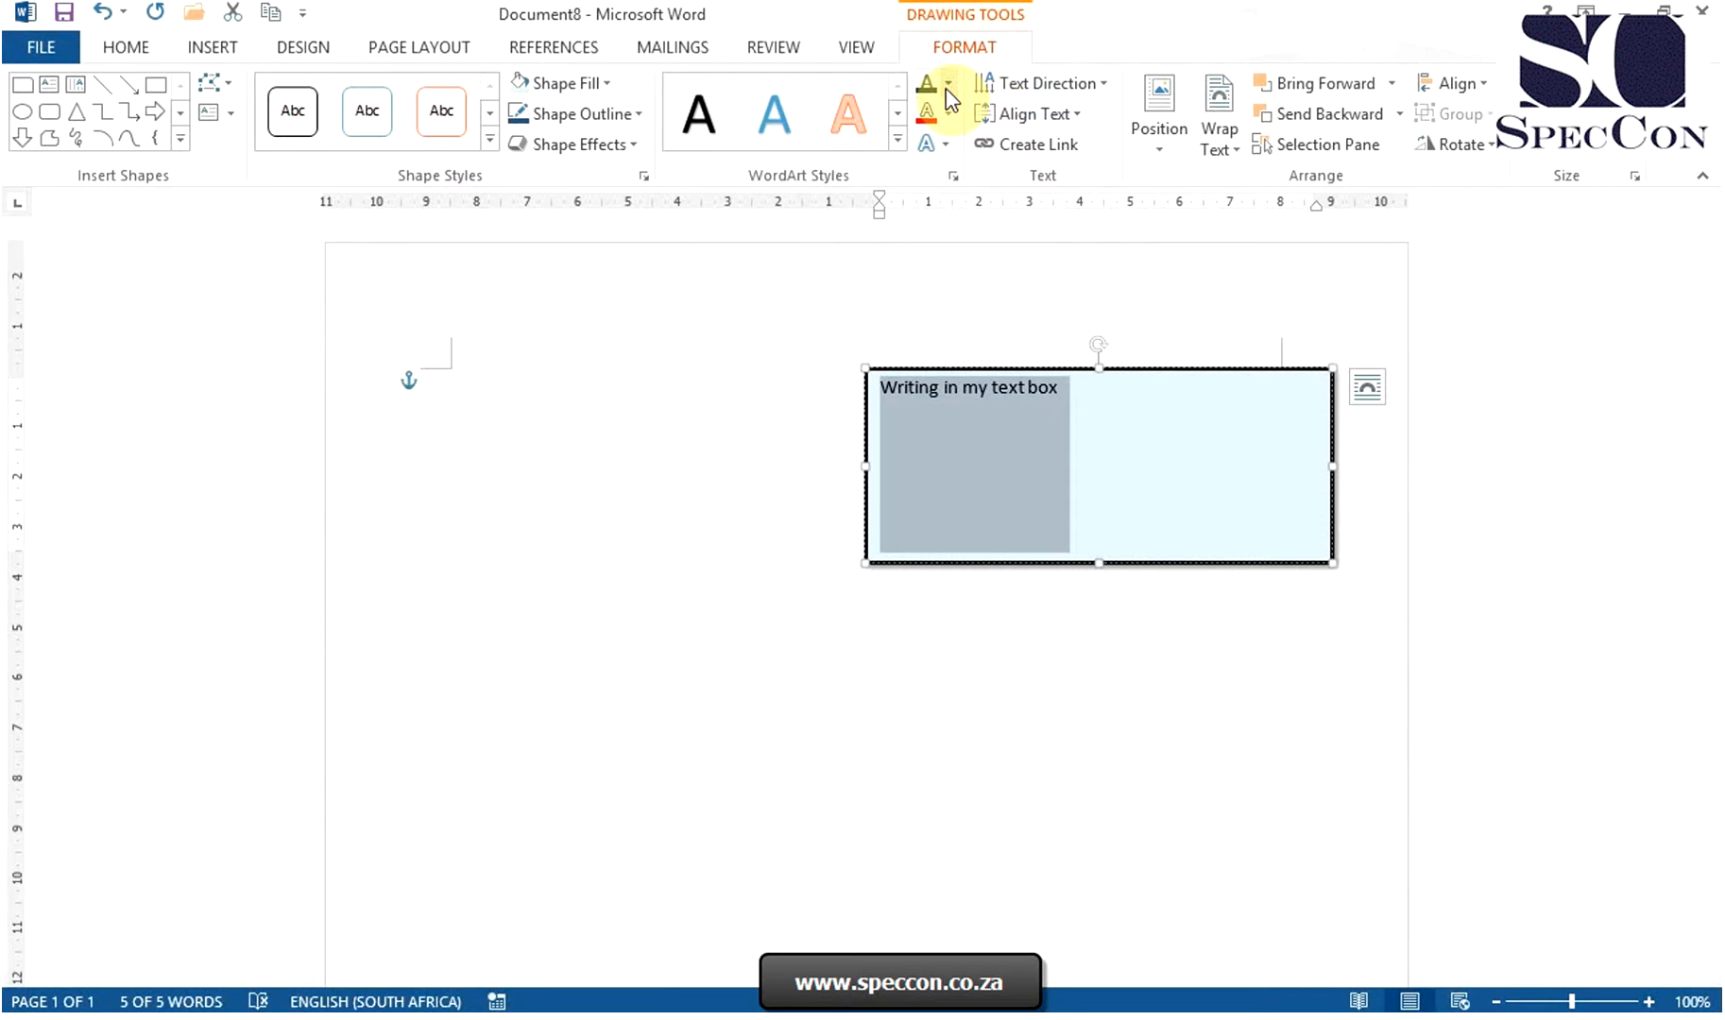
{"action": "left_click", "coordinate": [947, 84]}
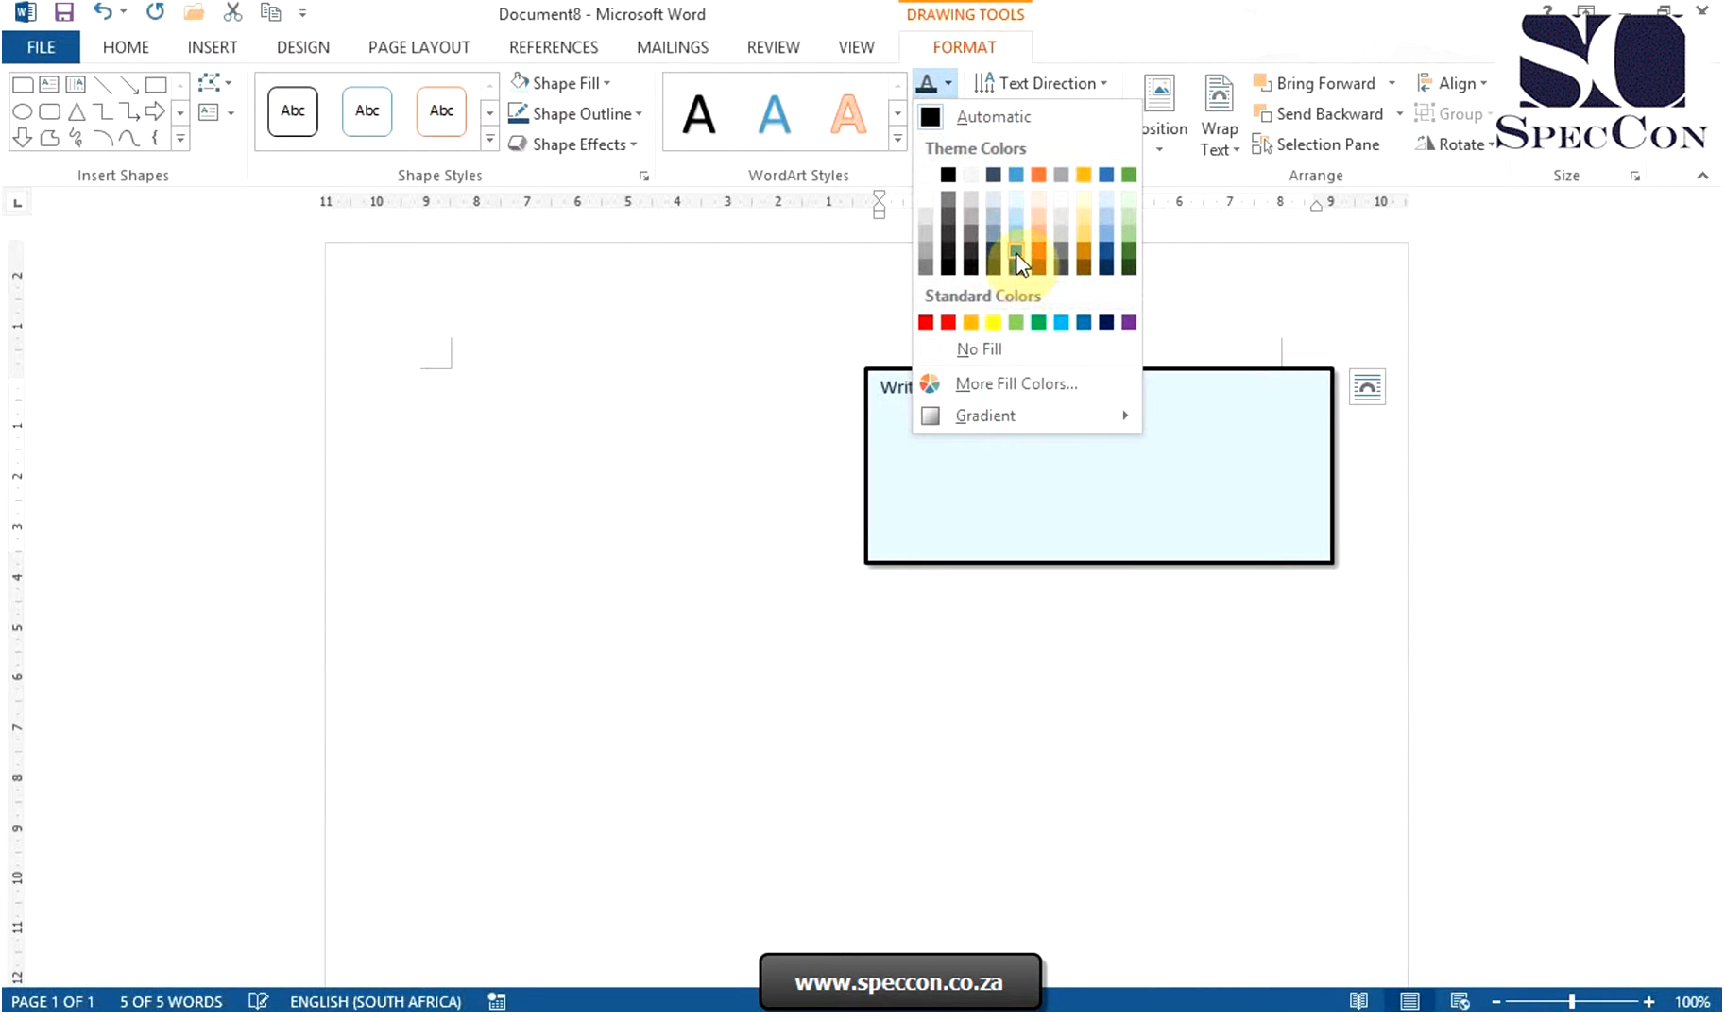
{"action": "mouse_move", "coordinate": [1105, 259]}
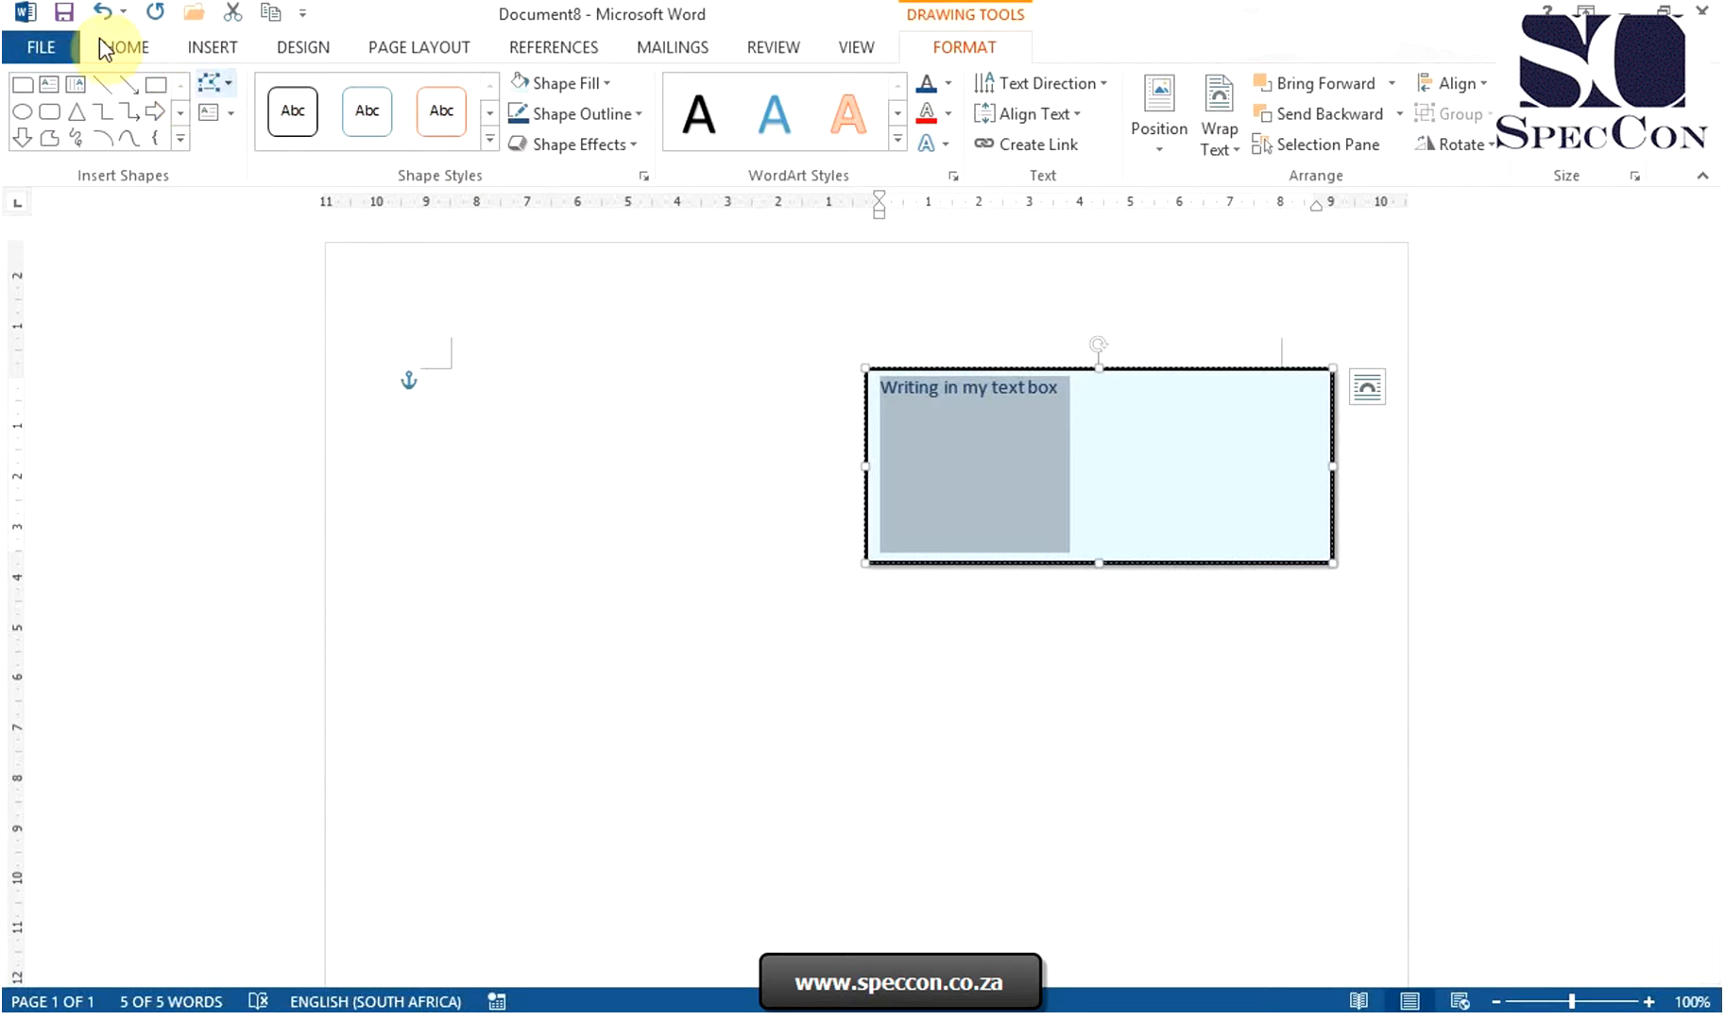
Step: Set the selected sentence's font to Arial at size 22
{"action": "left_click", "coordinate": [124, 47]}
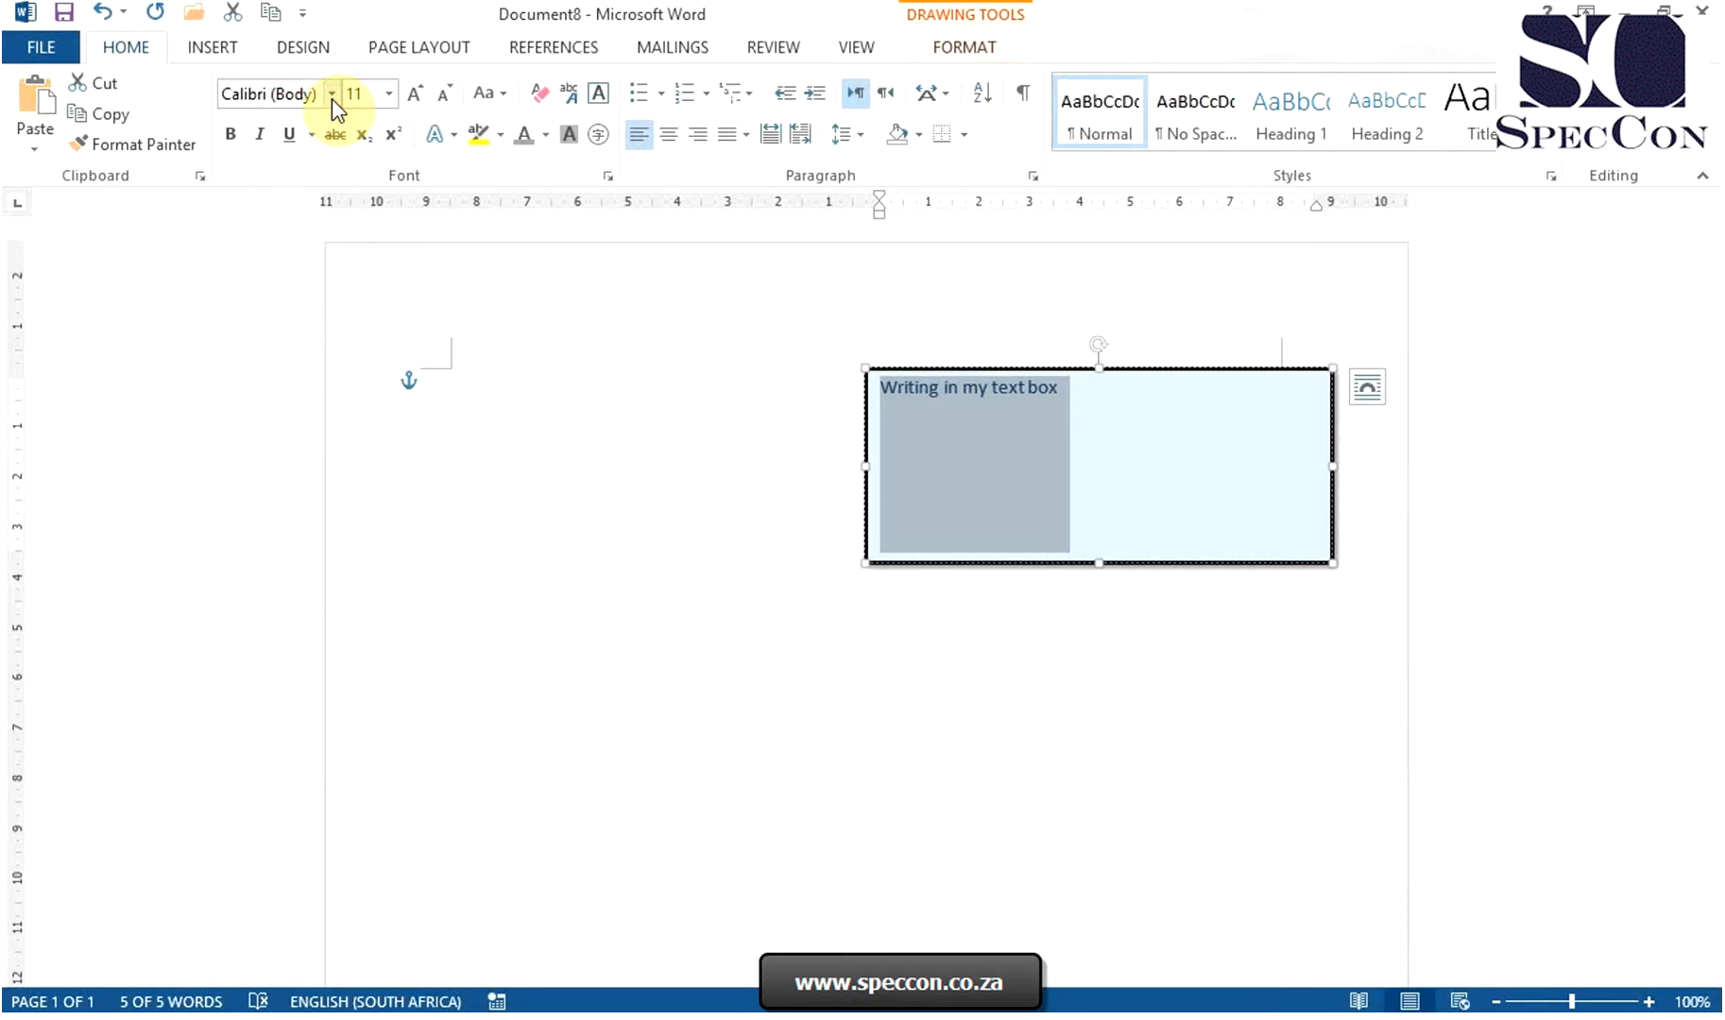
{"action": "left_click", "coordinate": [331, 93]}
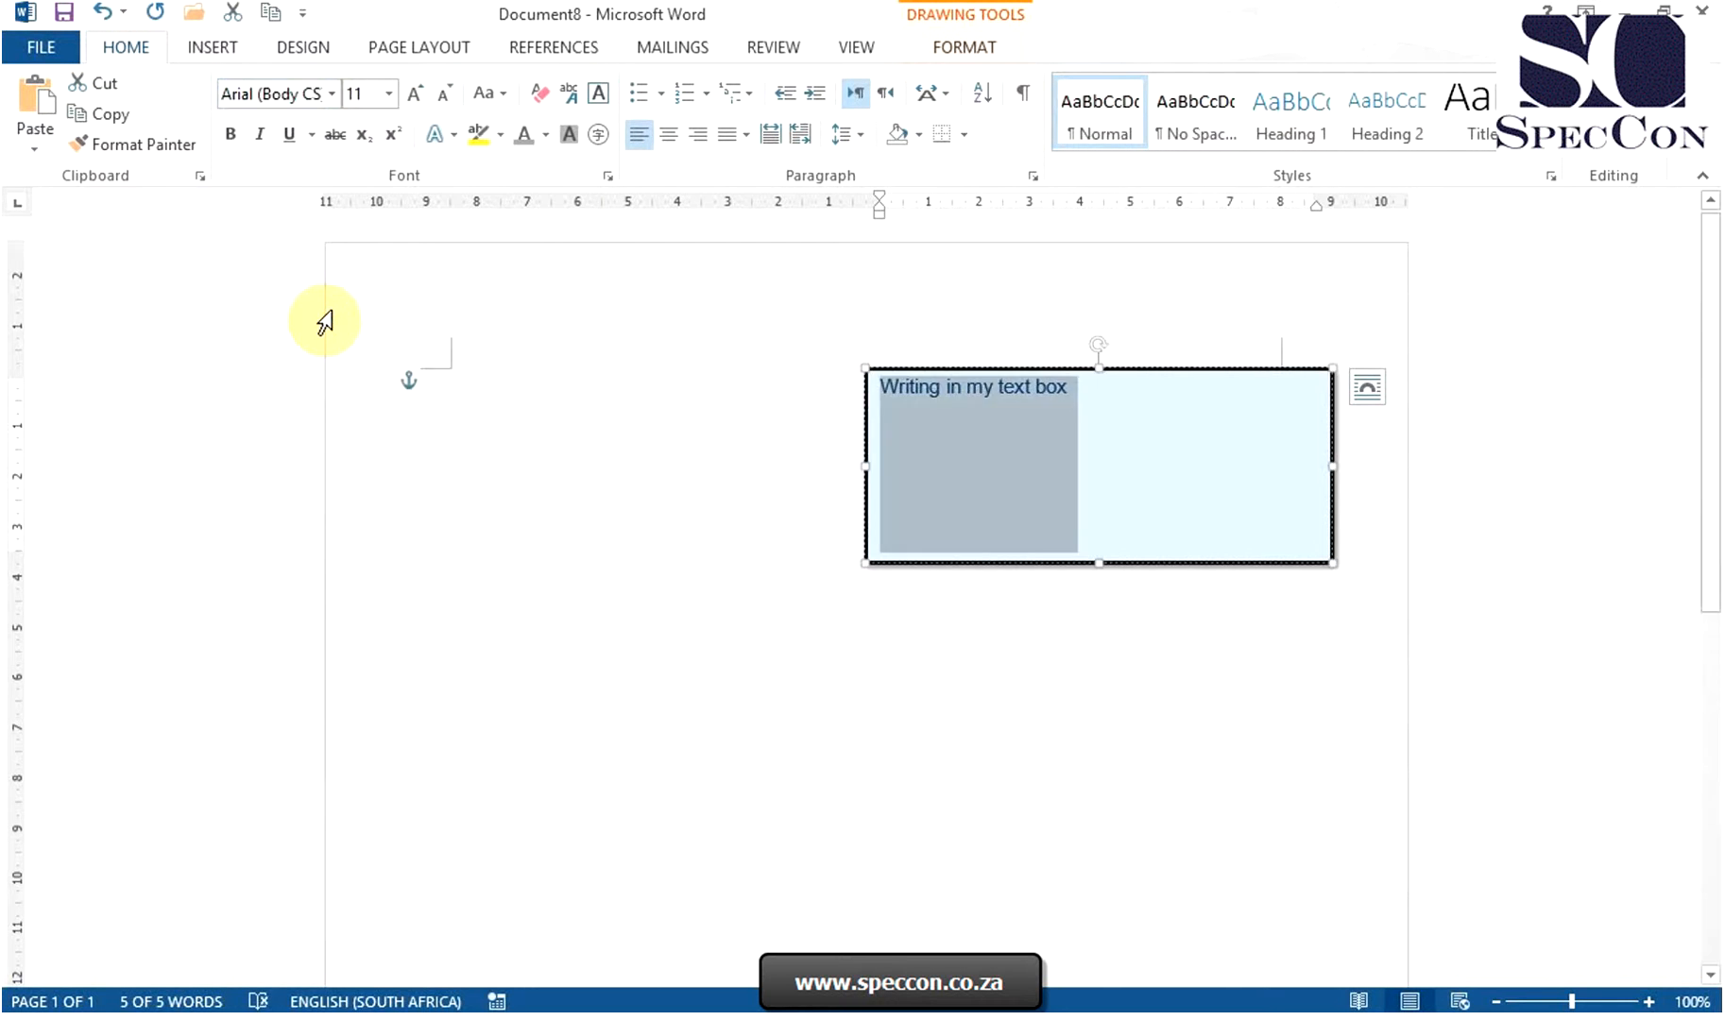
{"action": "left_click", "coordinate": [387, 93]}
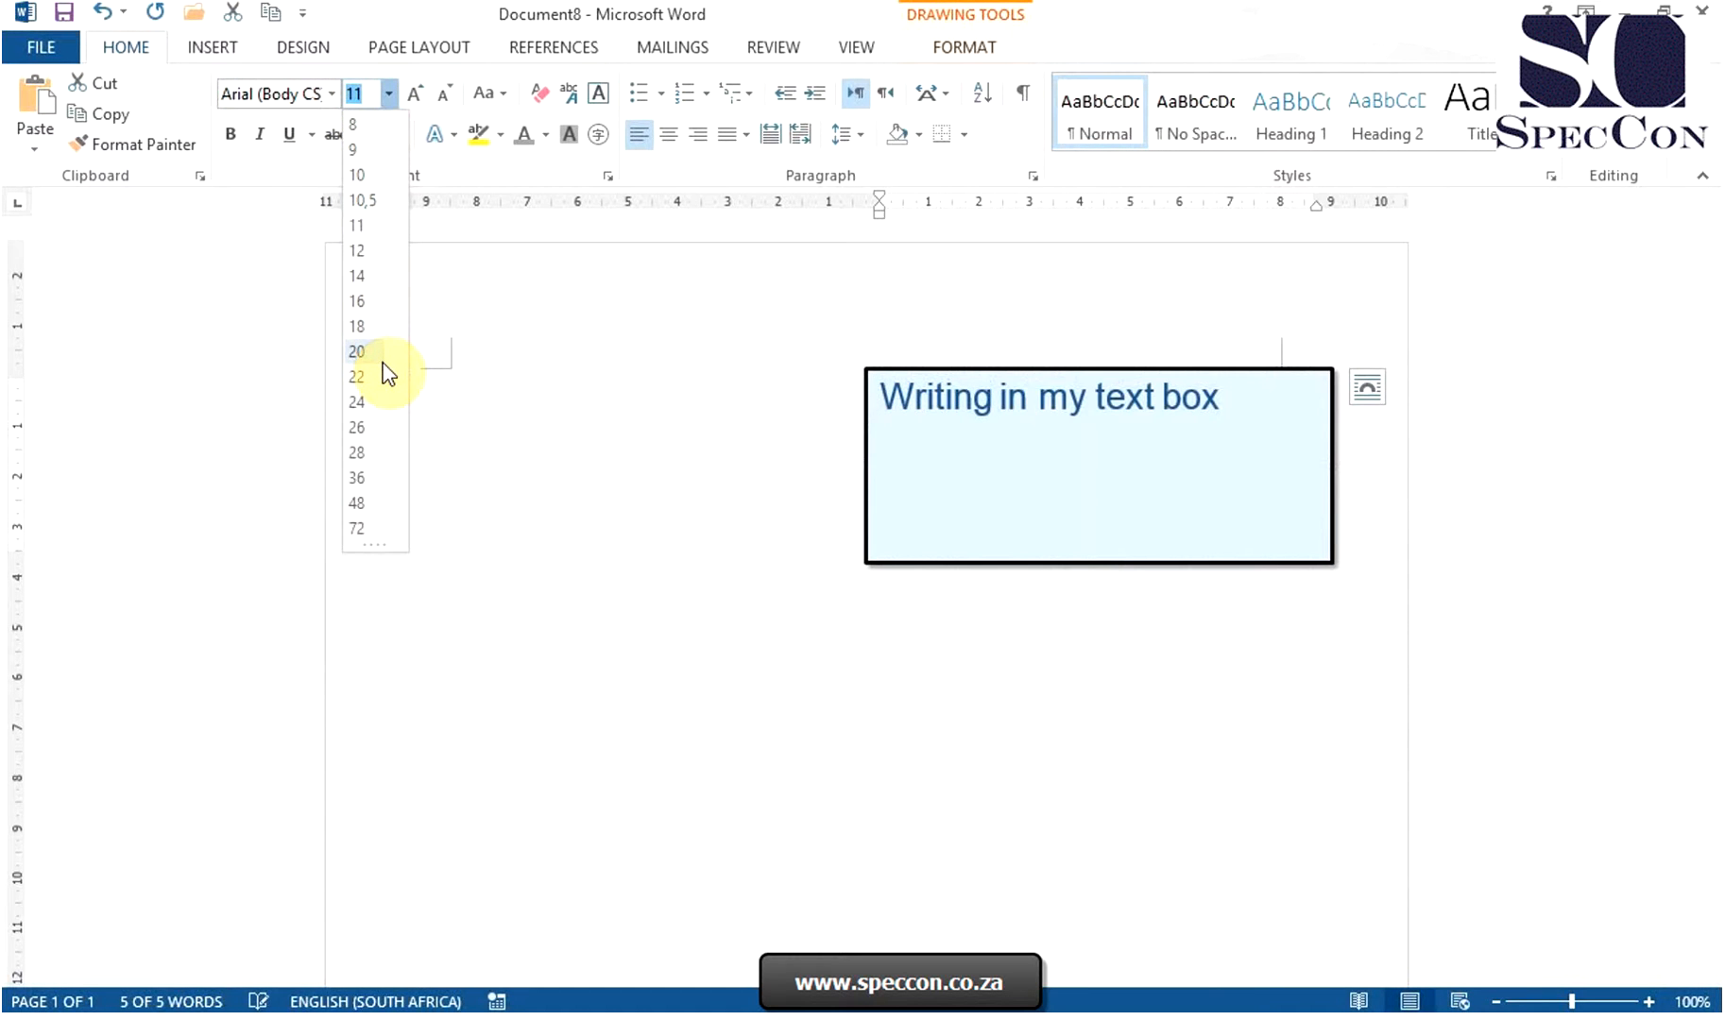
{"action": "left_click", "coordinate": [356, 376]}
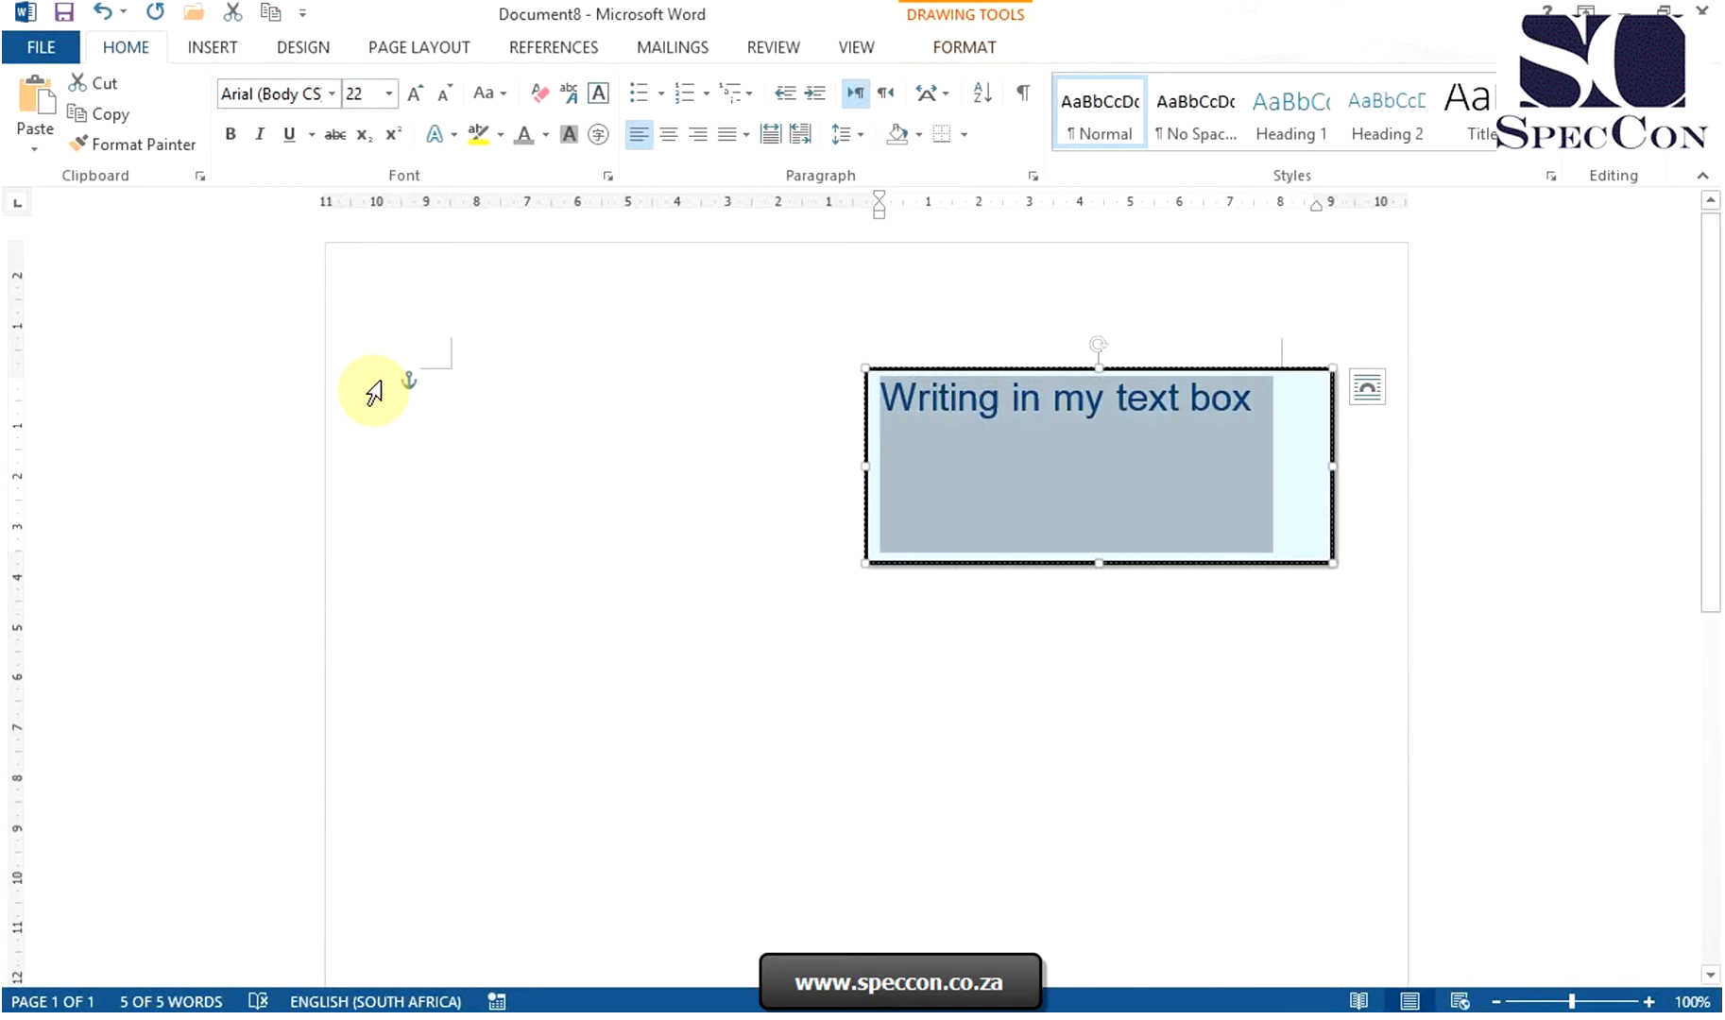
{"action": "mouse_move", "coordinate": [965, 48]}
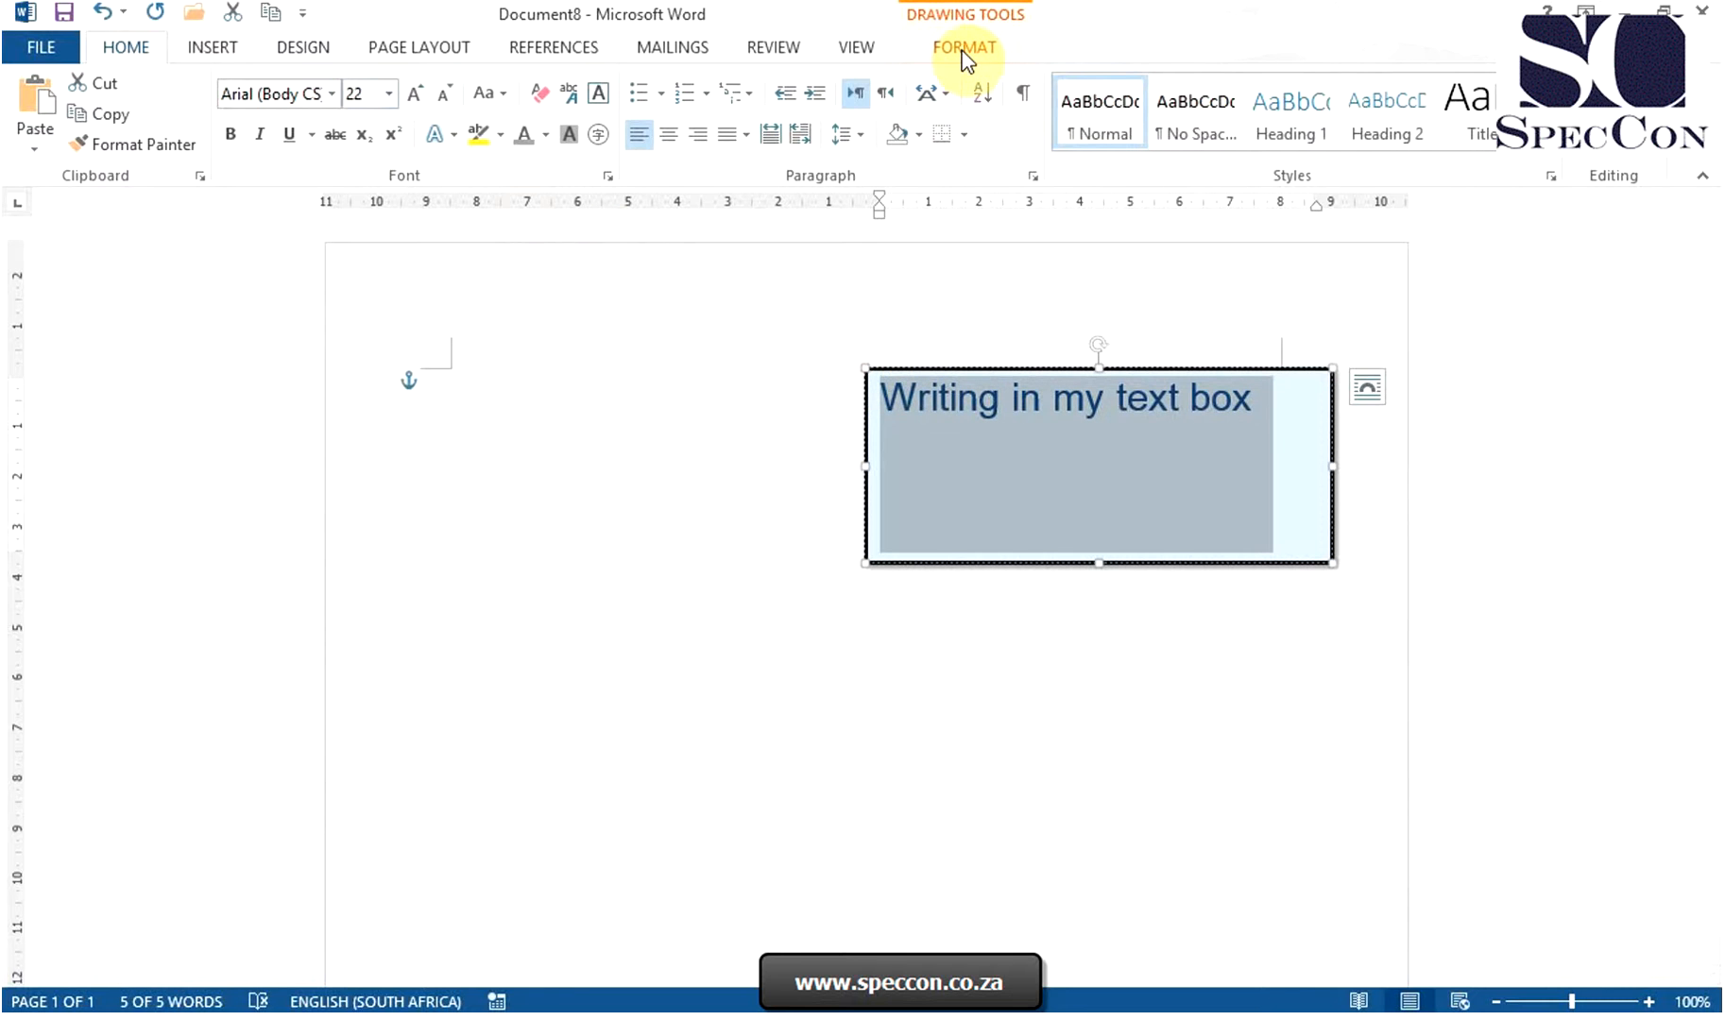
Step: Give the sentence a red text outline from the Drawing Tools Format tab
{"action": "left_click", "coordinate": [964, 46]}
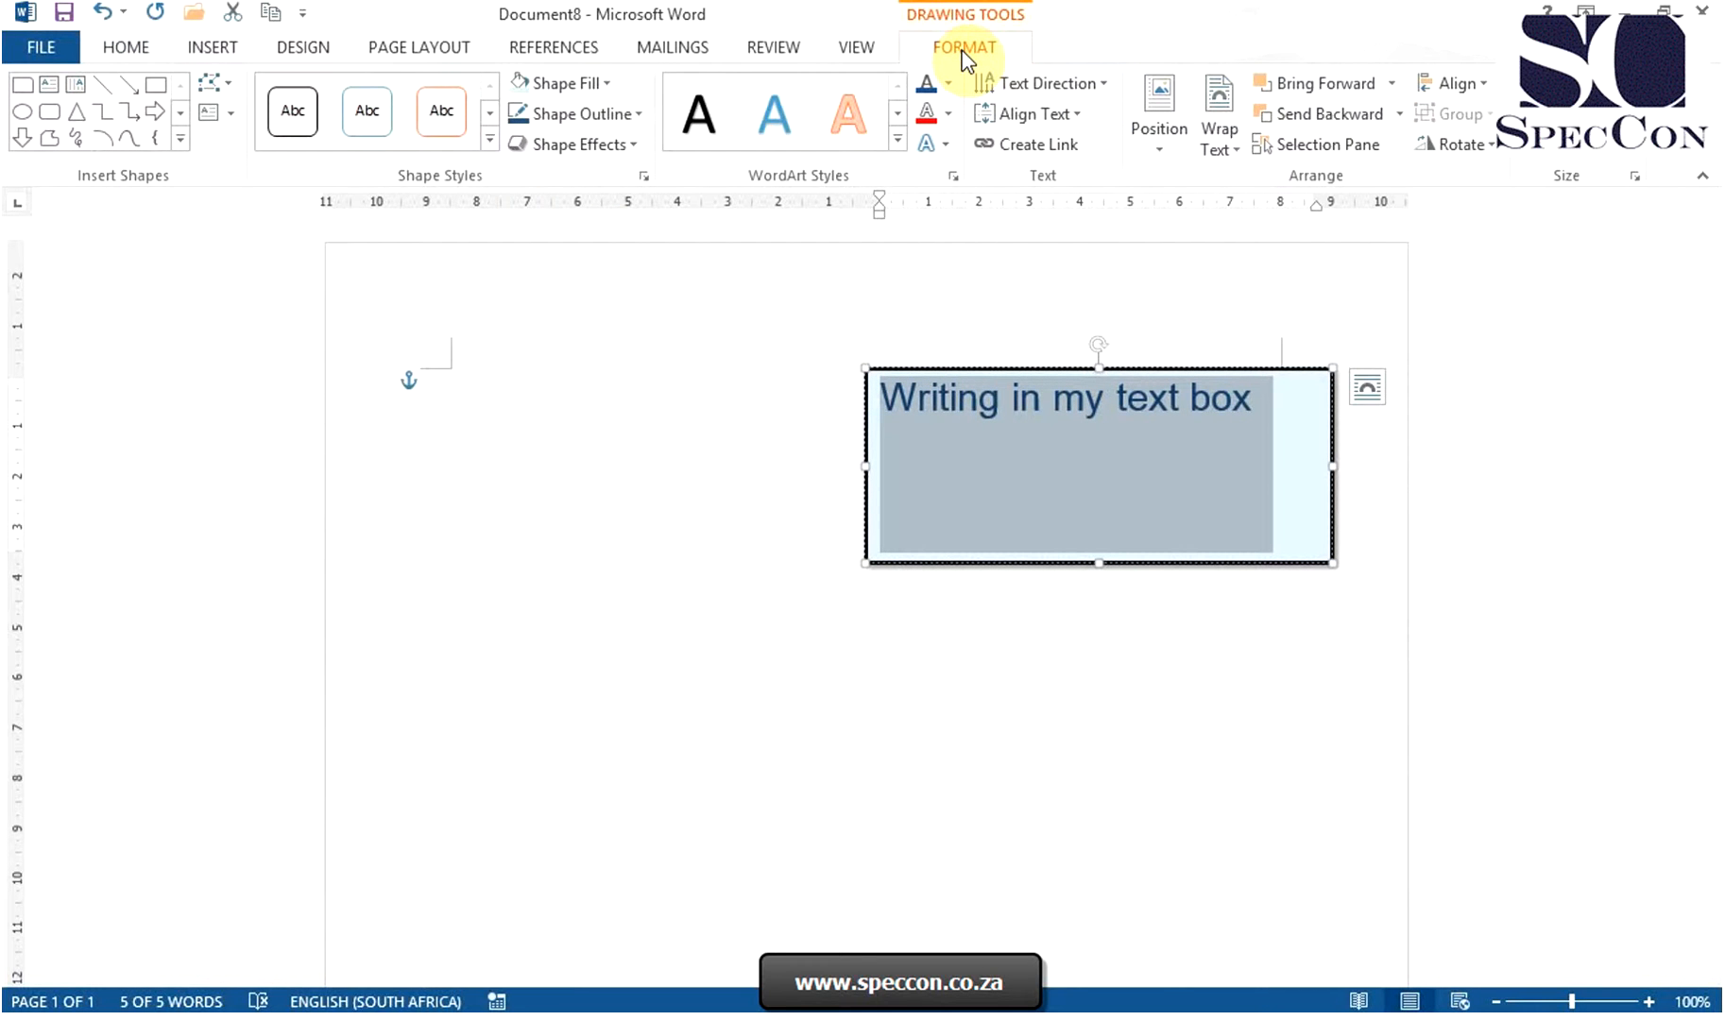
{"action": "left_click", "coordinate": [948, 114]}
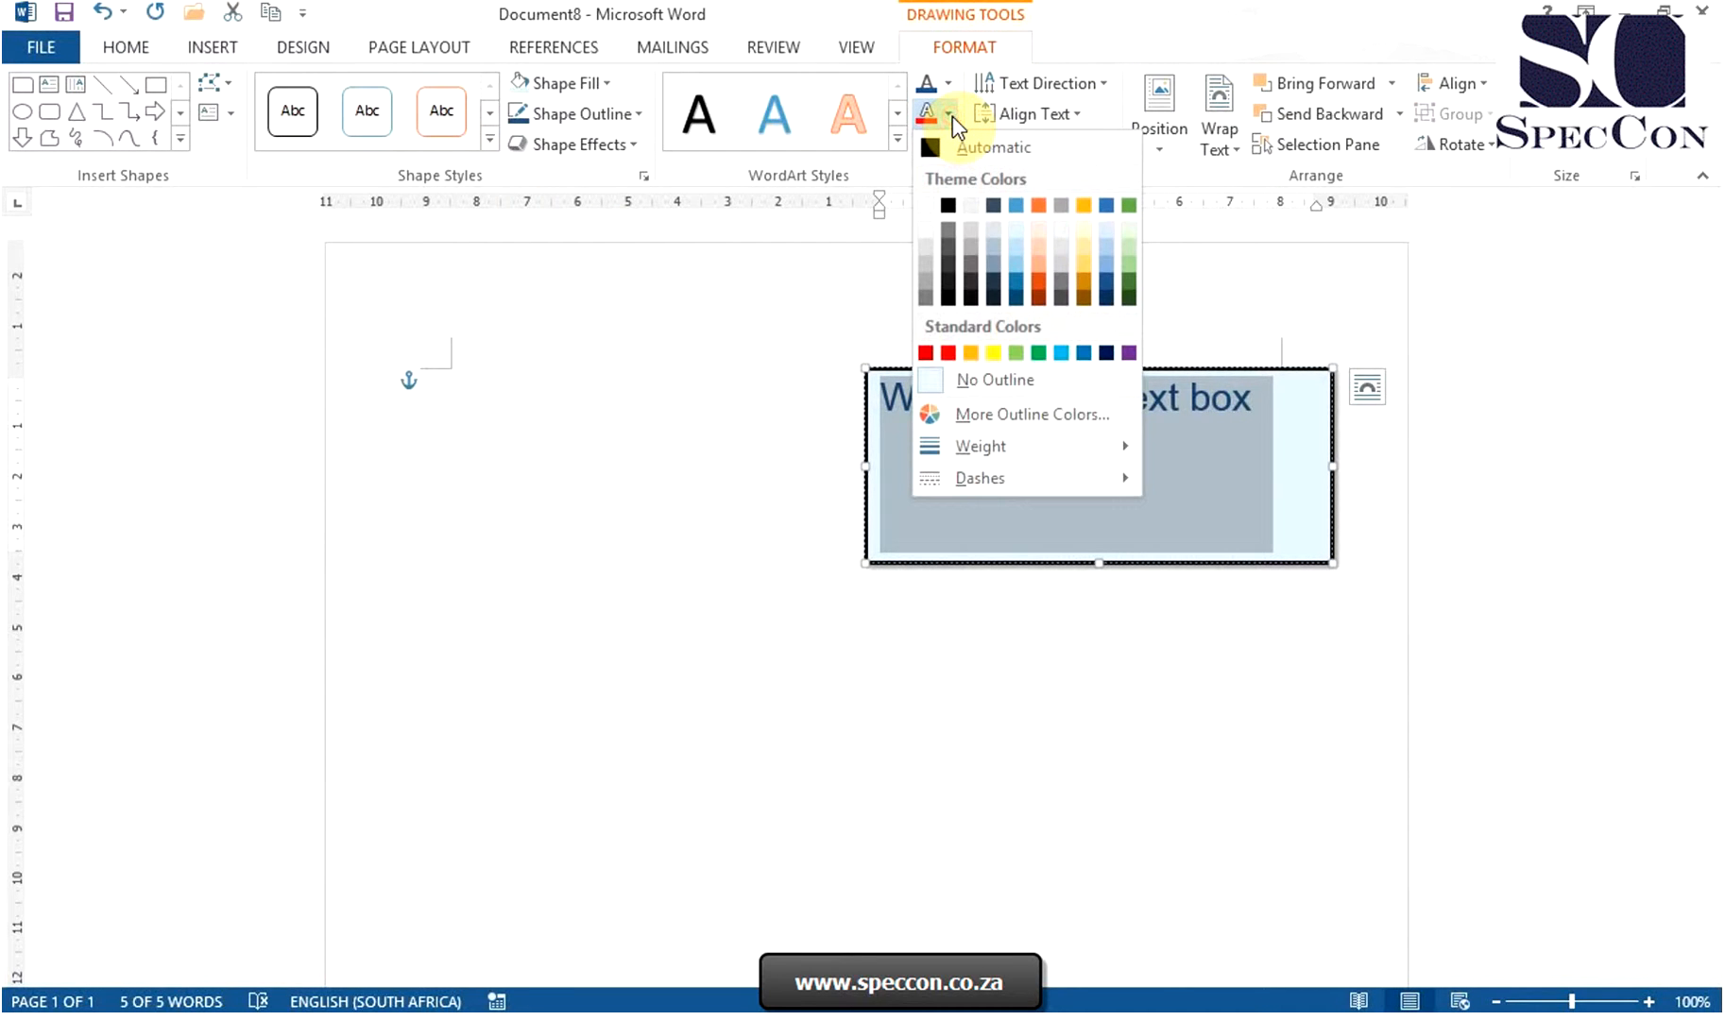
{"action": "left_click", "coordinate": [948, 353]}
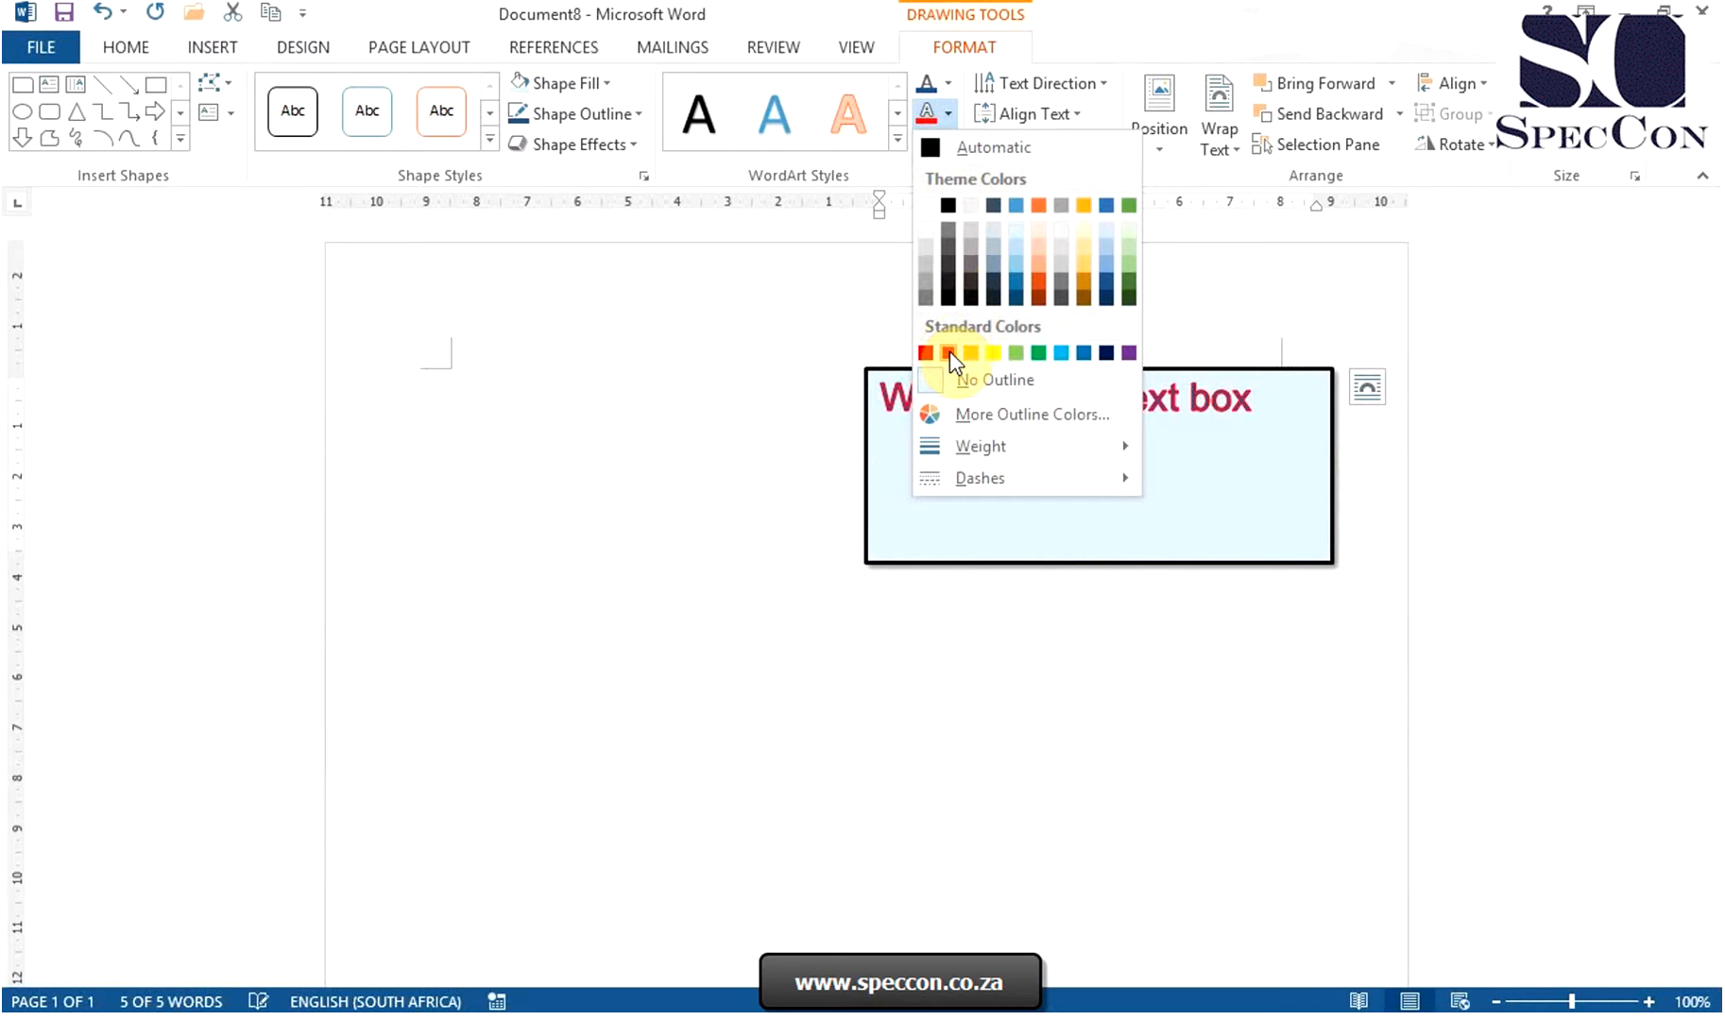
{"action": "left_click", "coordinate": [949, 352]}
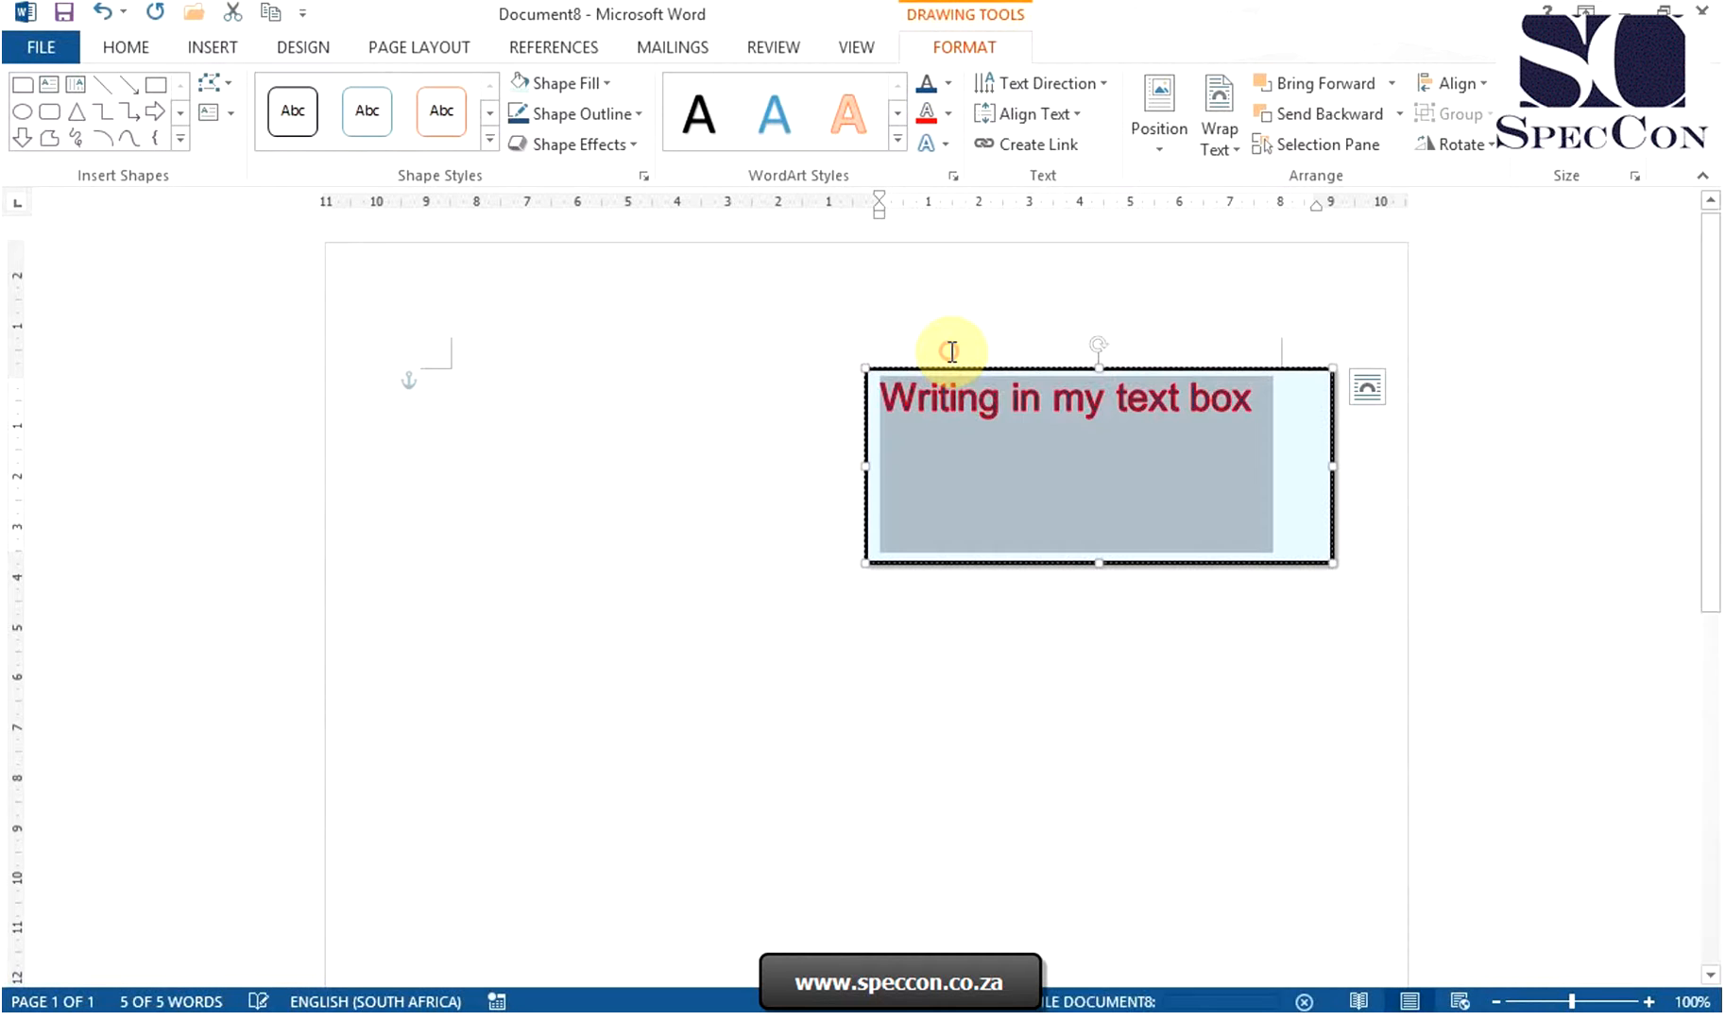
{"action": "left_click", "coordinate": [927, 143]}
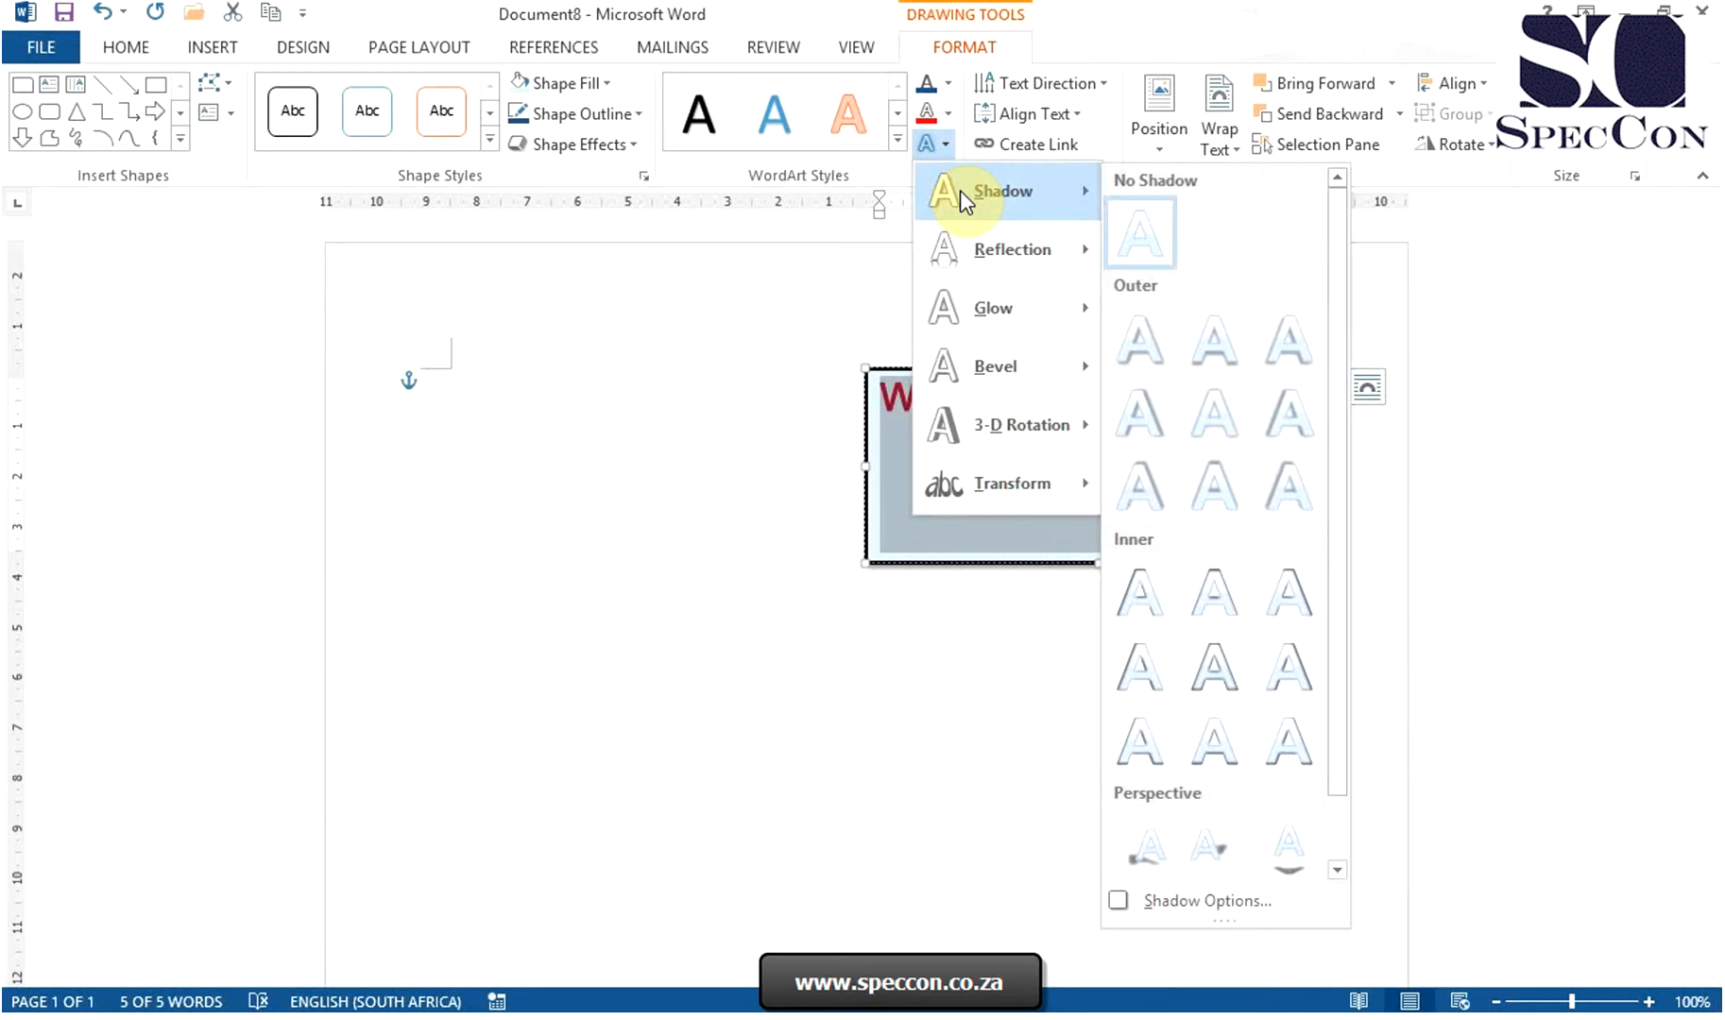
{"action": "mouse_move", "coordinate": [971, 255]}
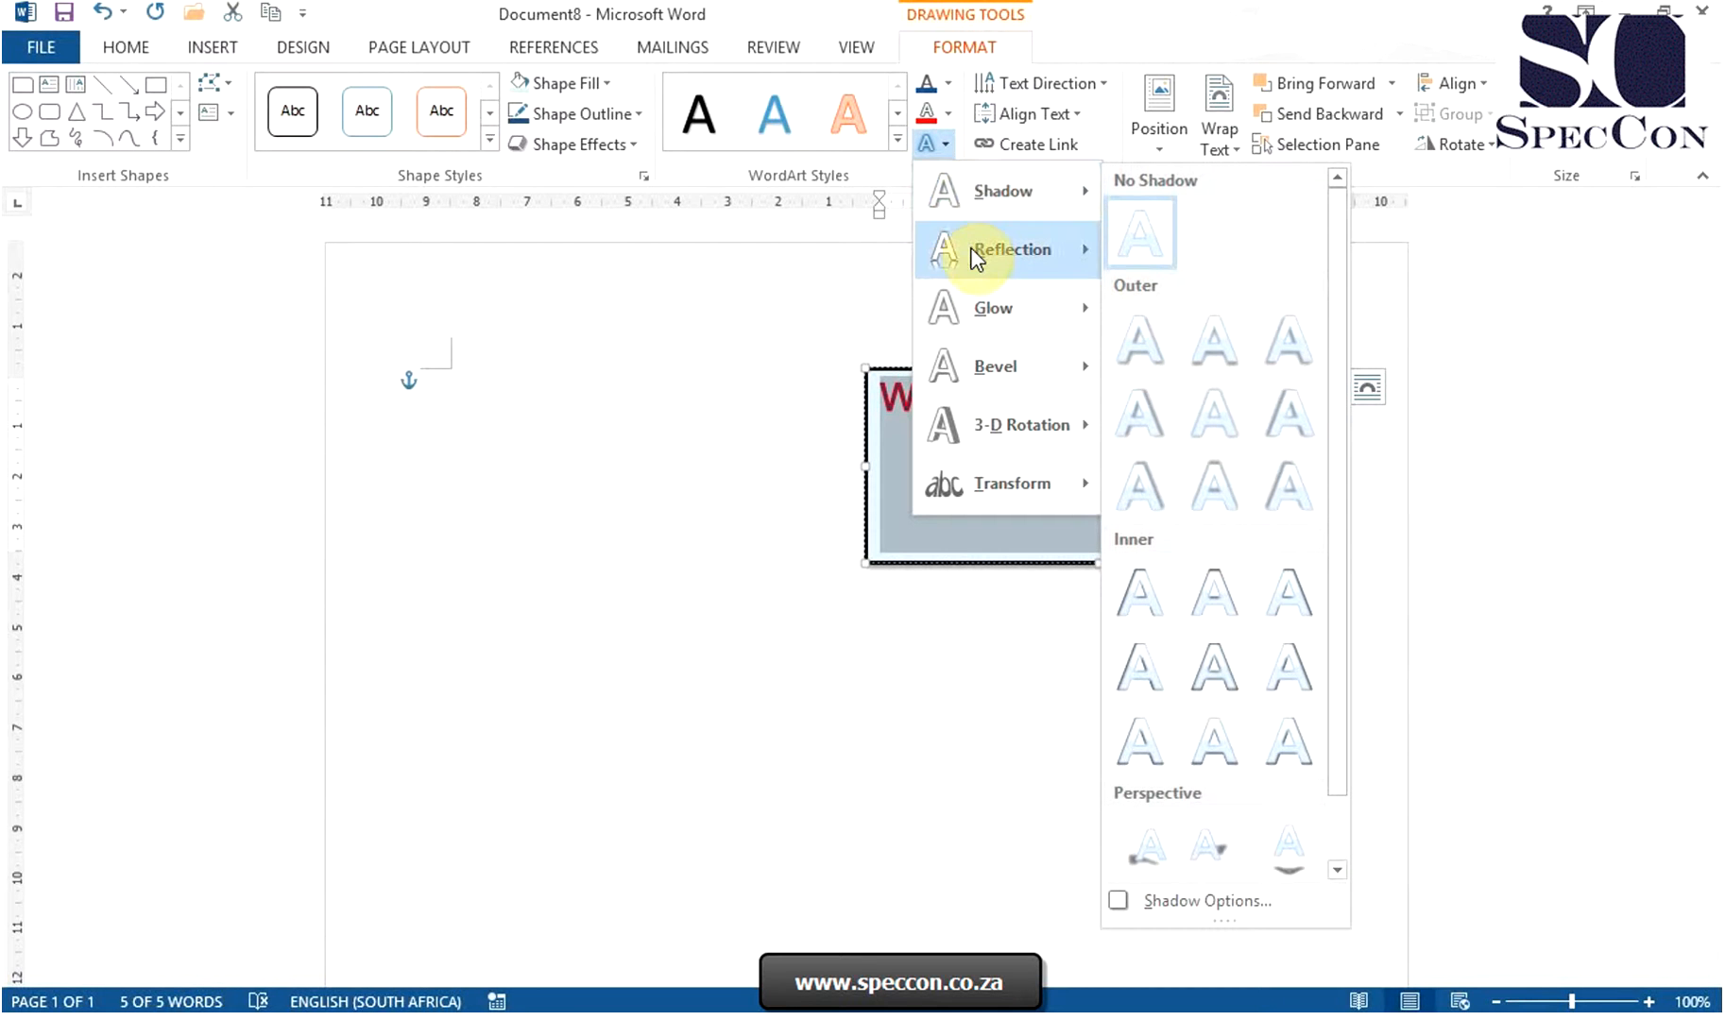
{"action": "mouse_move", "coordinate": [1010, 250]}
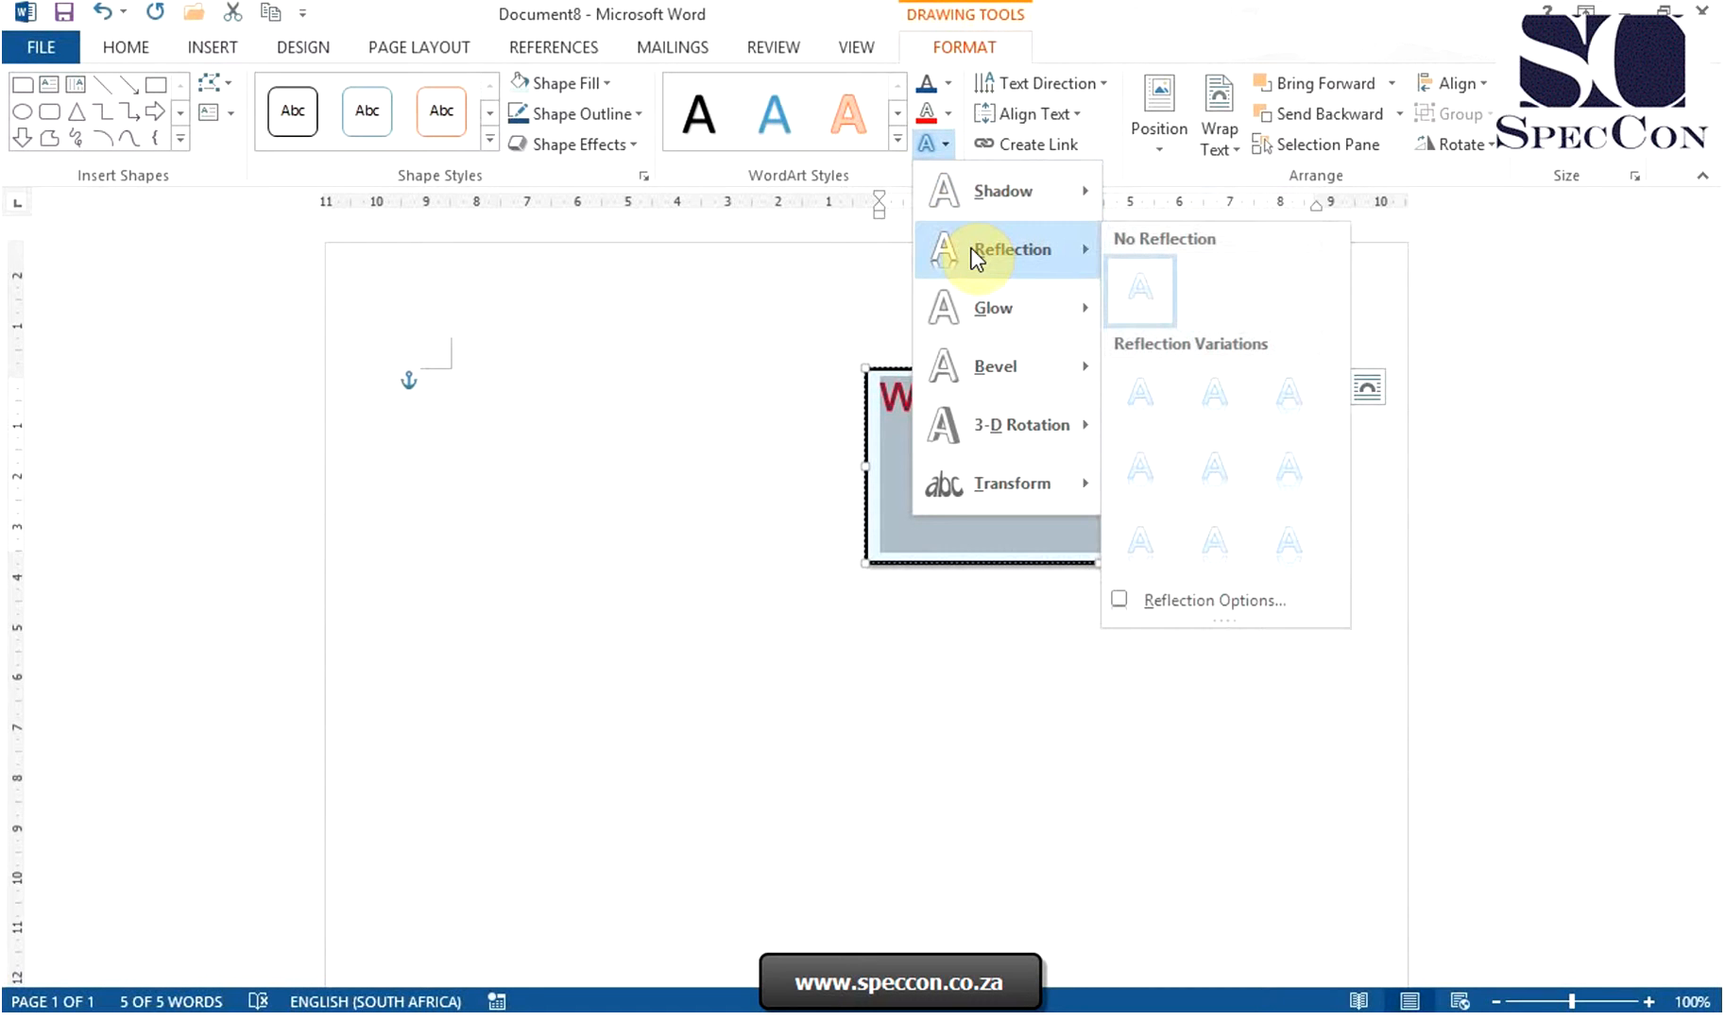
{"action": "mouse_move", "coordinate": [991, 314]}
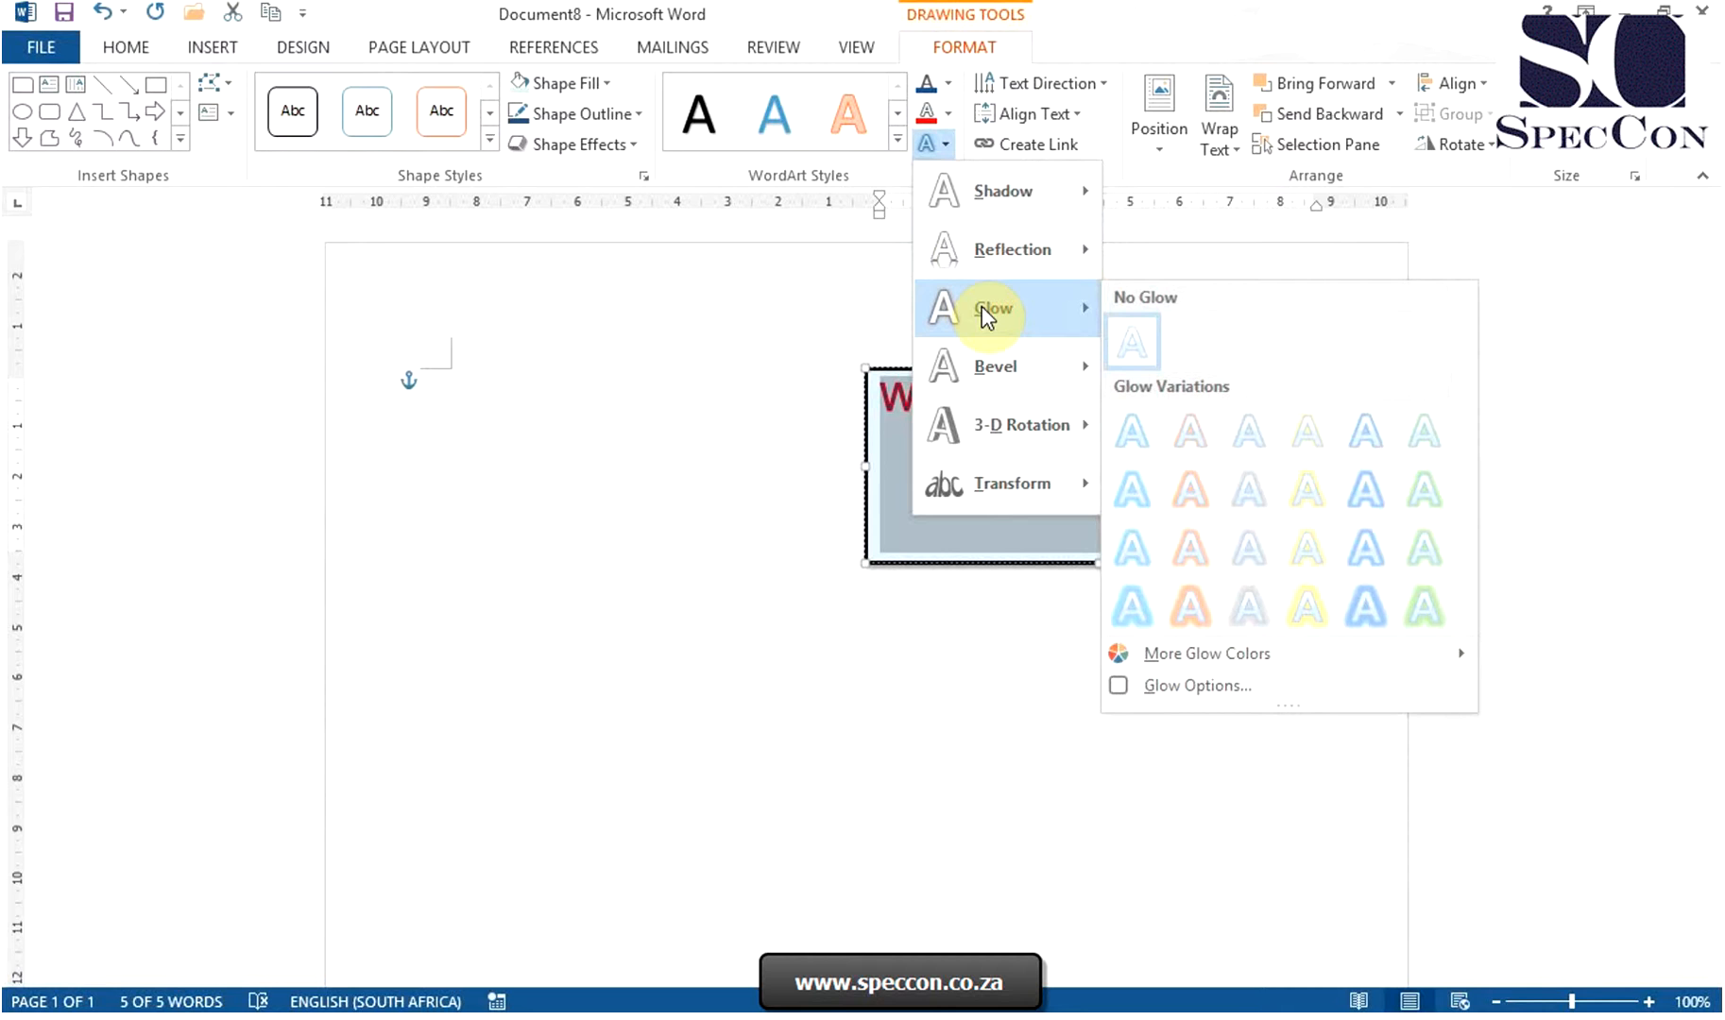
{"action": "mouse_move", "coordinate": [994, 366]}
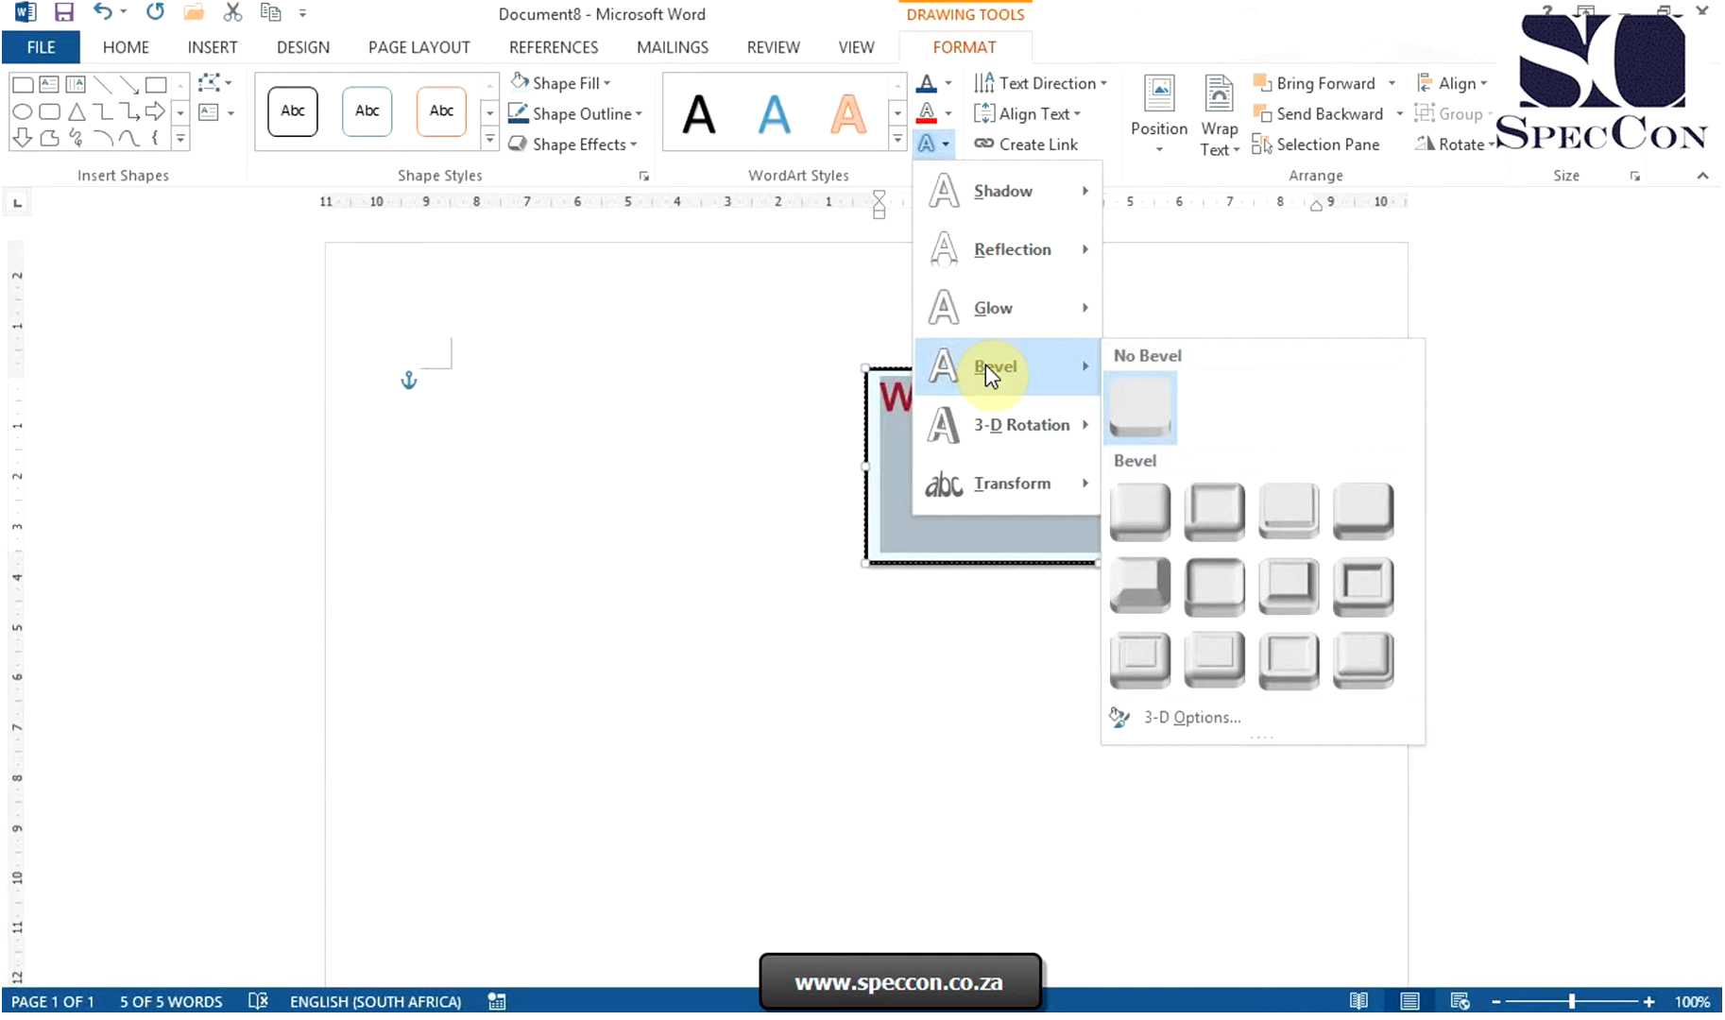
{"action": "mouse_move", "coordinate": [1017, 425]}
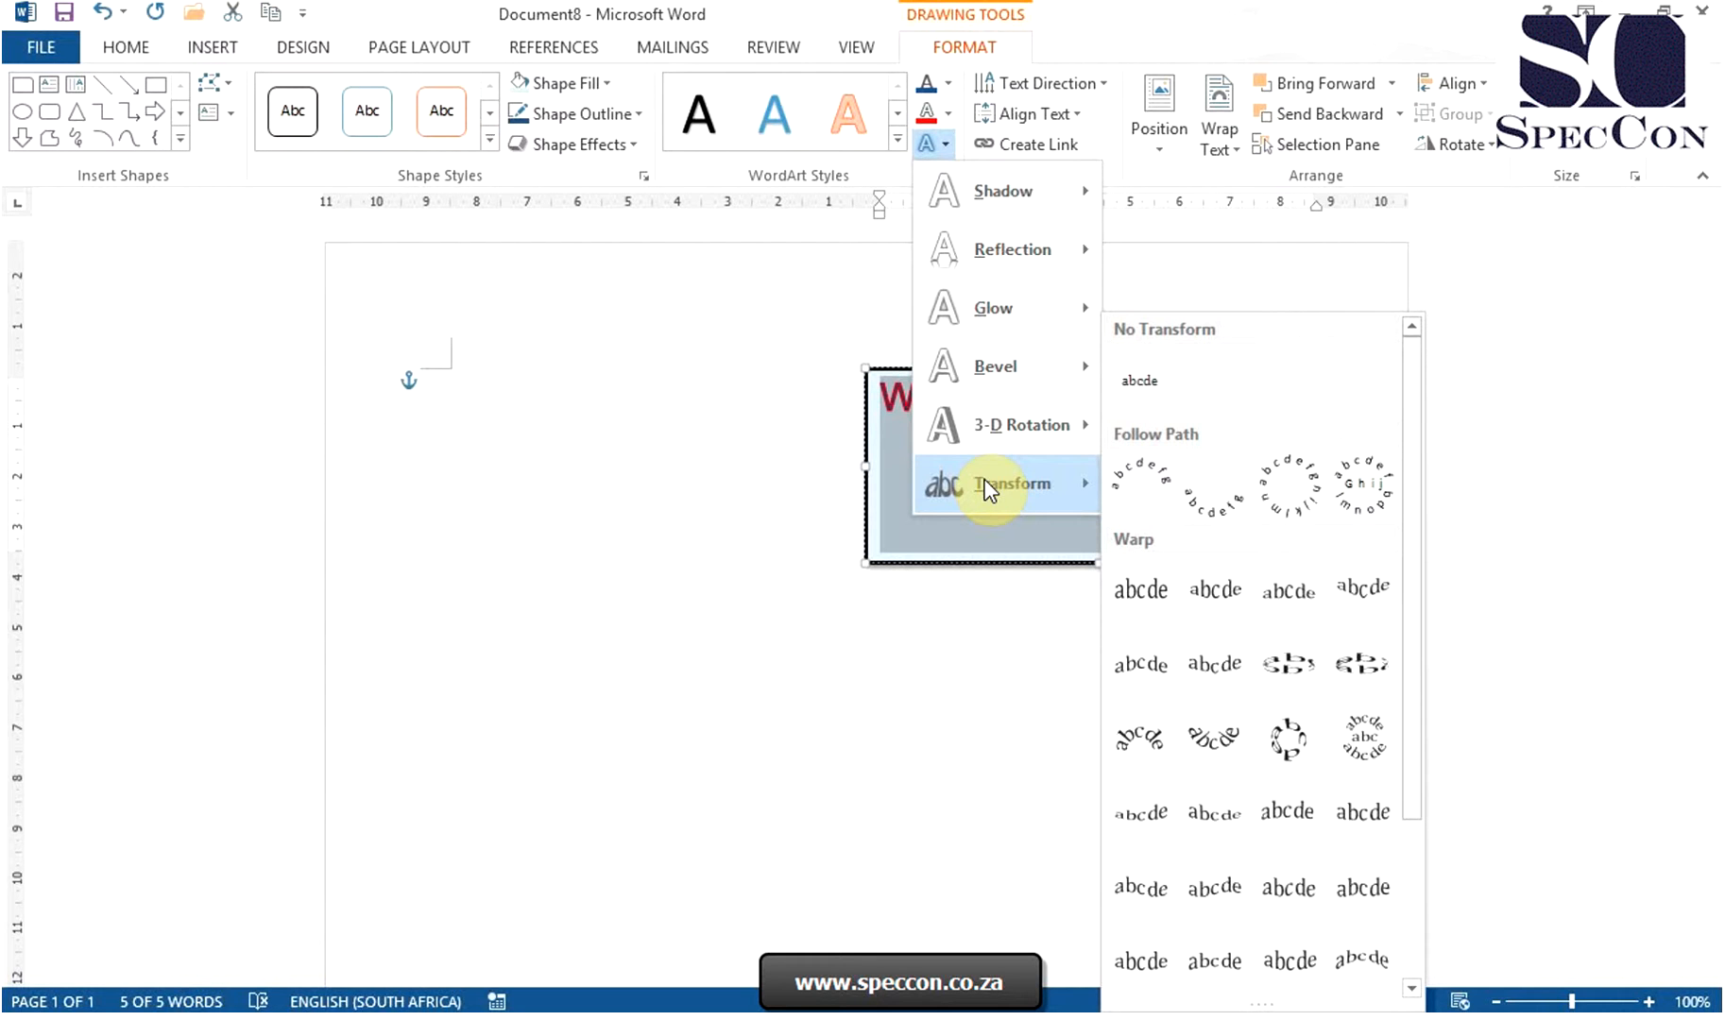
{"action": "mouse_move", "coordinate": [1002, 191]}
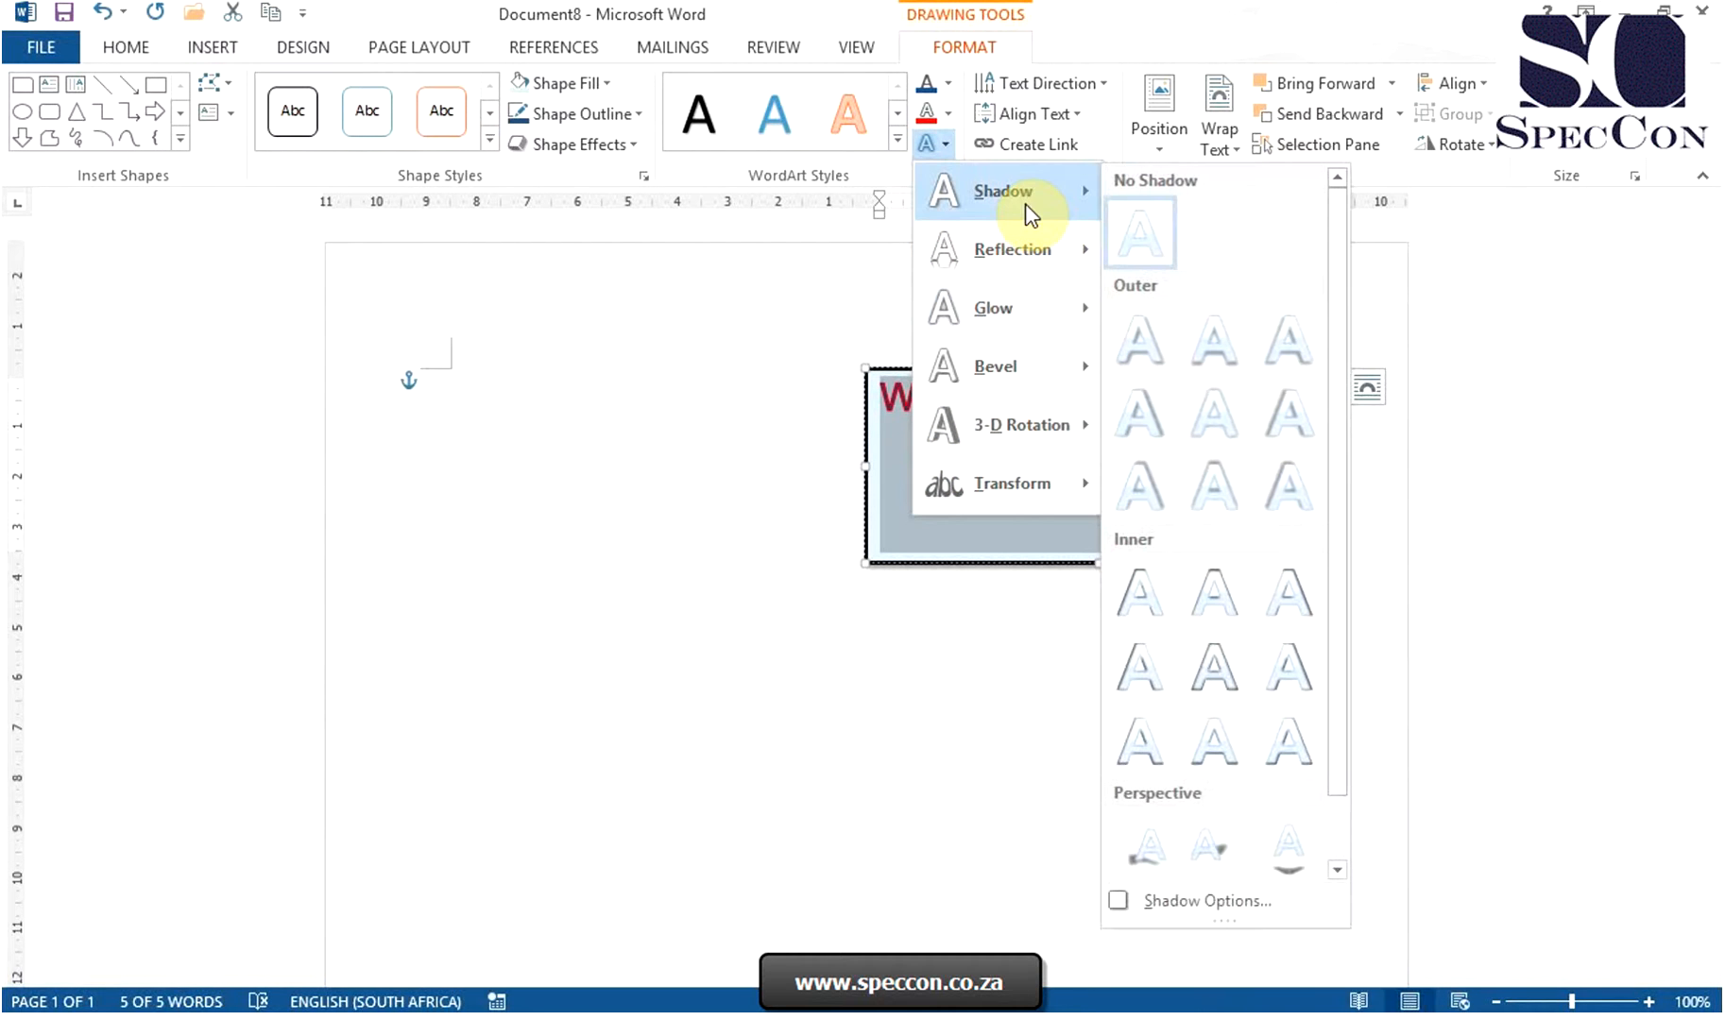
{"action": "mouse_move", "coordinate": [1139, 341]}
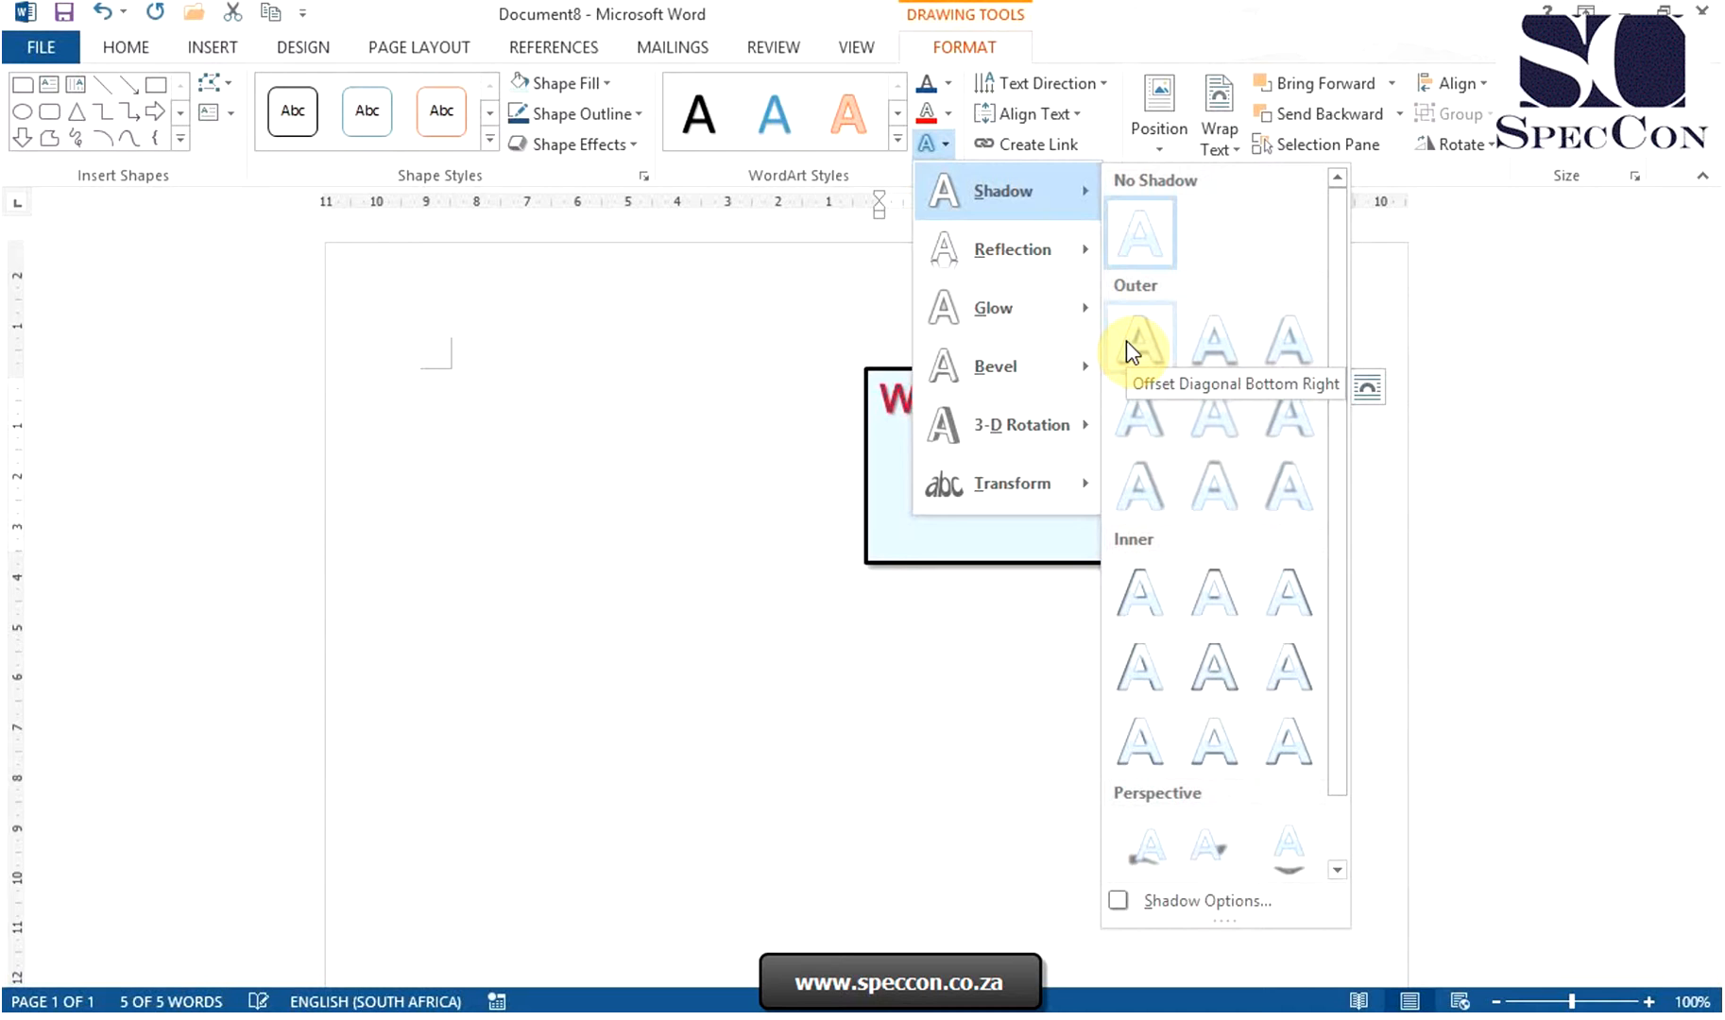
Step: Apply the Offset Diagonal Bottom Right shadow to the text
{"action": "left_click", "coordinate": [1138, 341]}
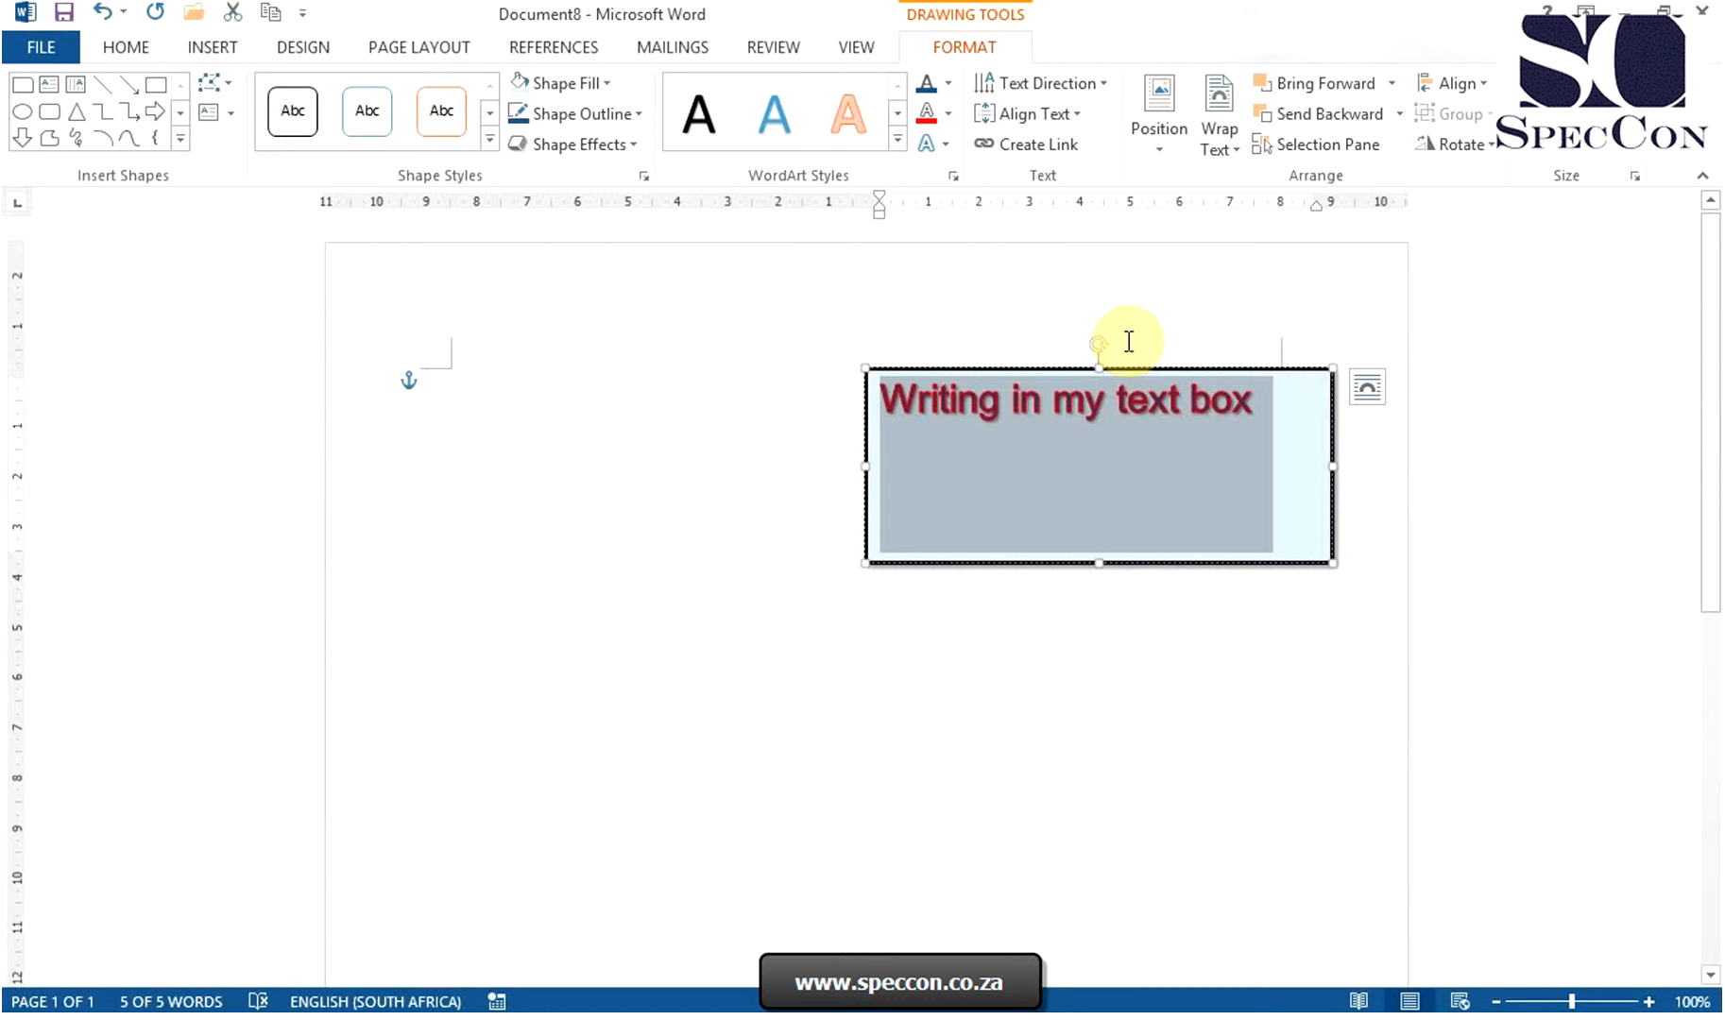
{"action": "mouse_move", "coordinate": [1093, 344]}
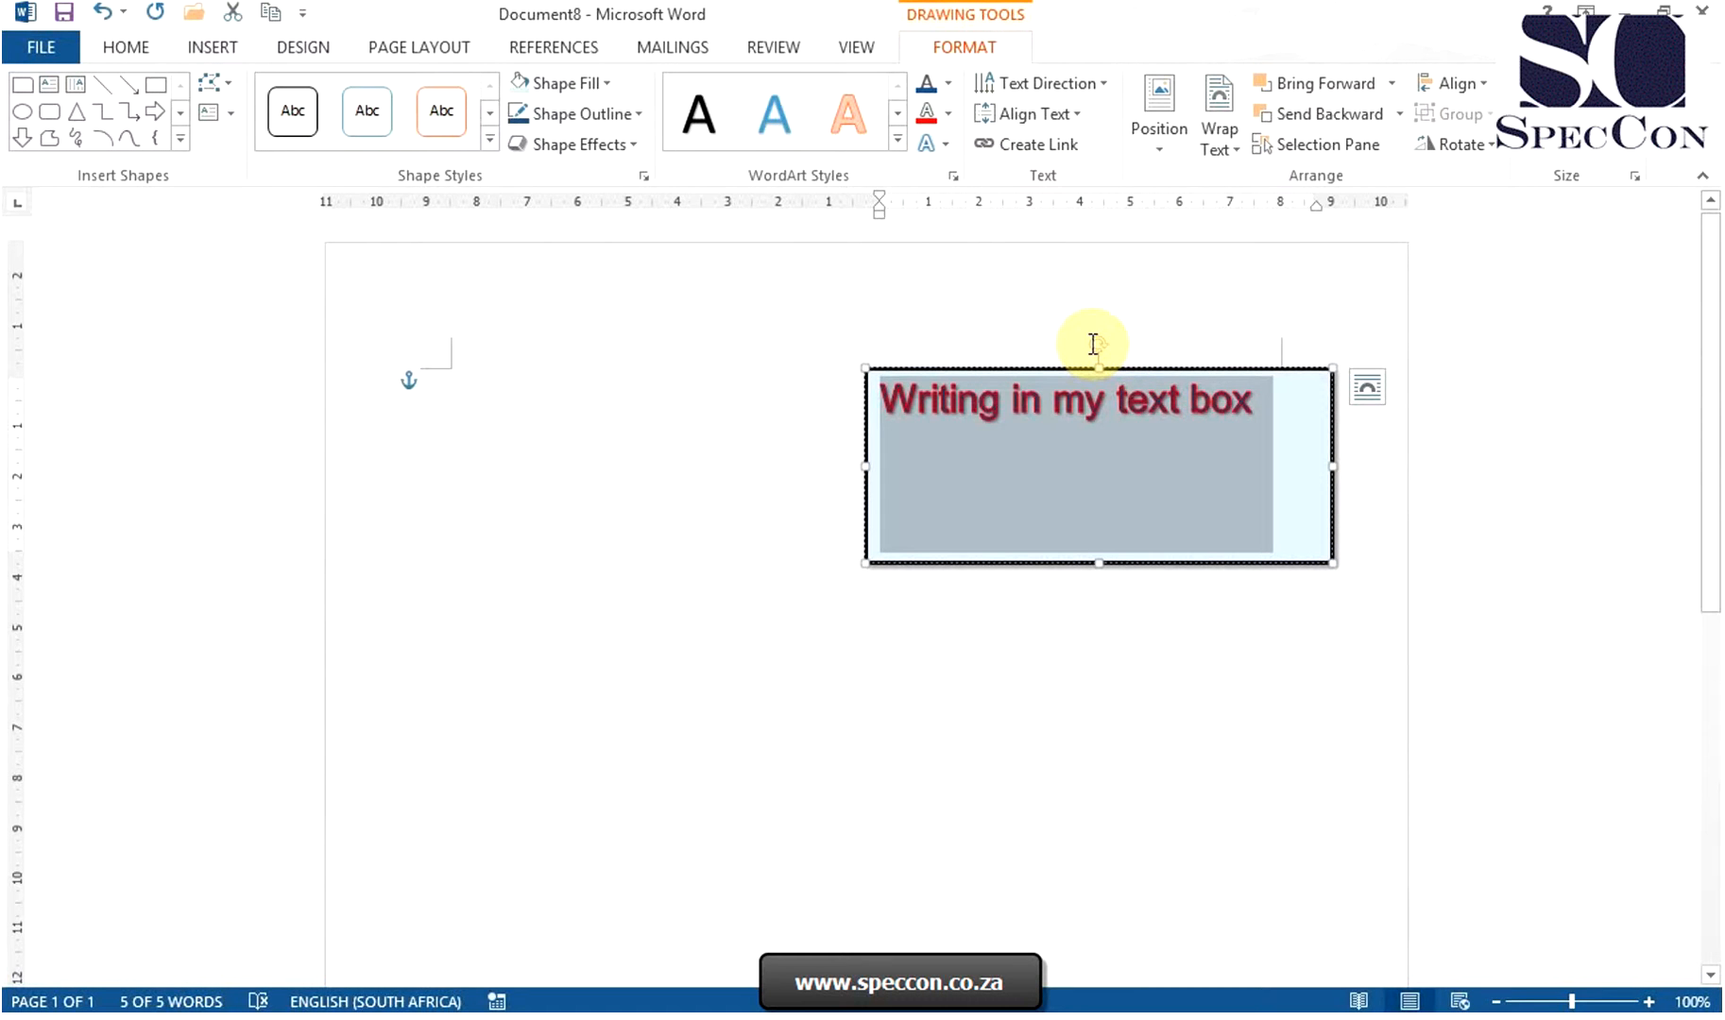
Step: Deselect the text box to view the finished red, shadowed text
{"action": "left_click", "coordinate": [125, 47]}
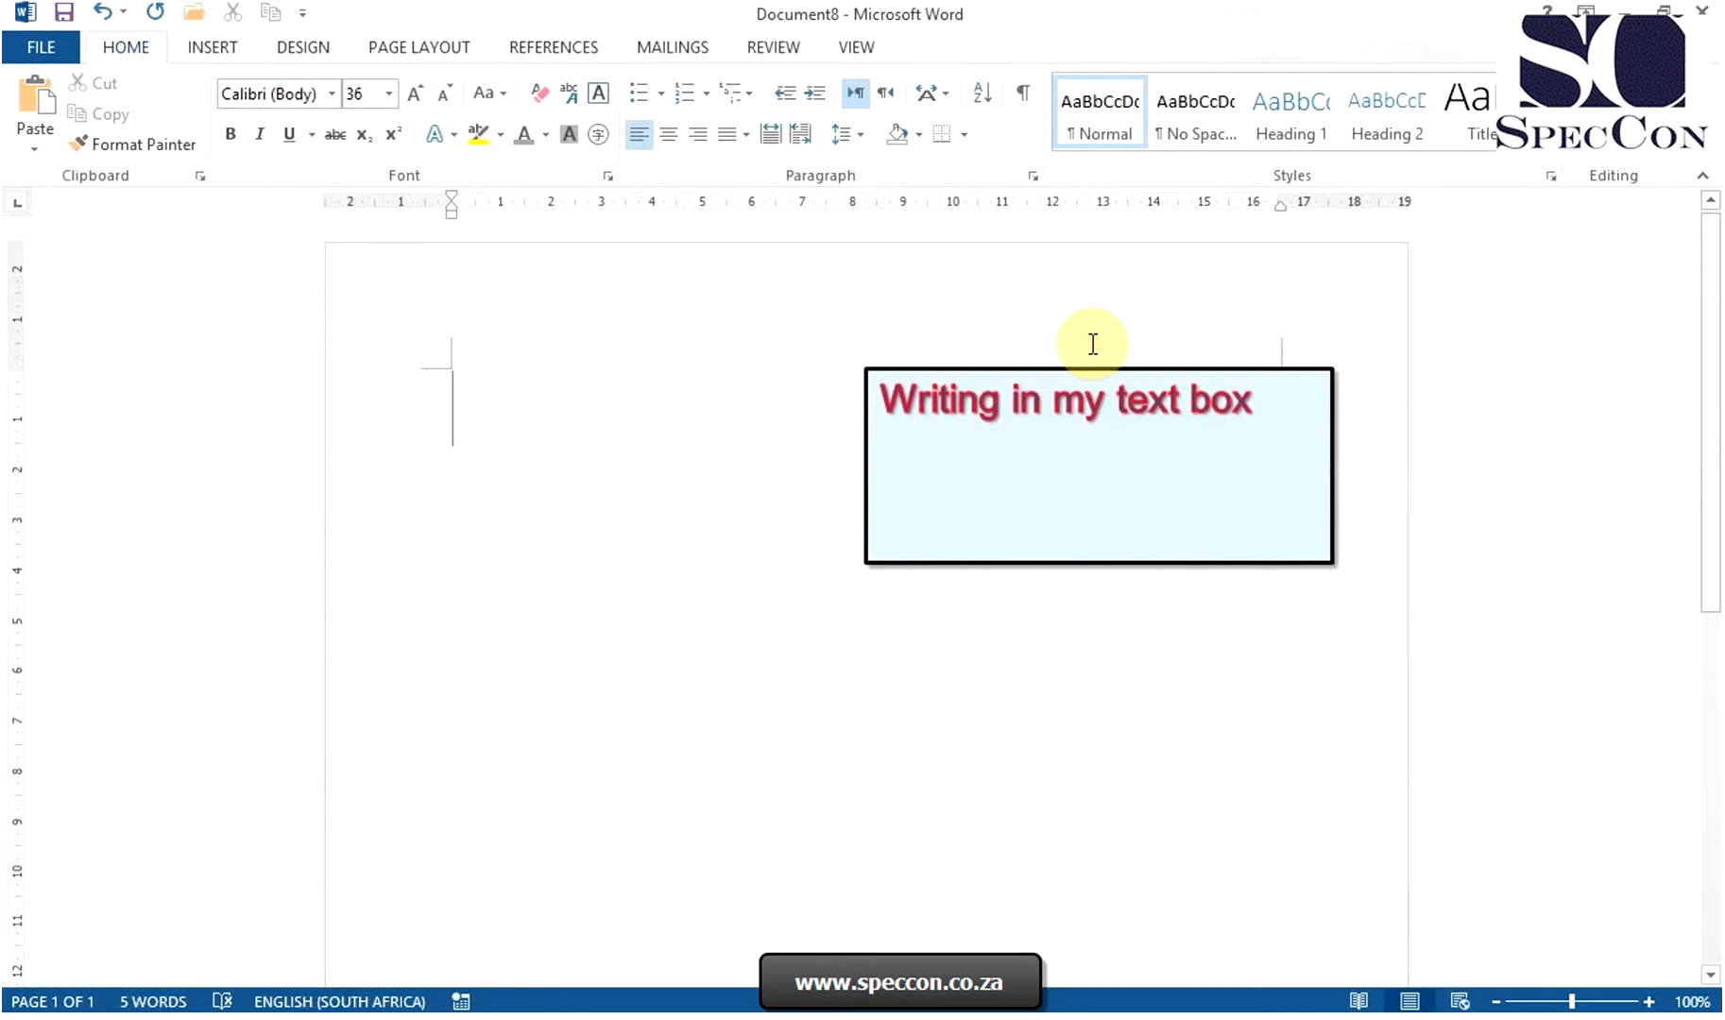
{"action": "double_click", "coordinate": [1073, 399]}
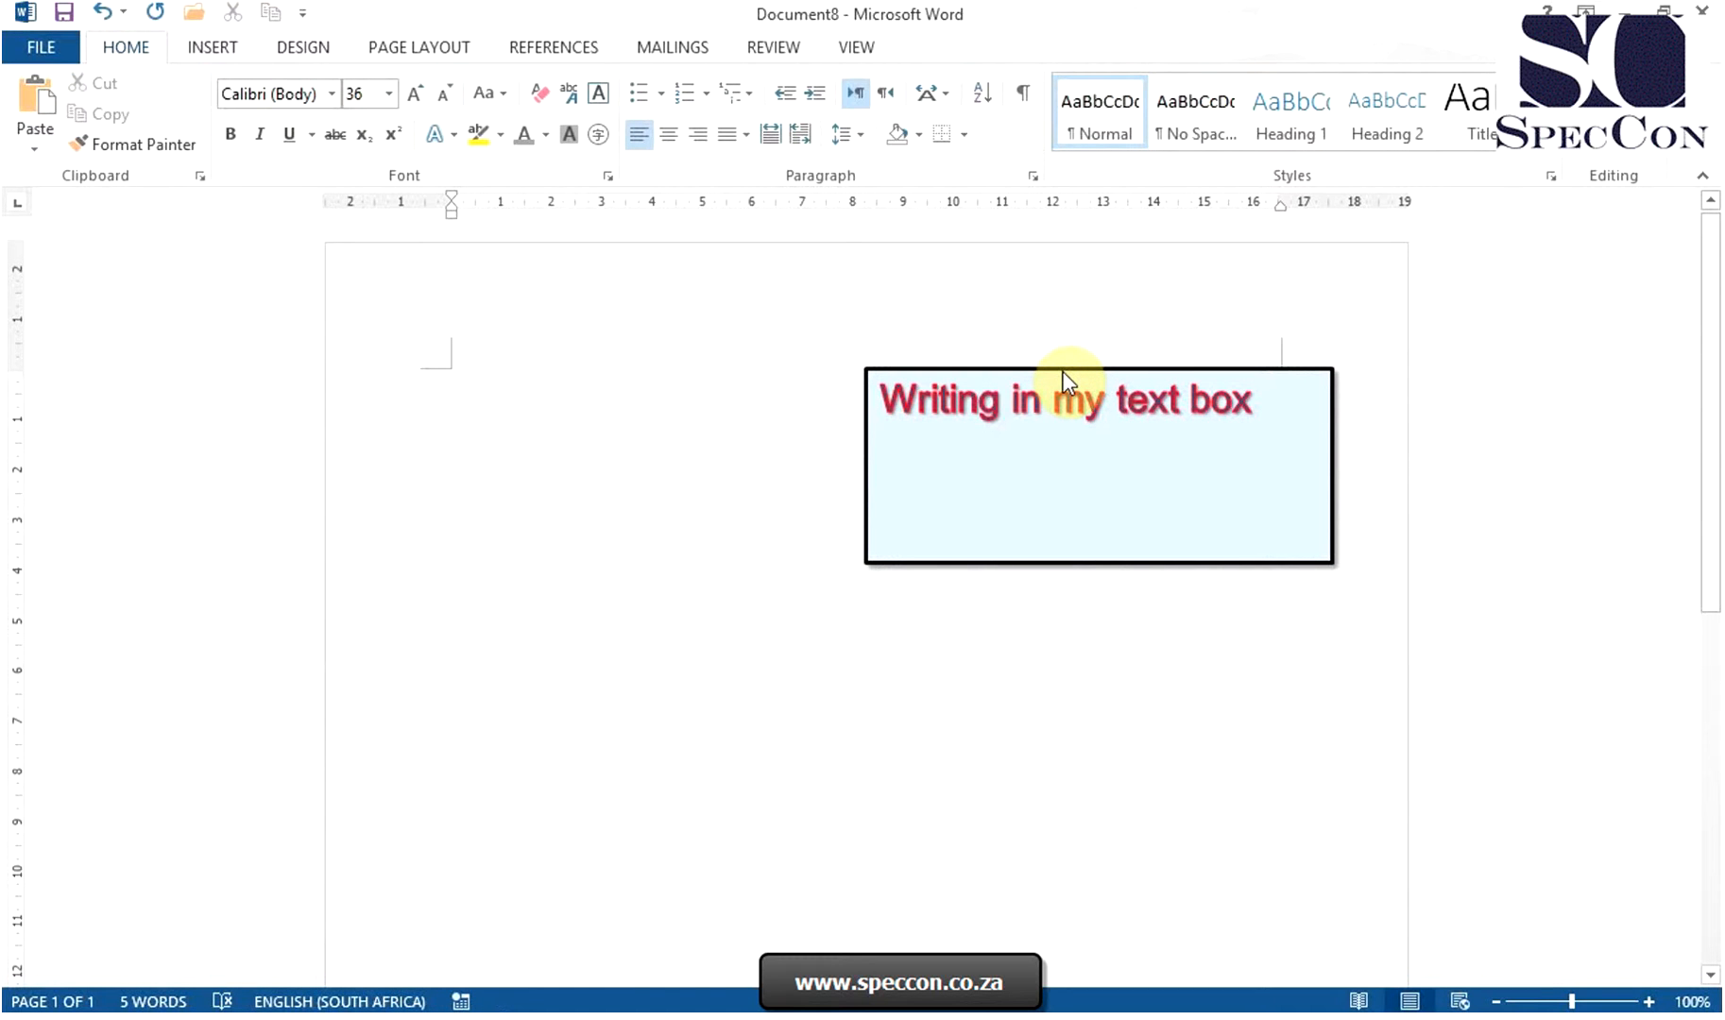